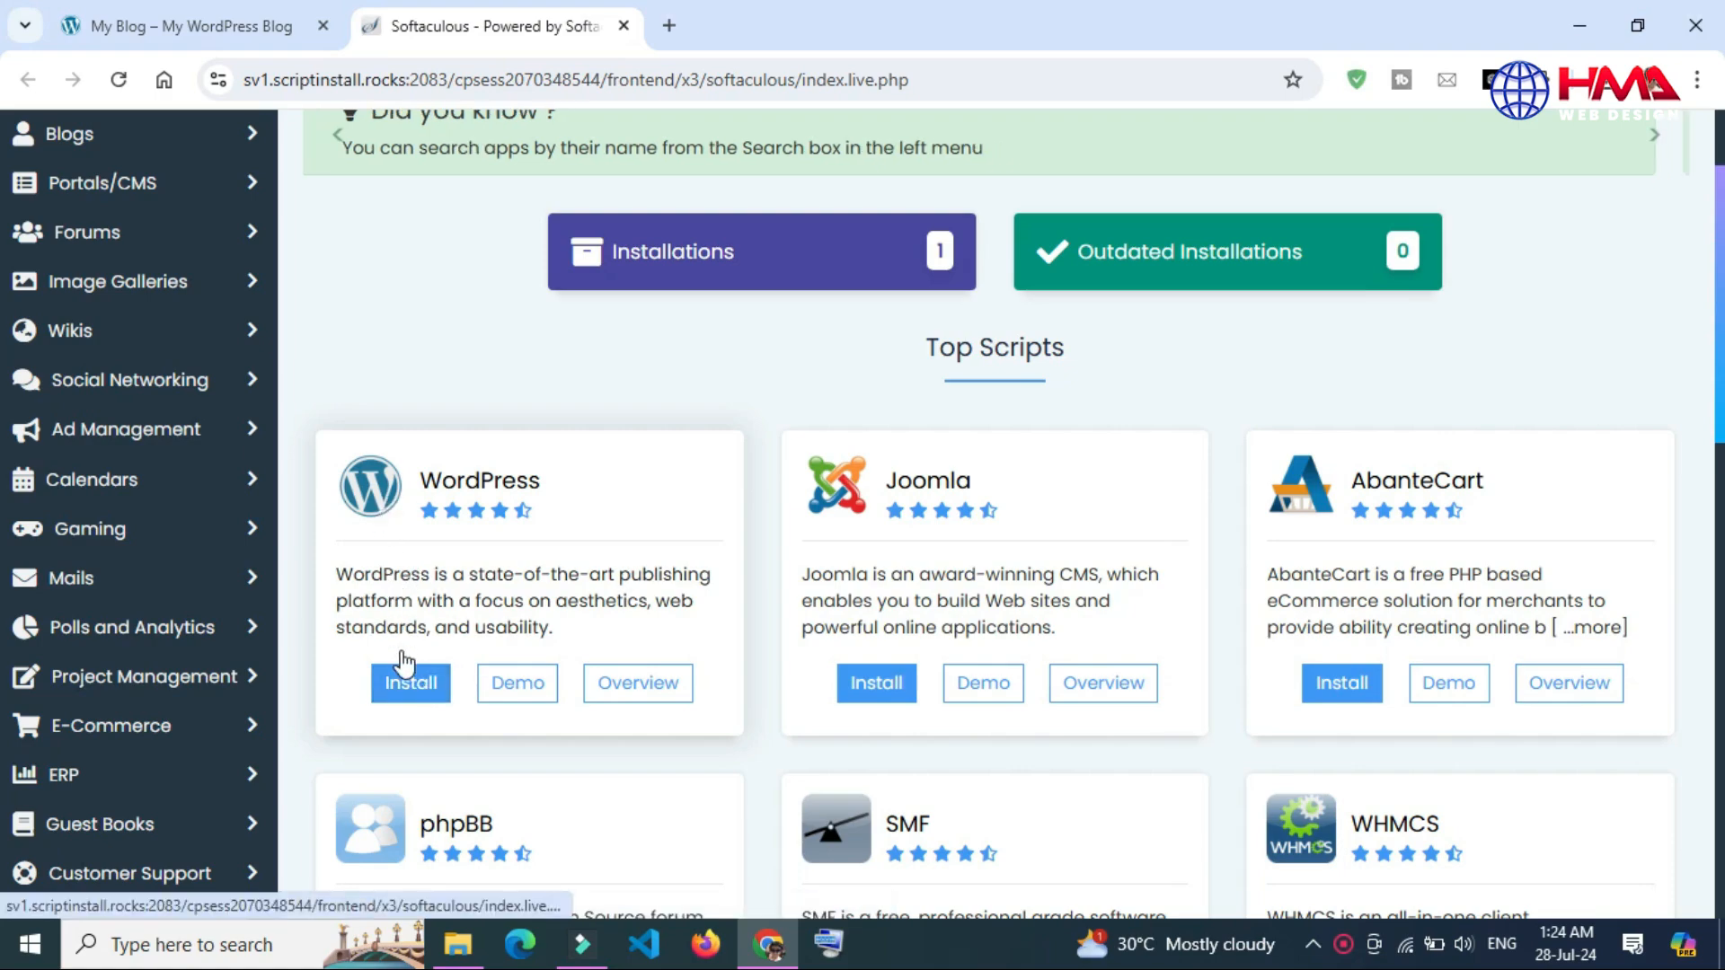
Start the Softaculous WordPress install, then return to the InfinityFree homepage tab
click(409, 683)
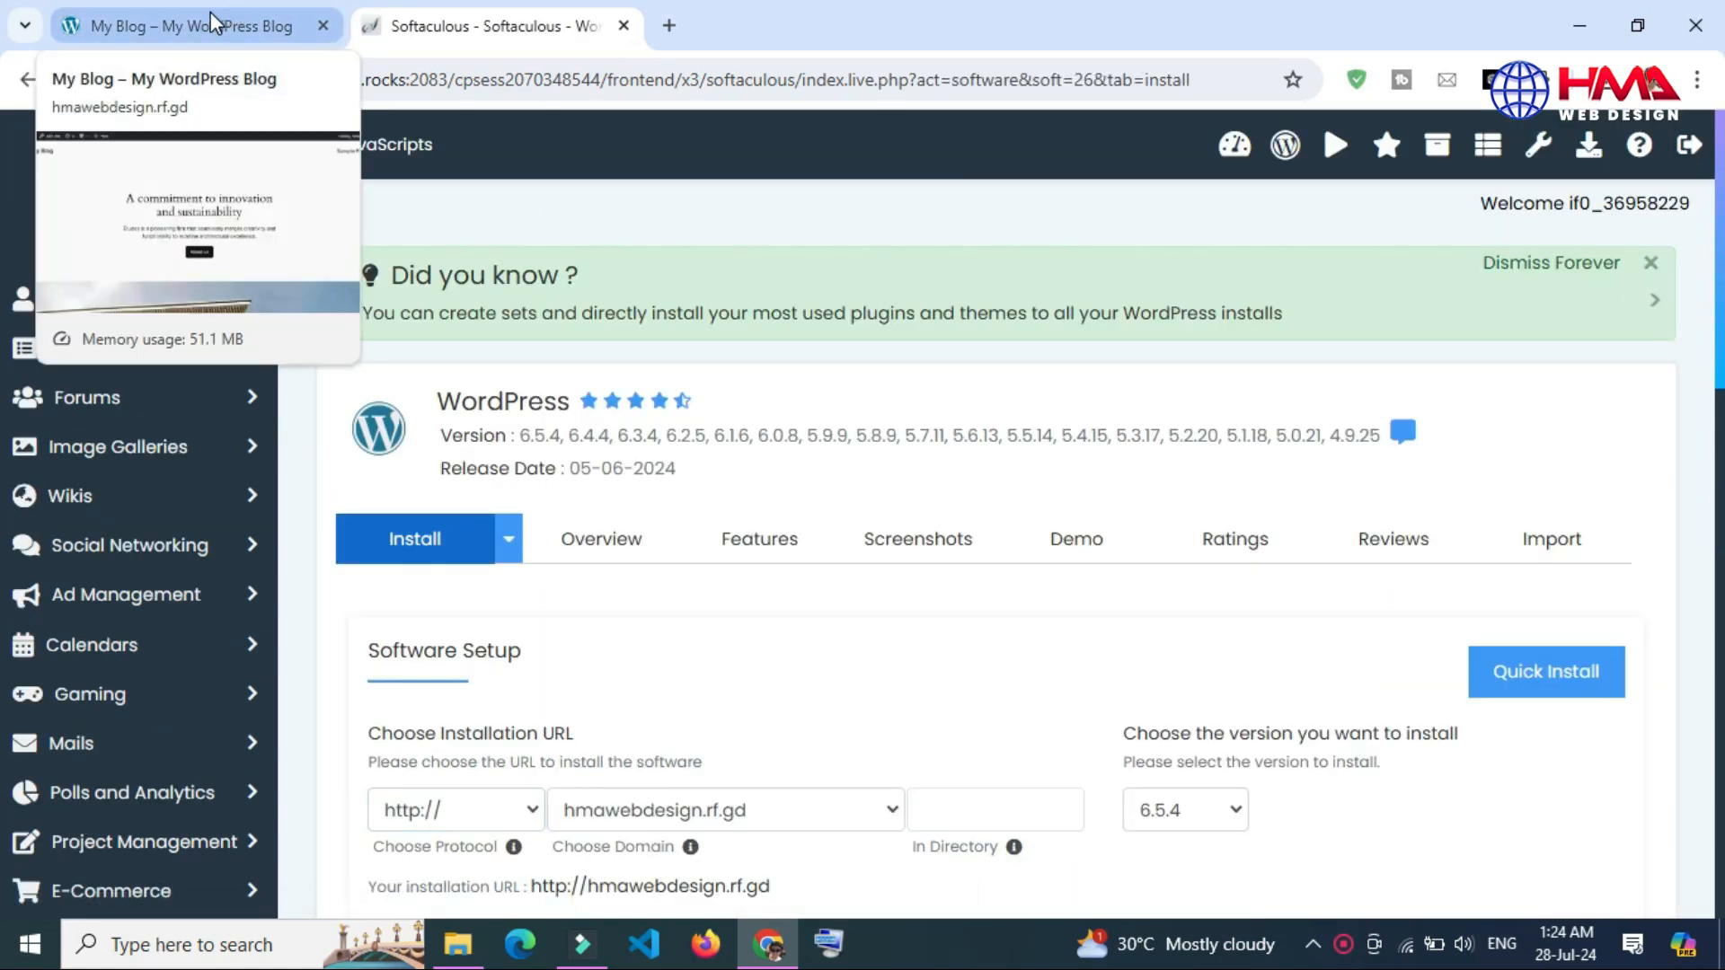
click(189, 25)
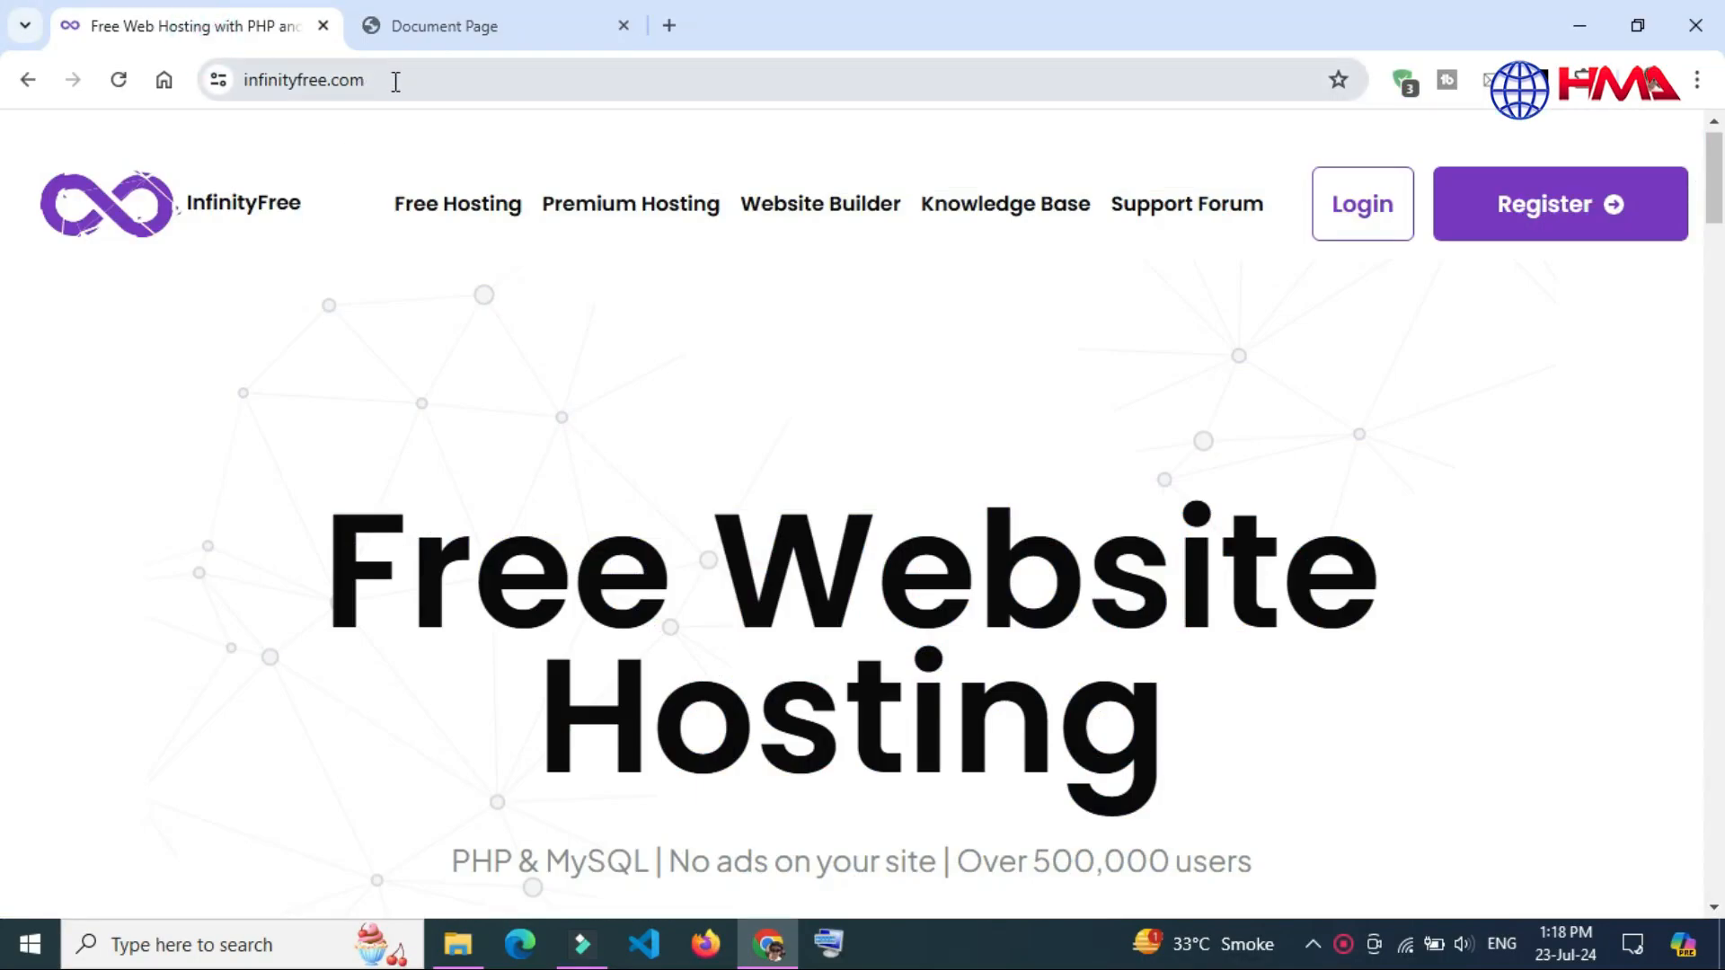
Browse through the InfinityFree free hosting homepage features
click(306, 81)
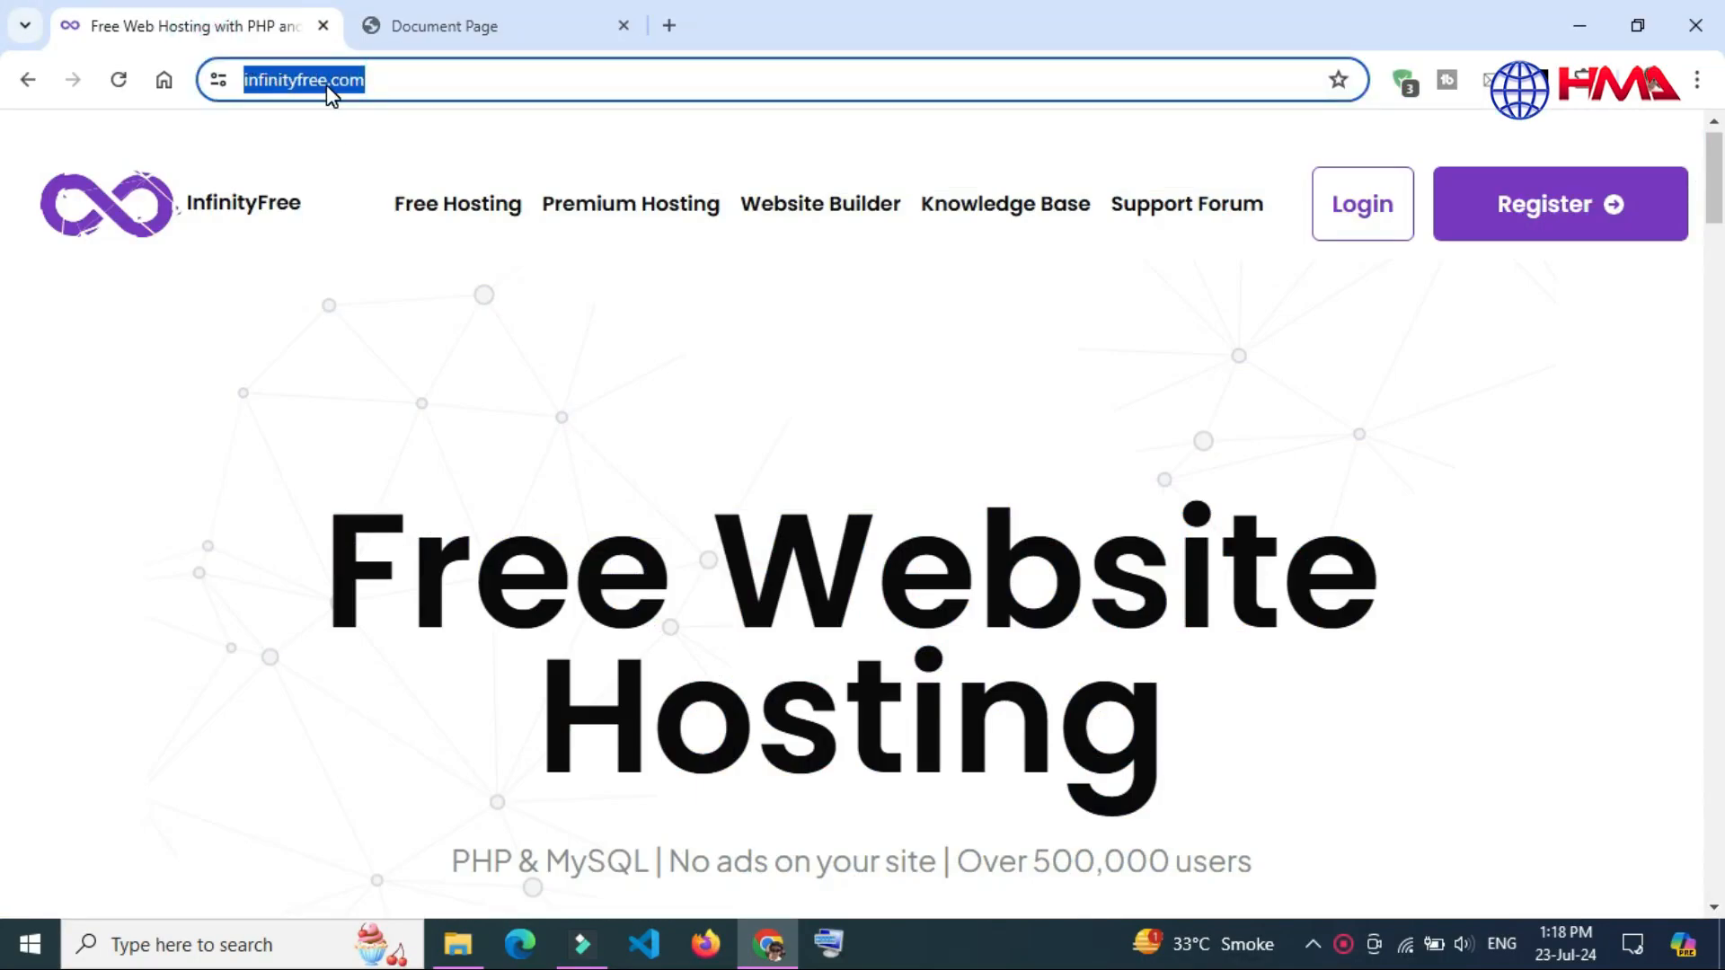
scroll(down, 3)
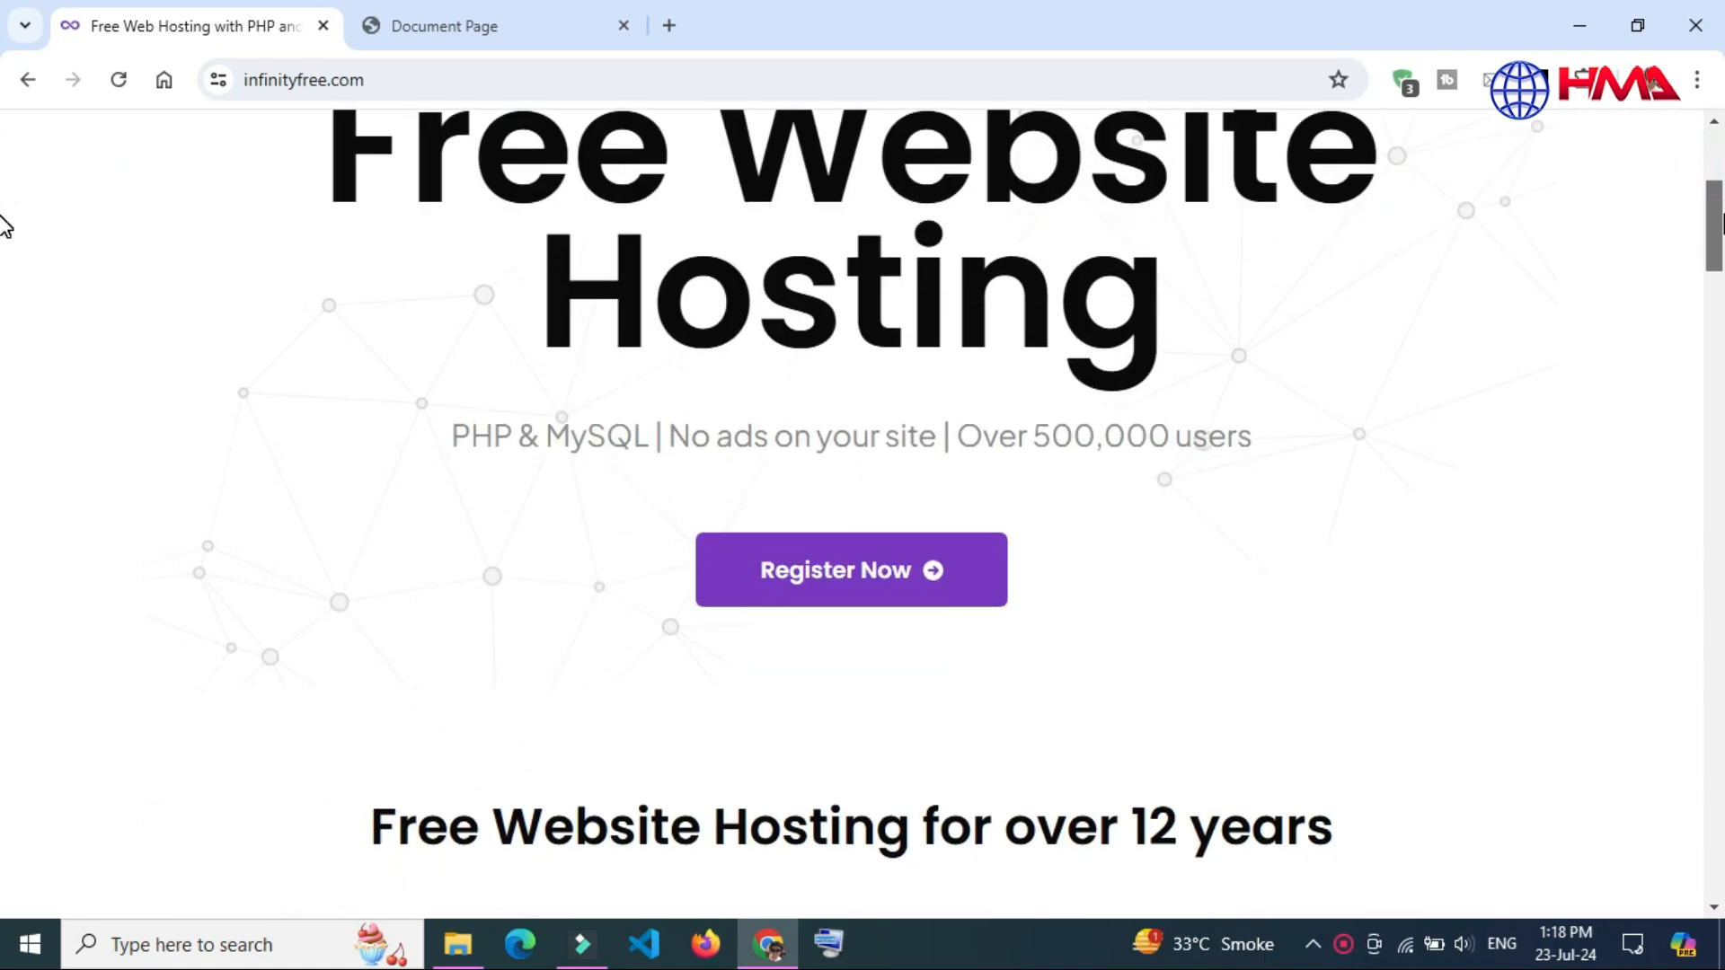
scroll(down, 3)
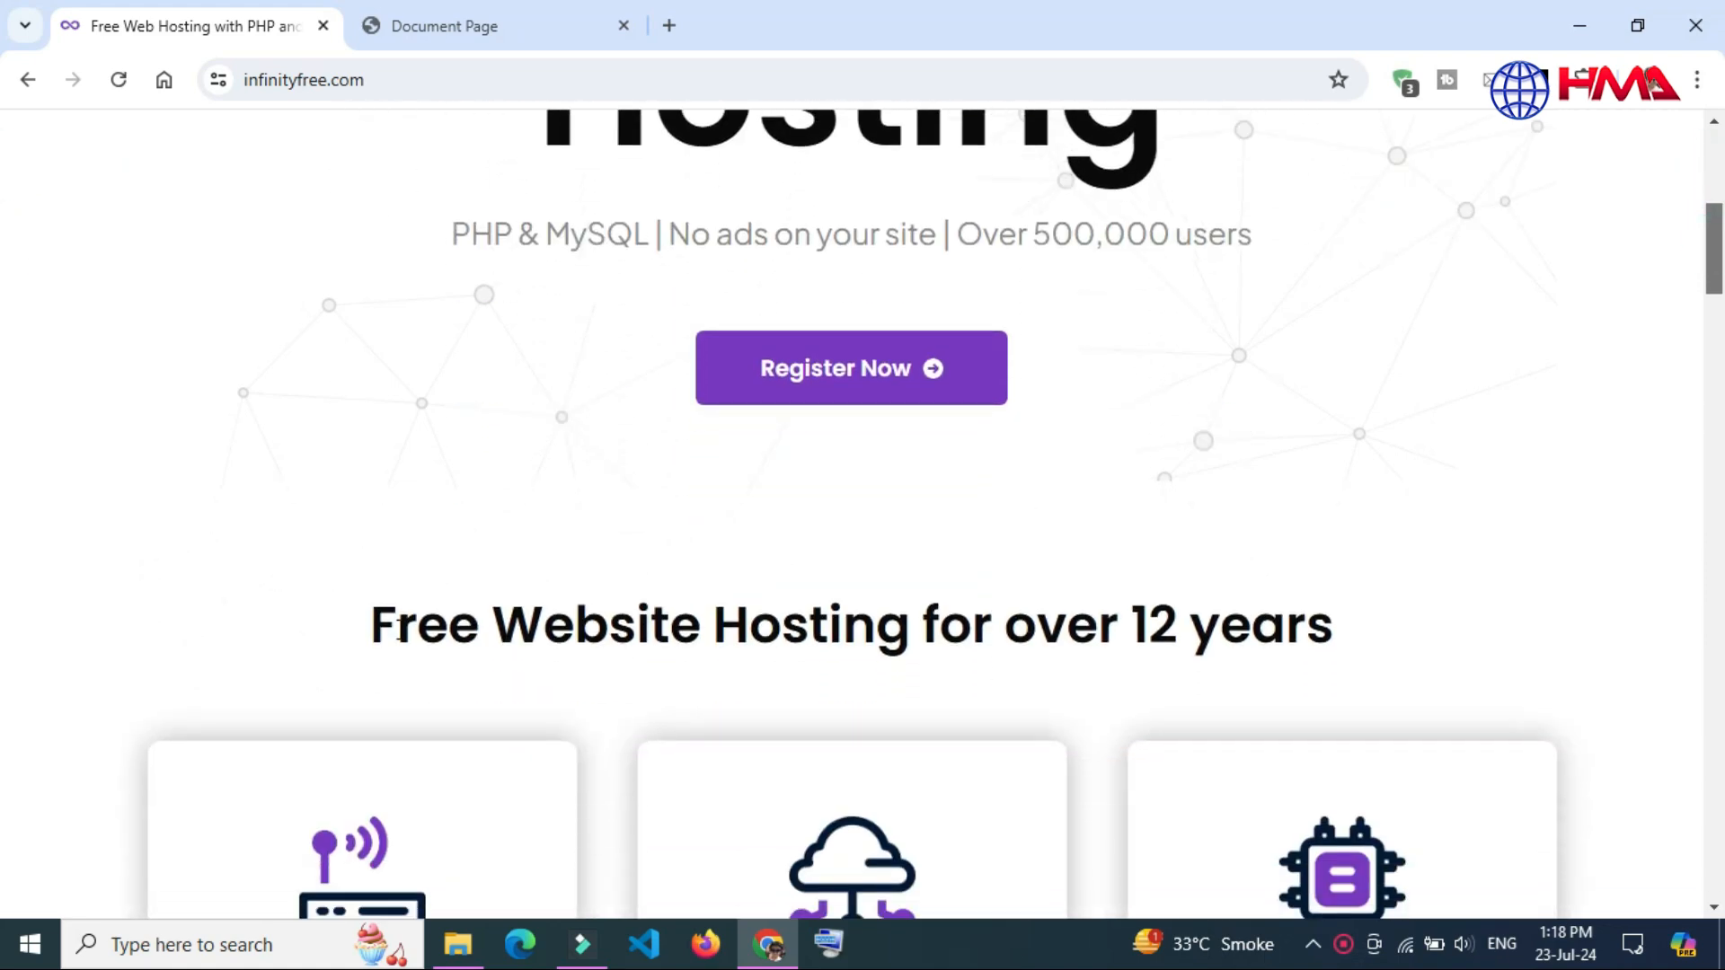
scroll(down, 3)
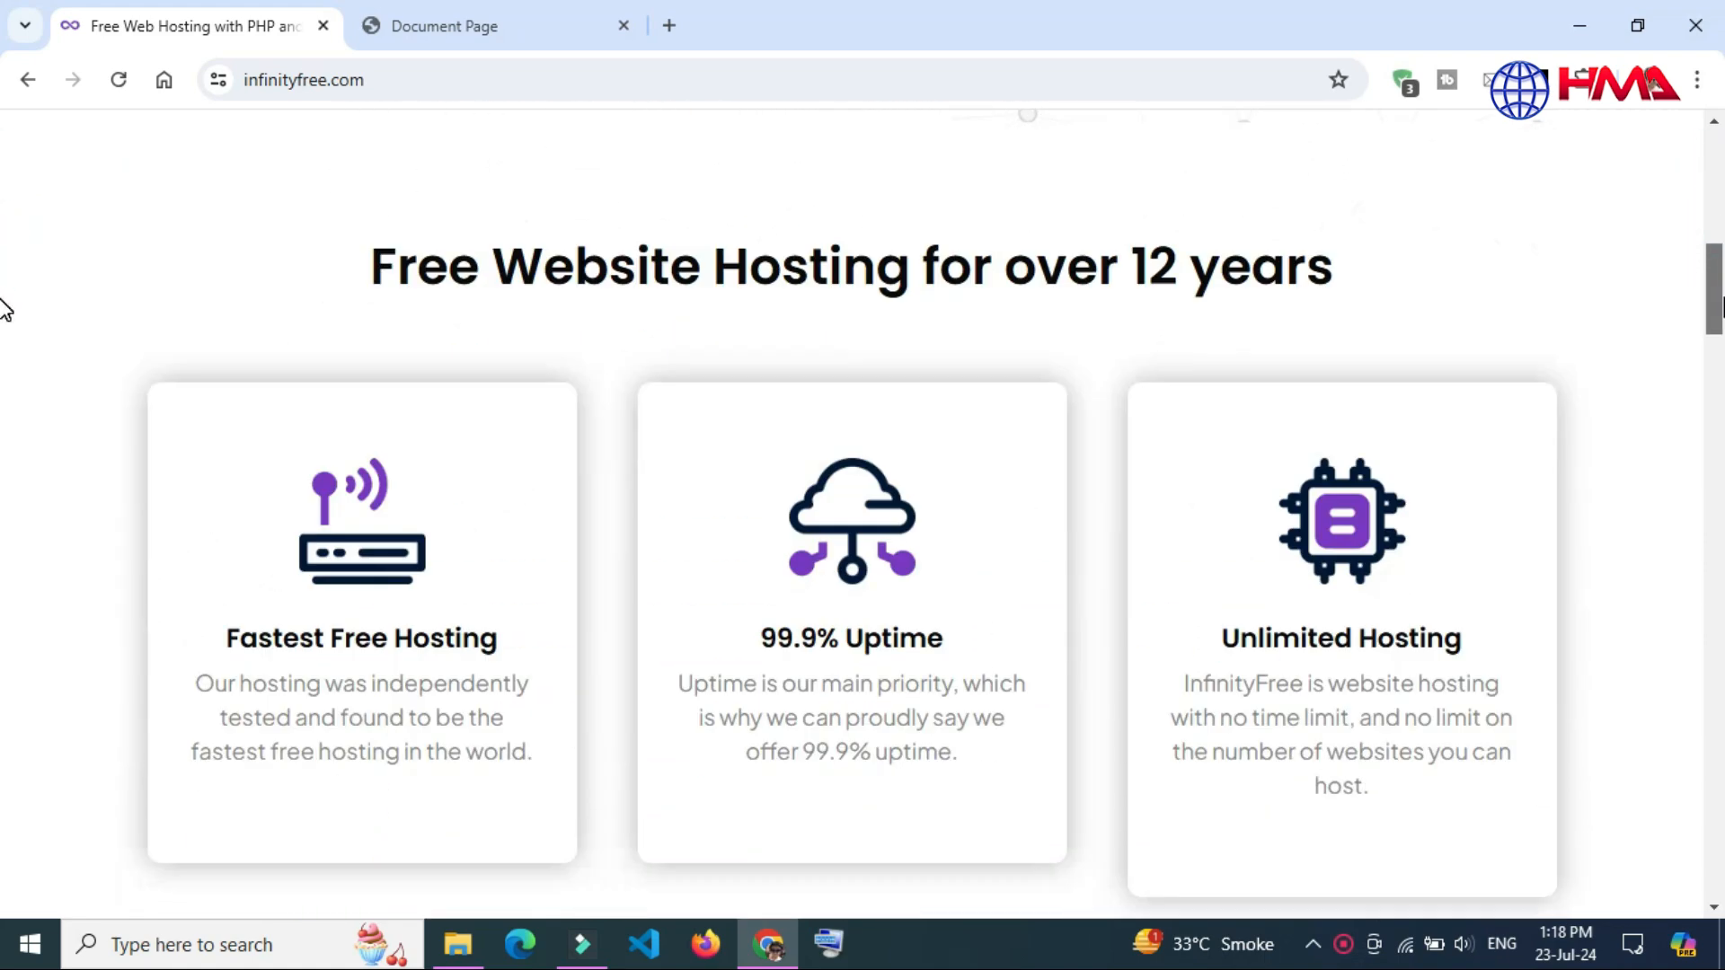
scroll(down, 3)
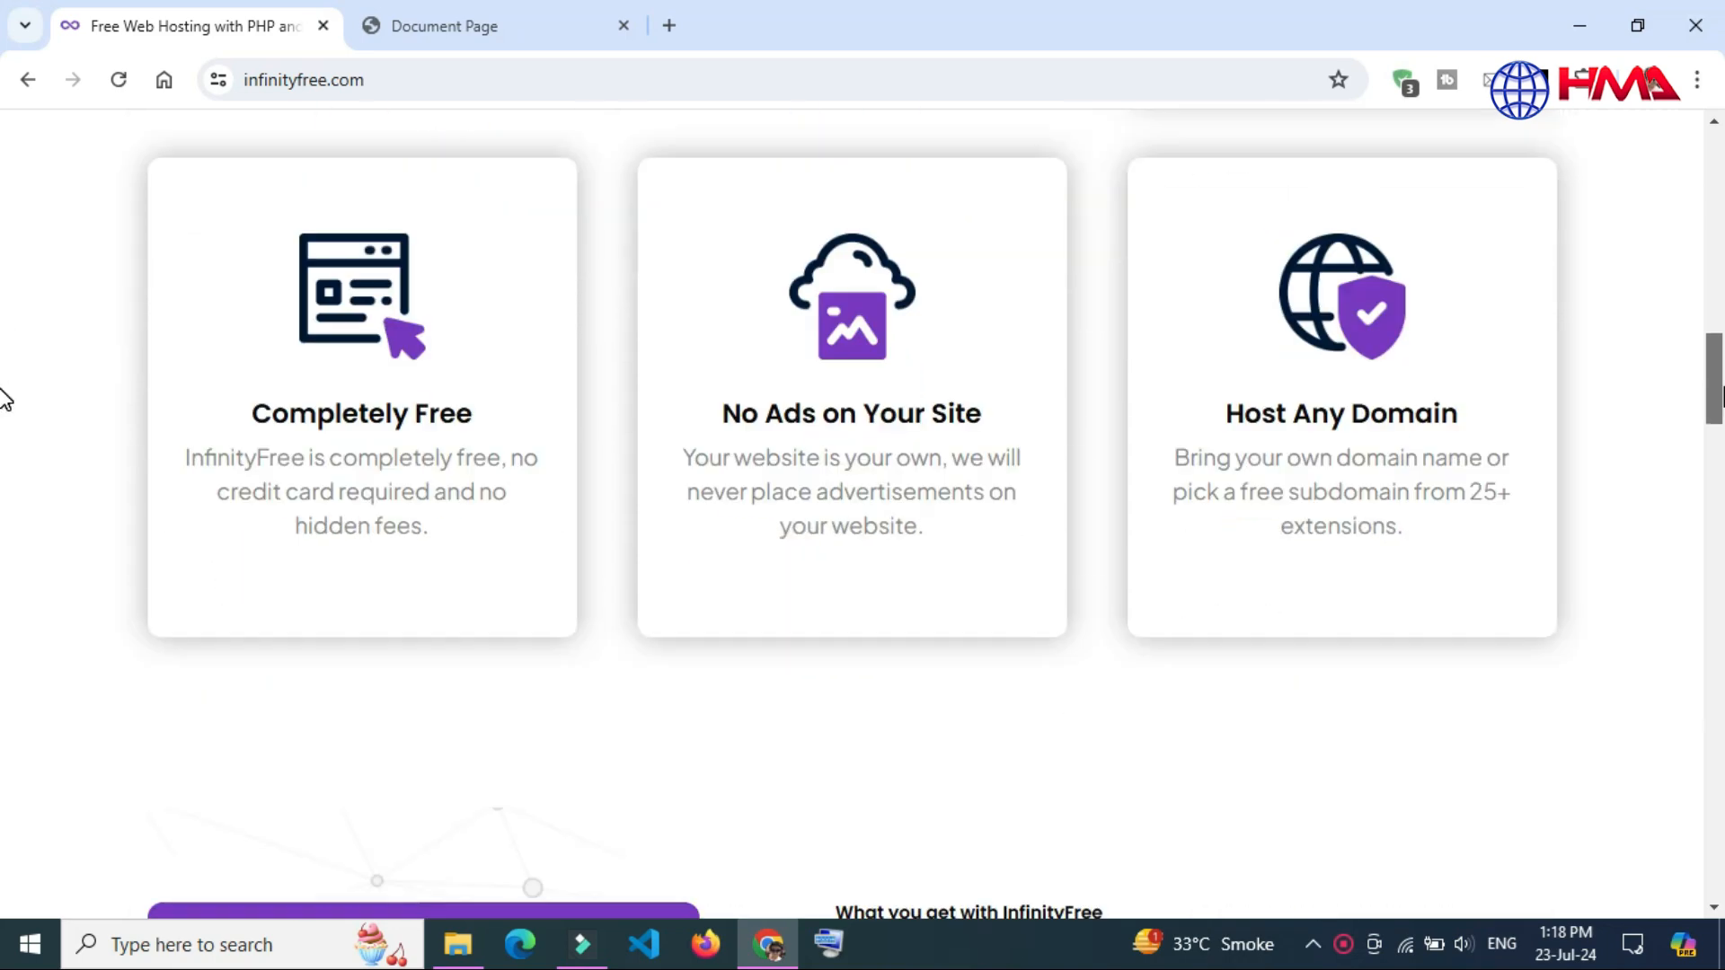
scroll(down, 3)
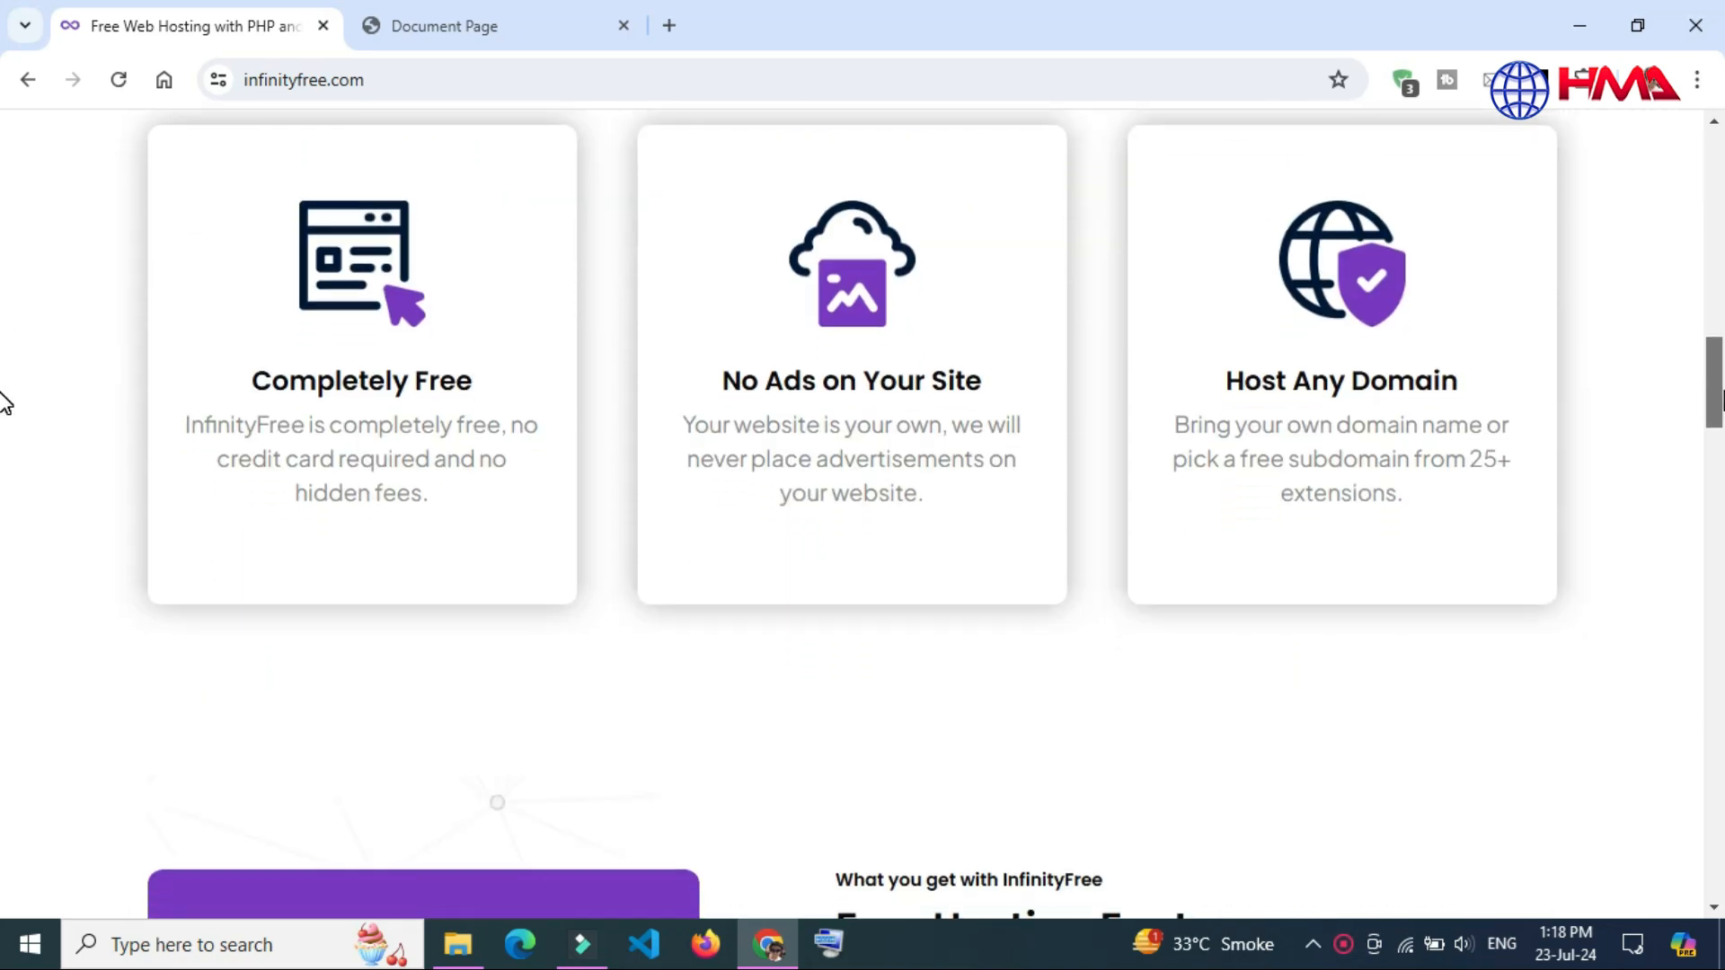
scroll(down, 3)
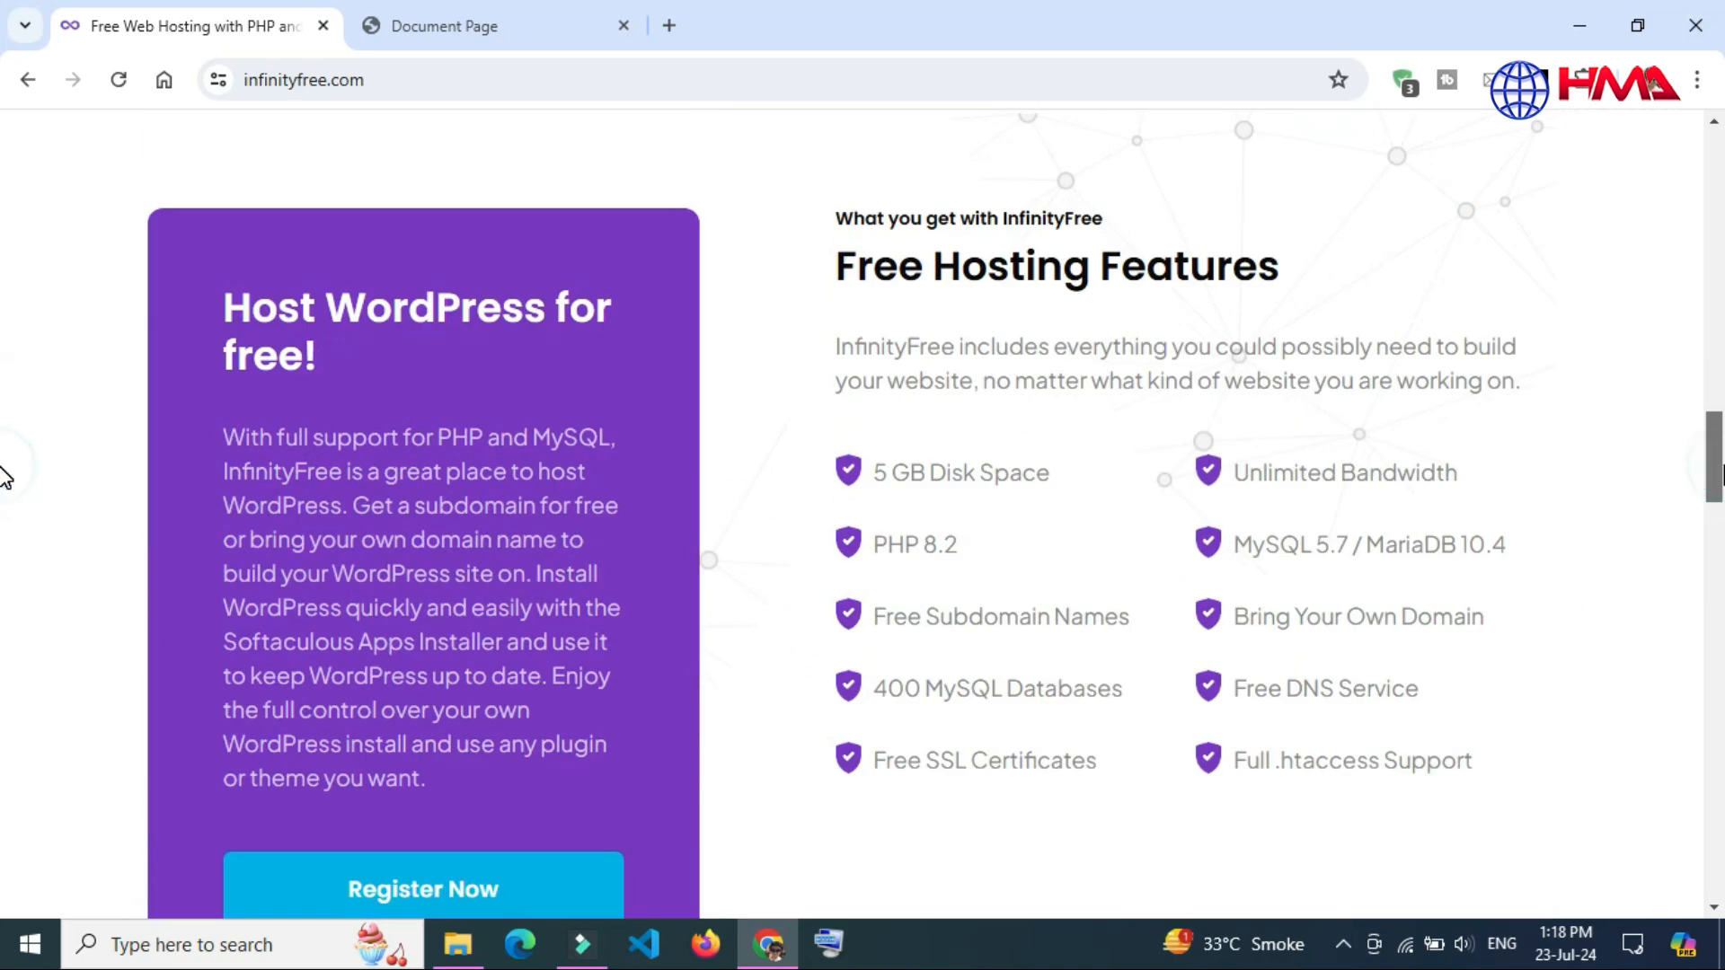
scroll(up, 3)
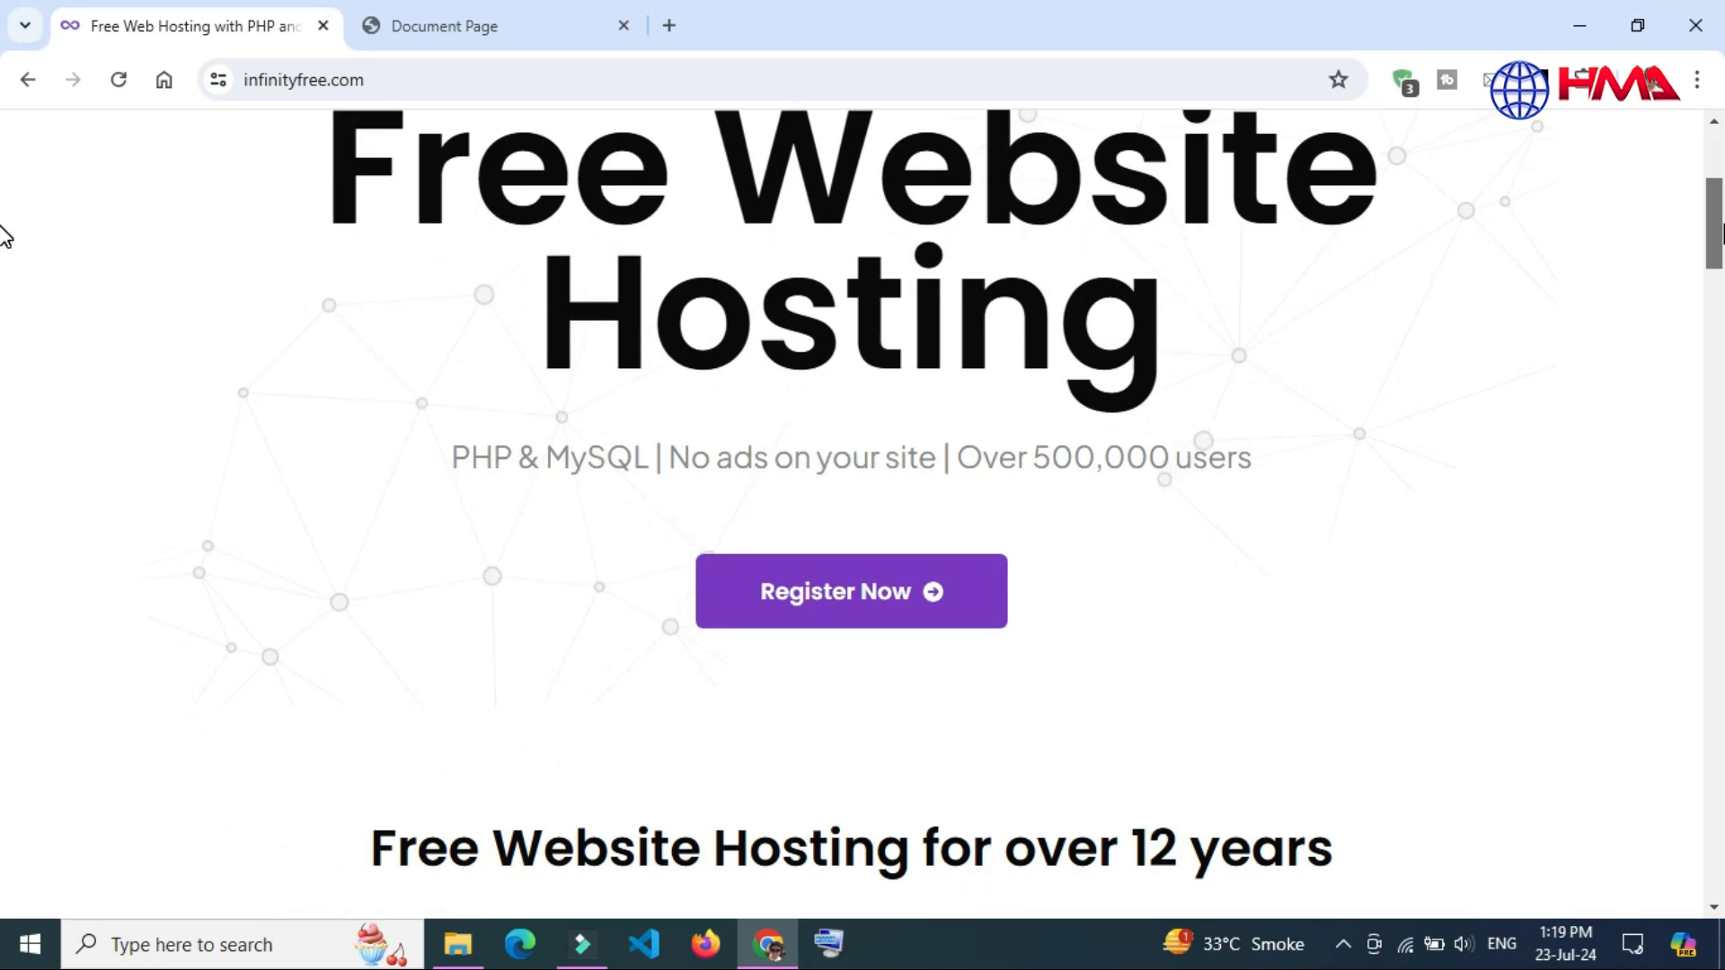
Choose Register Now to reach the account sign-up page
click(852, 602)
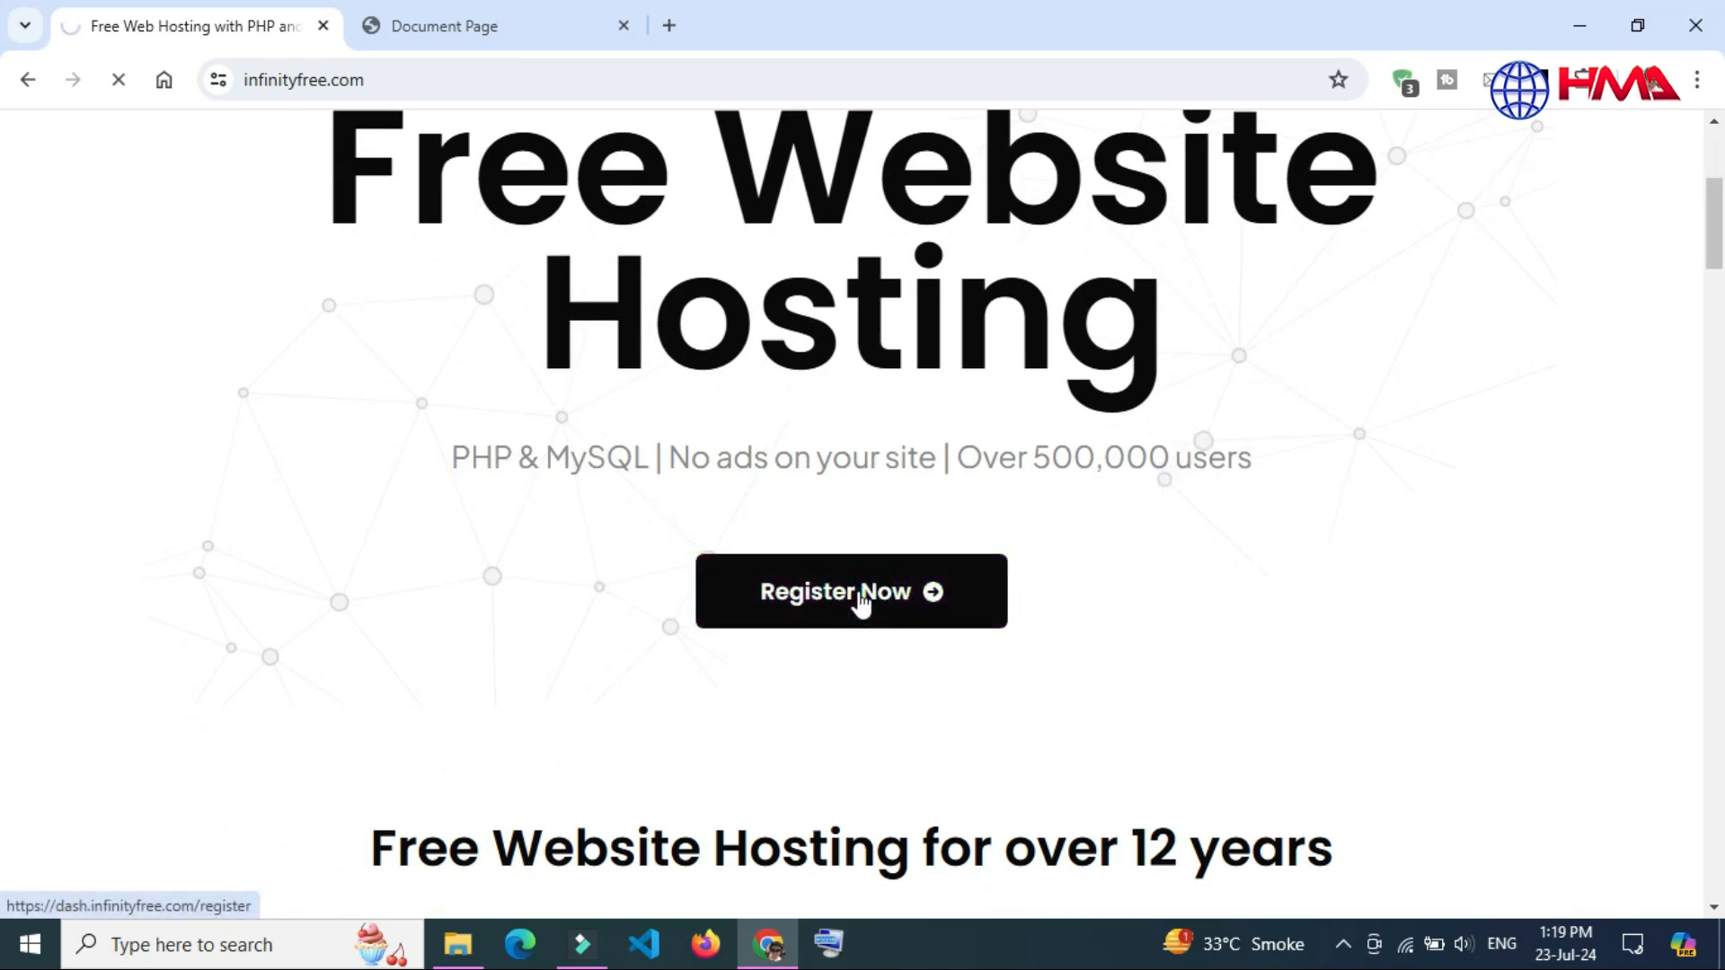
click(855, 595)
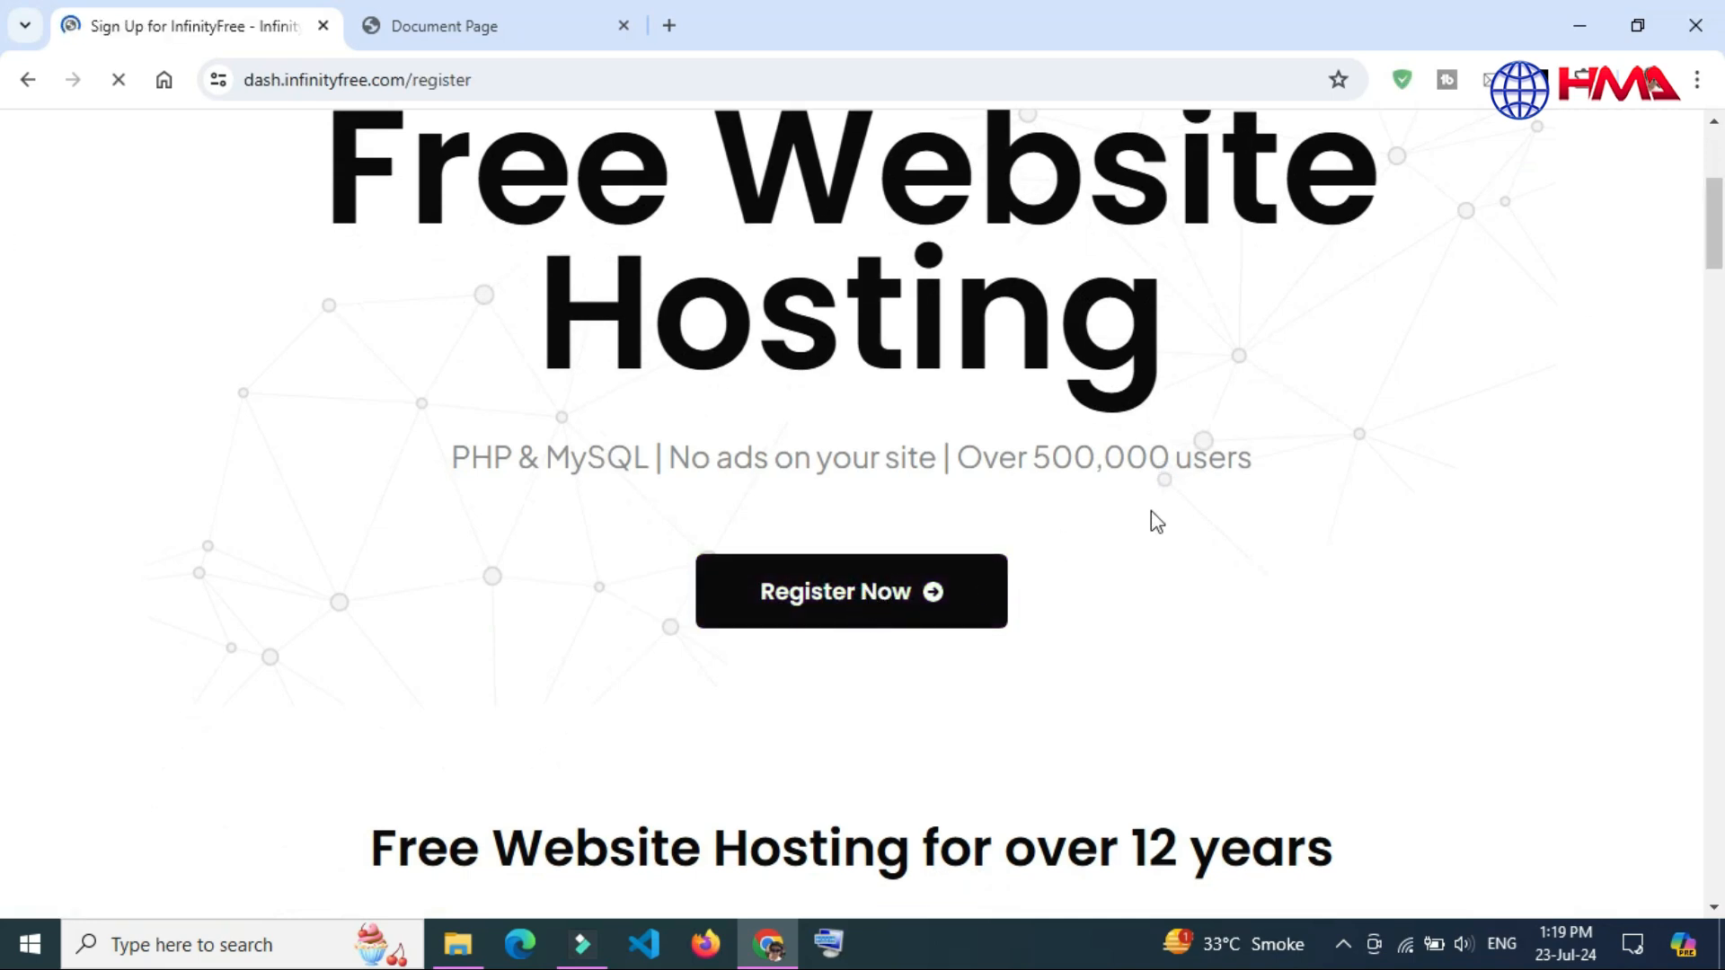
click(852, 591)
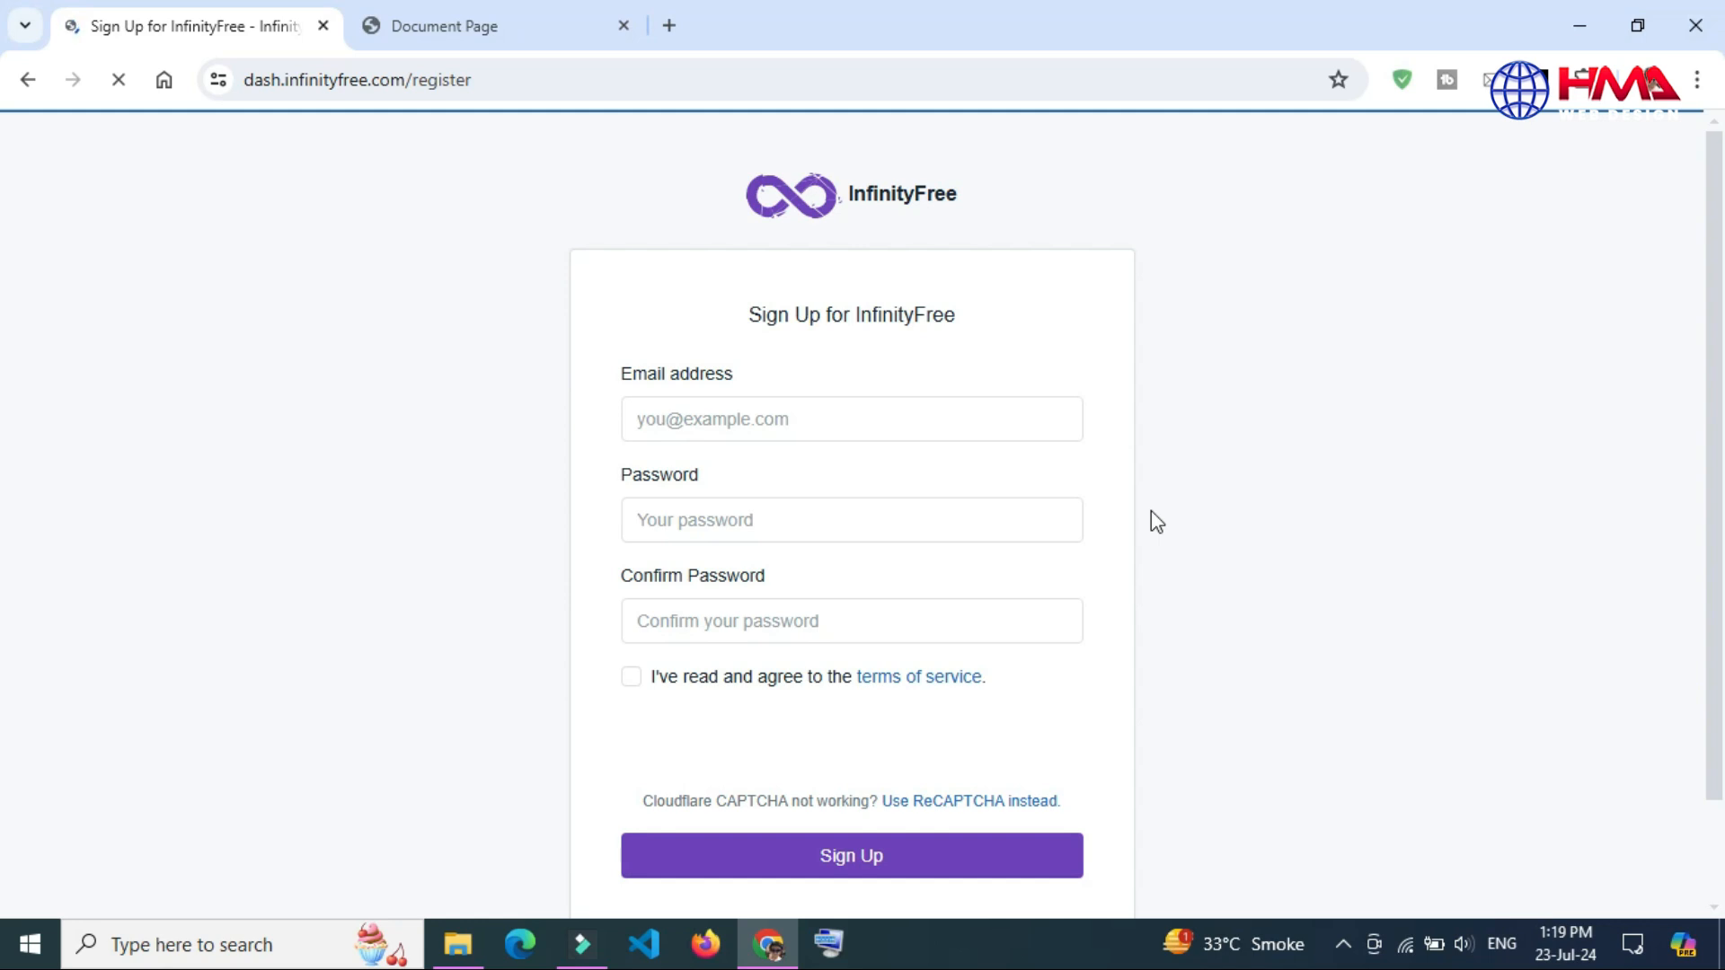
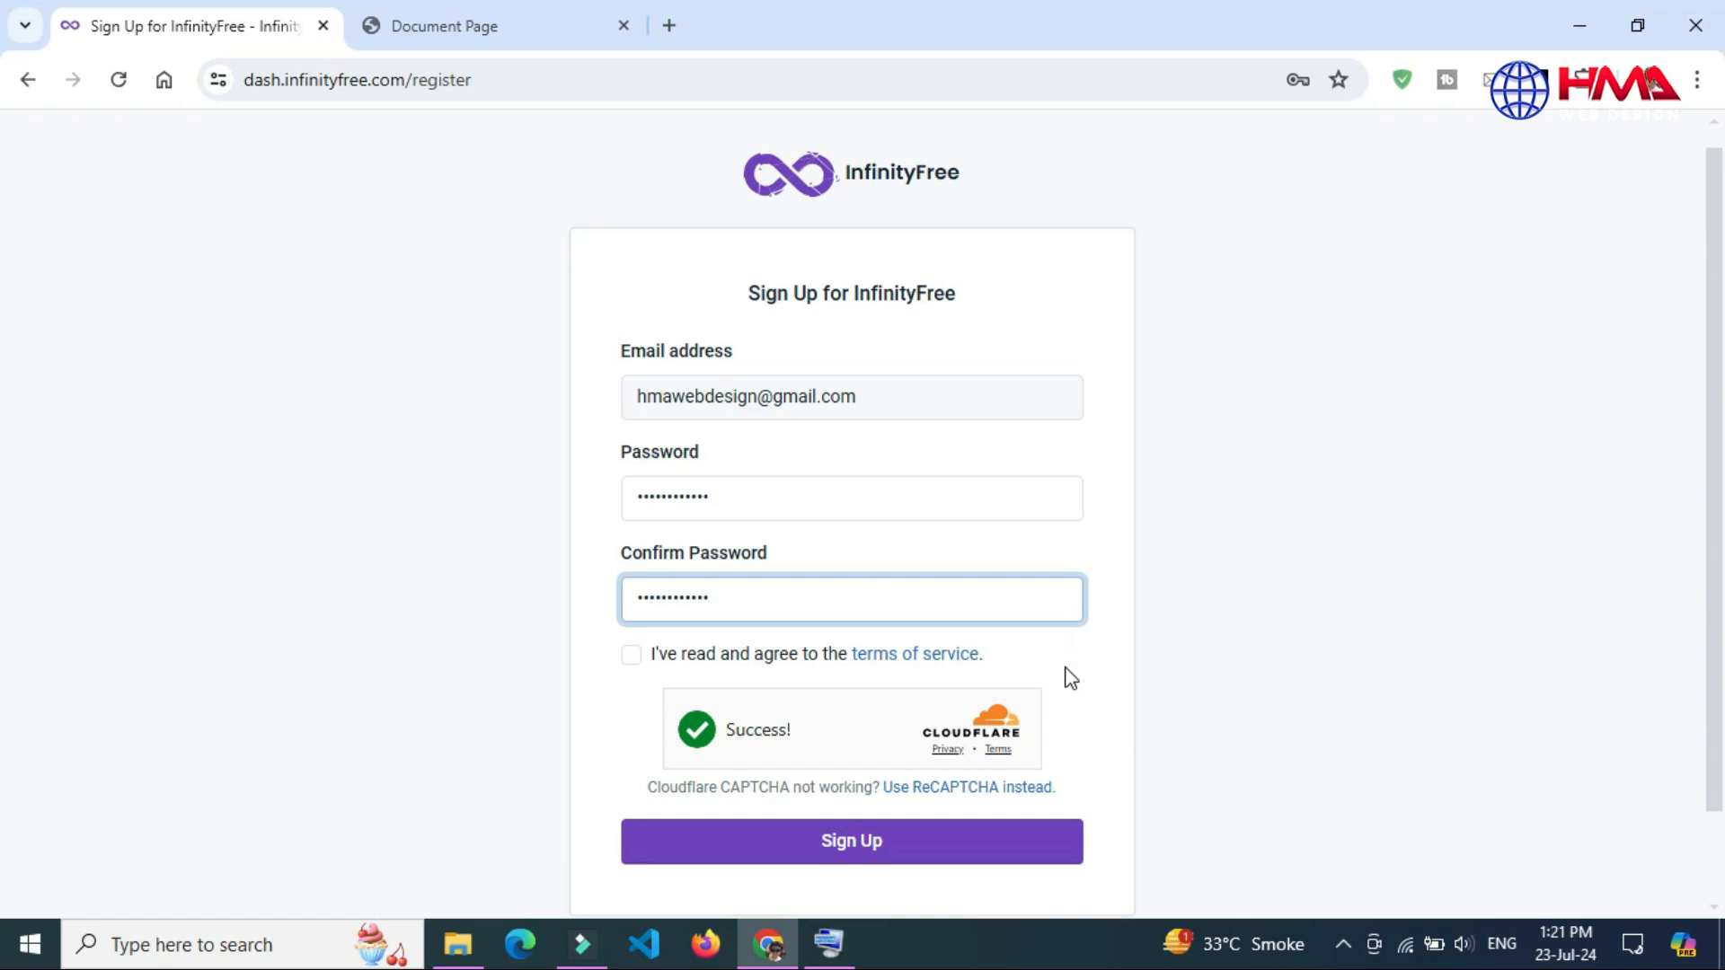
click(631, 654)
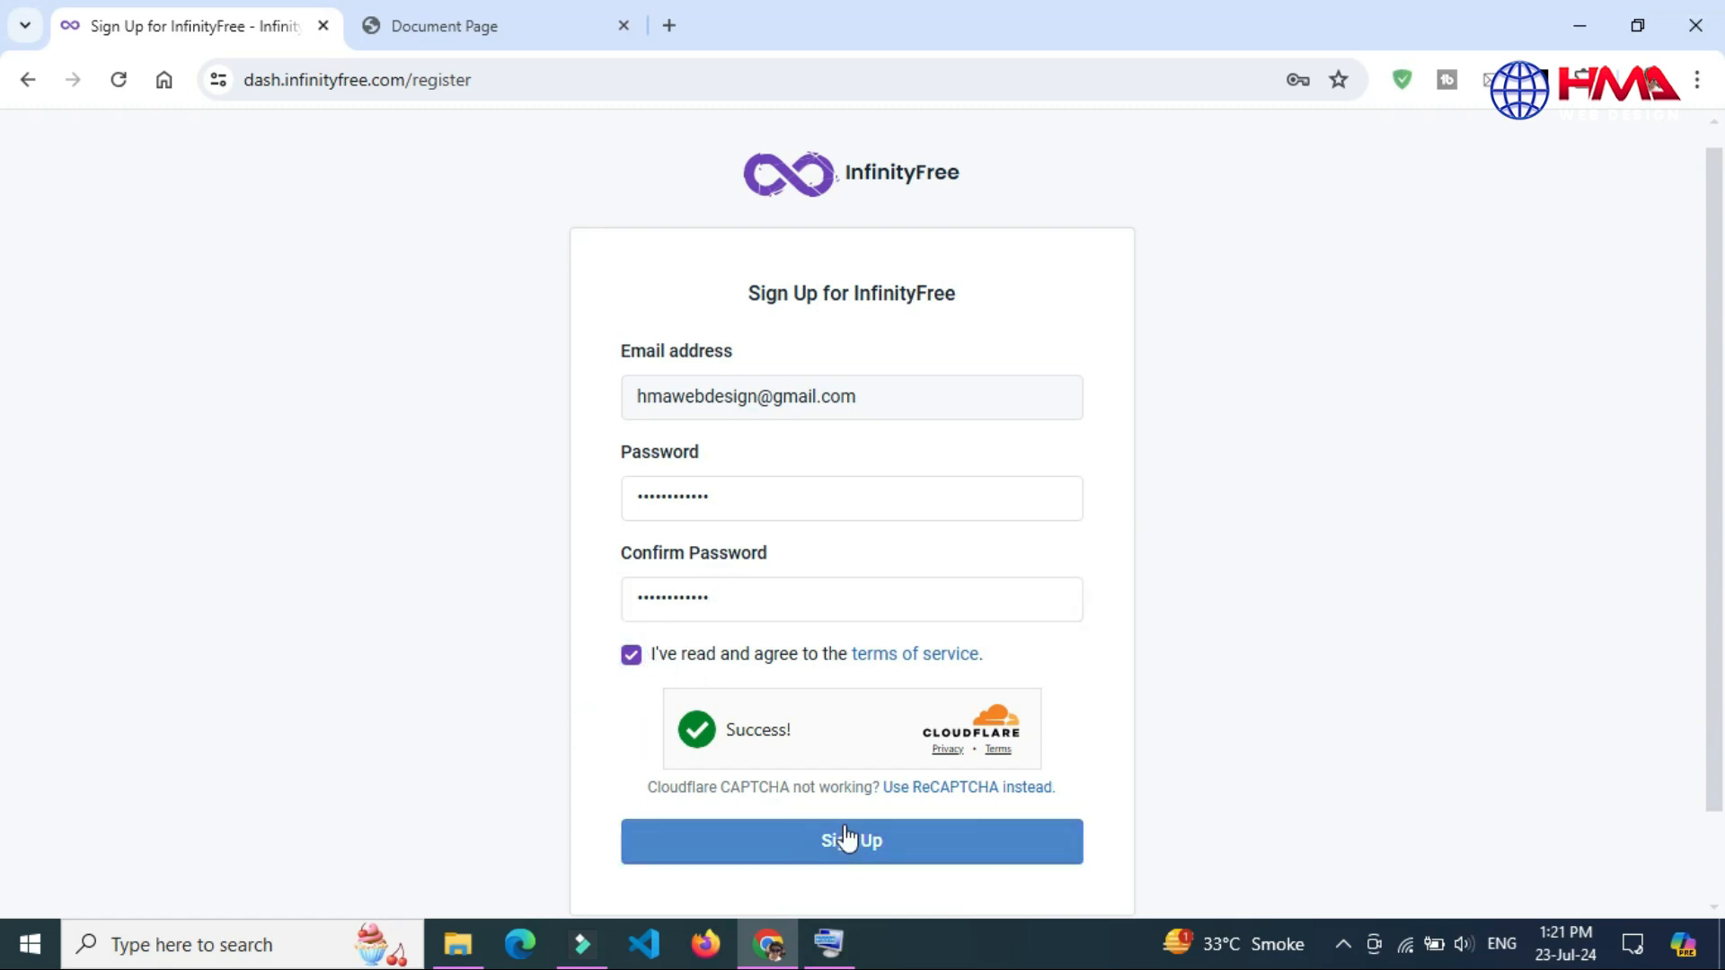
click(852, 841)
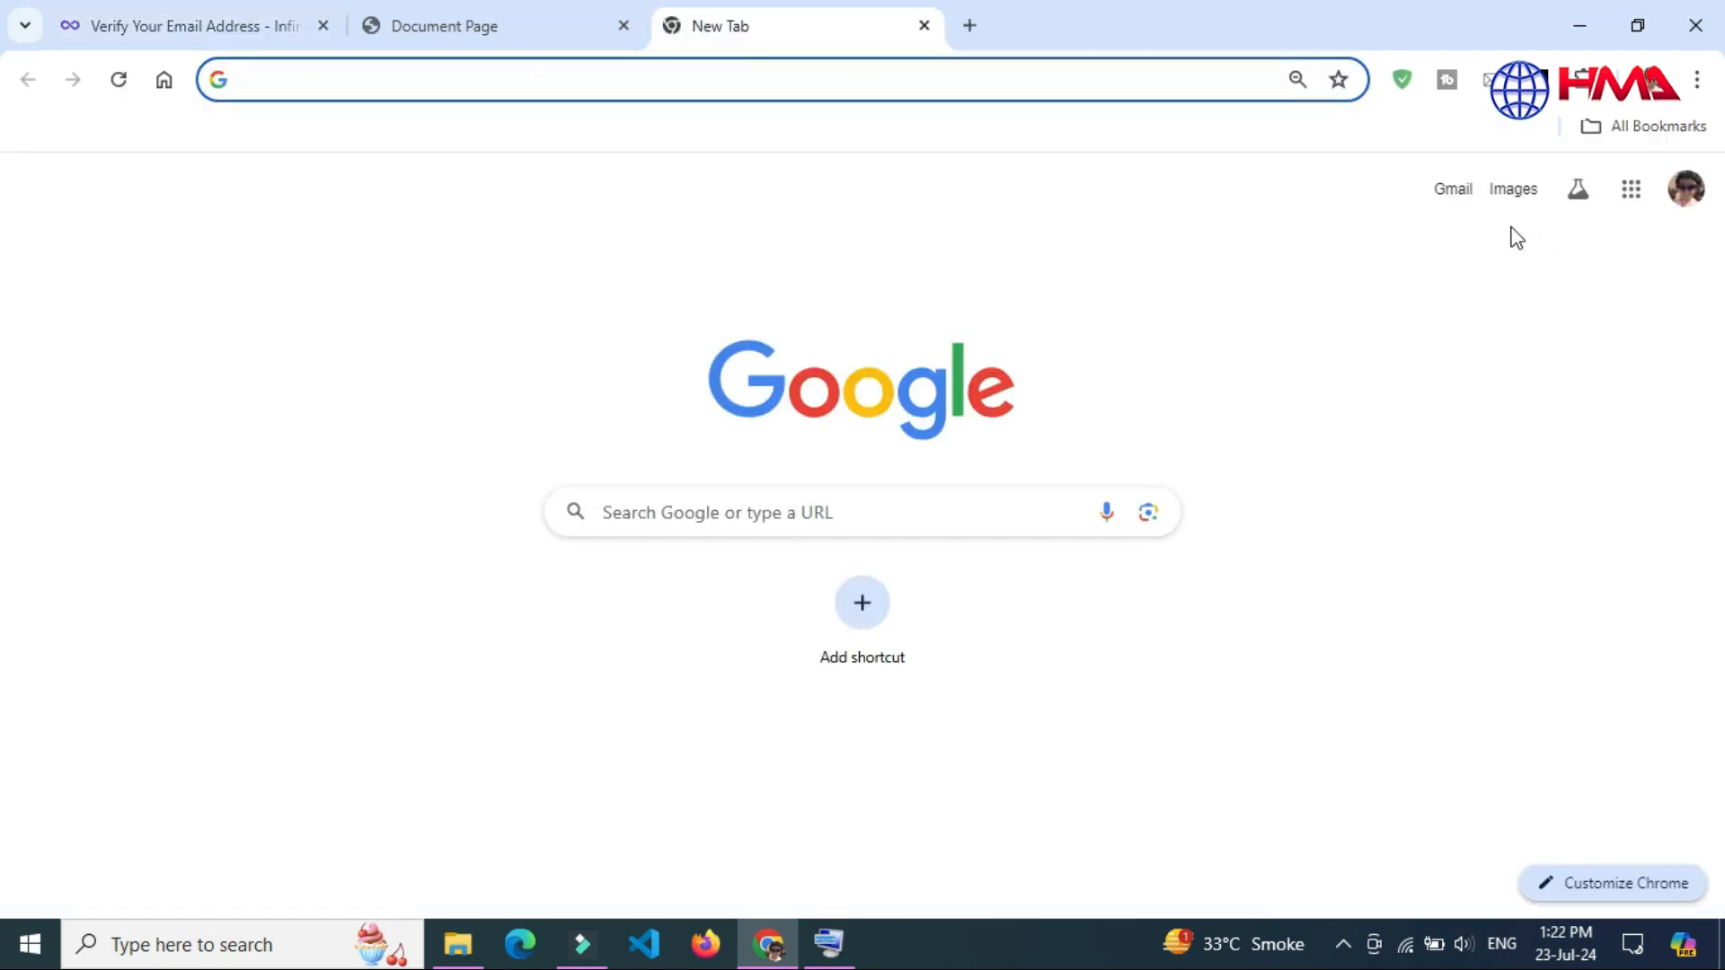
Verify the InfinityFree email address from the Gmail verification message
click(1452, 189)
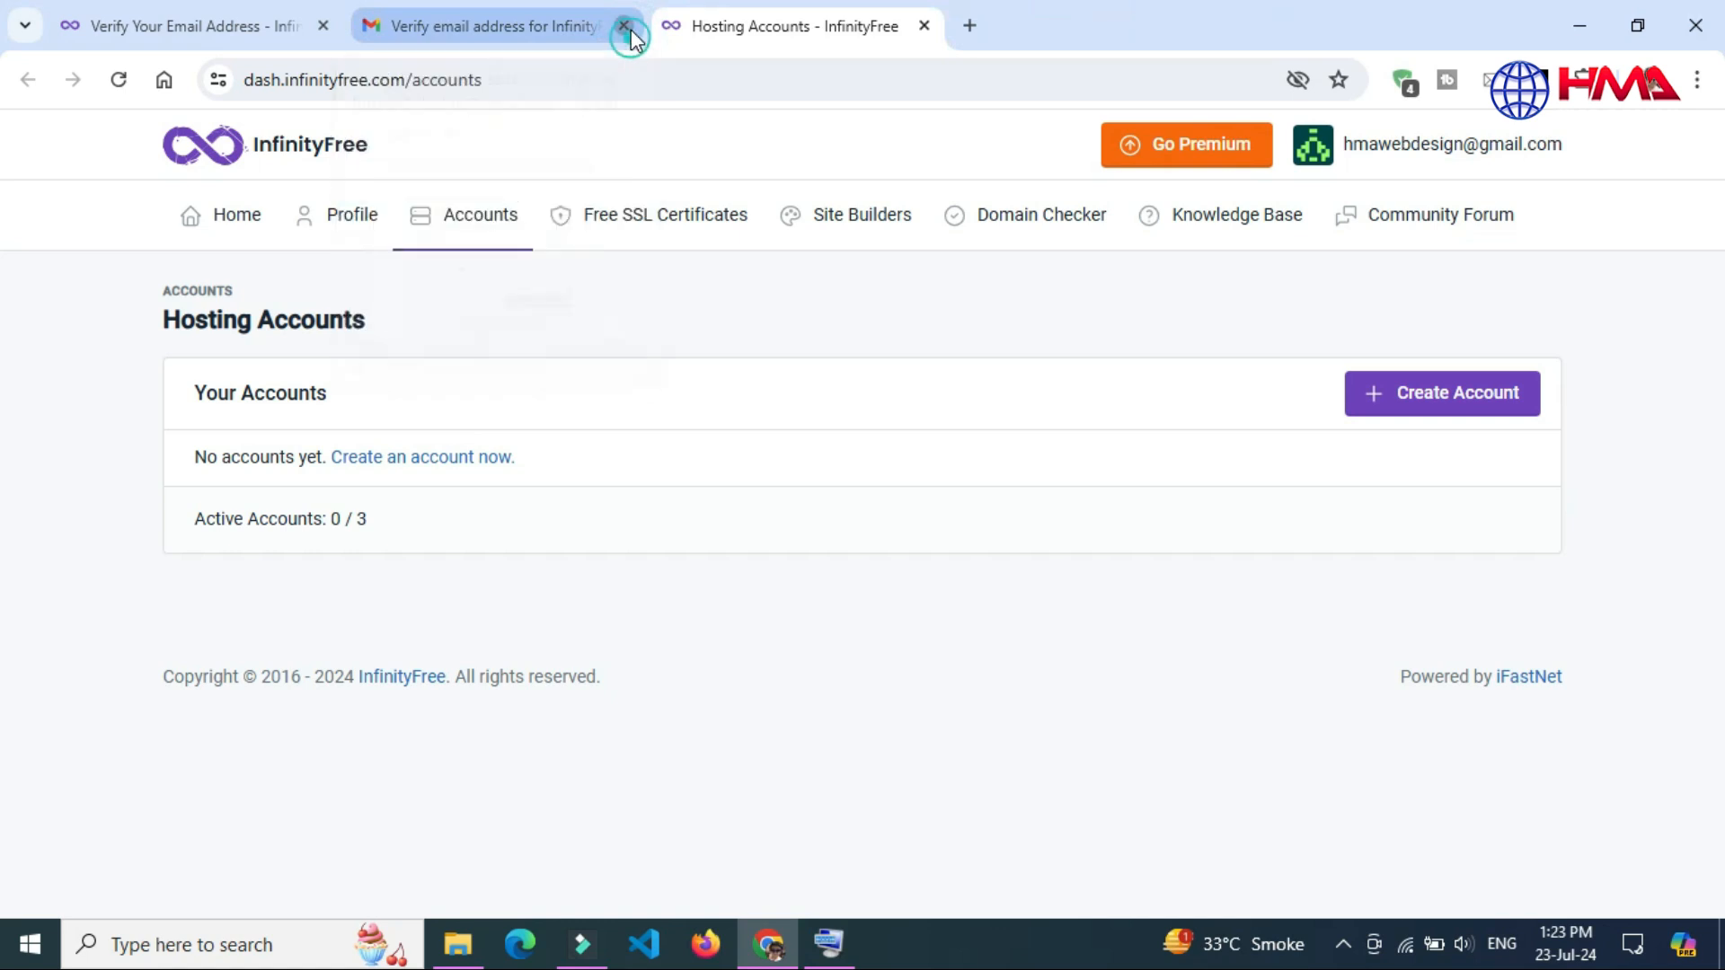
Close the Gmail tab and create a new hosting account on the free $0 InfinityFree plan
click(622, 25)
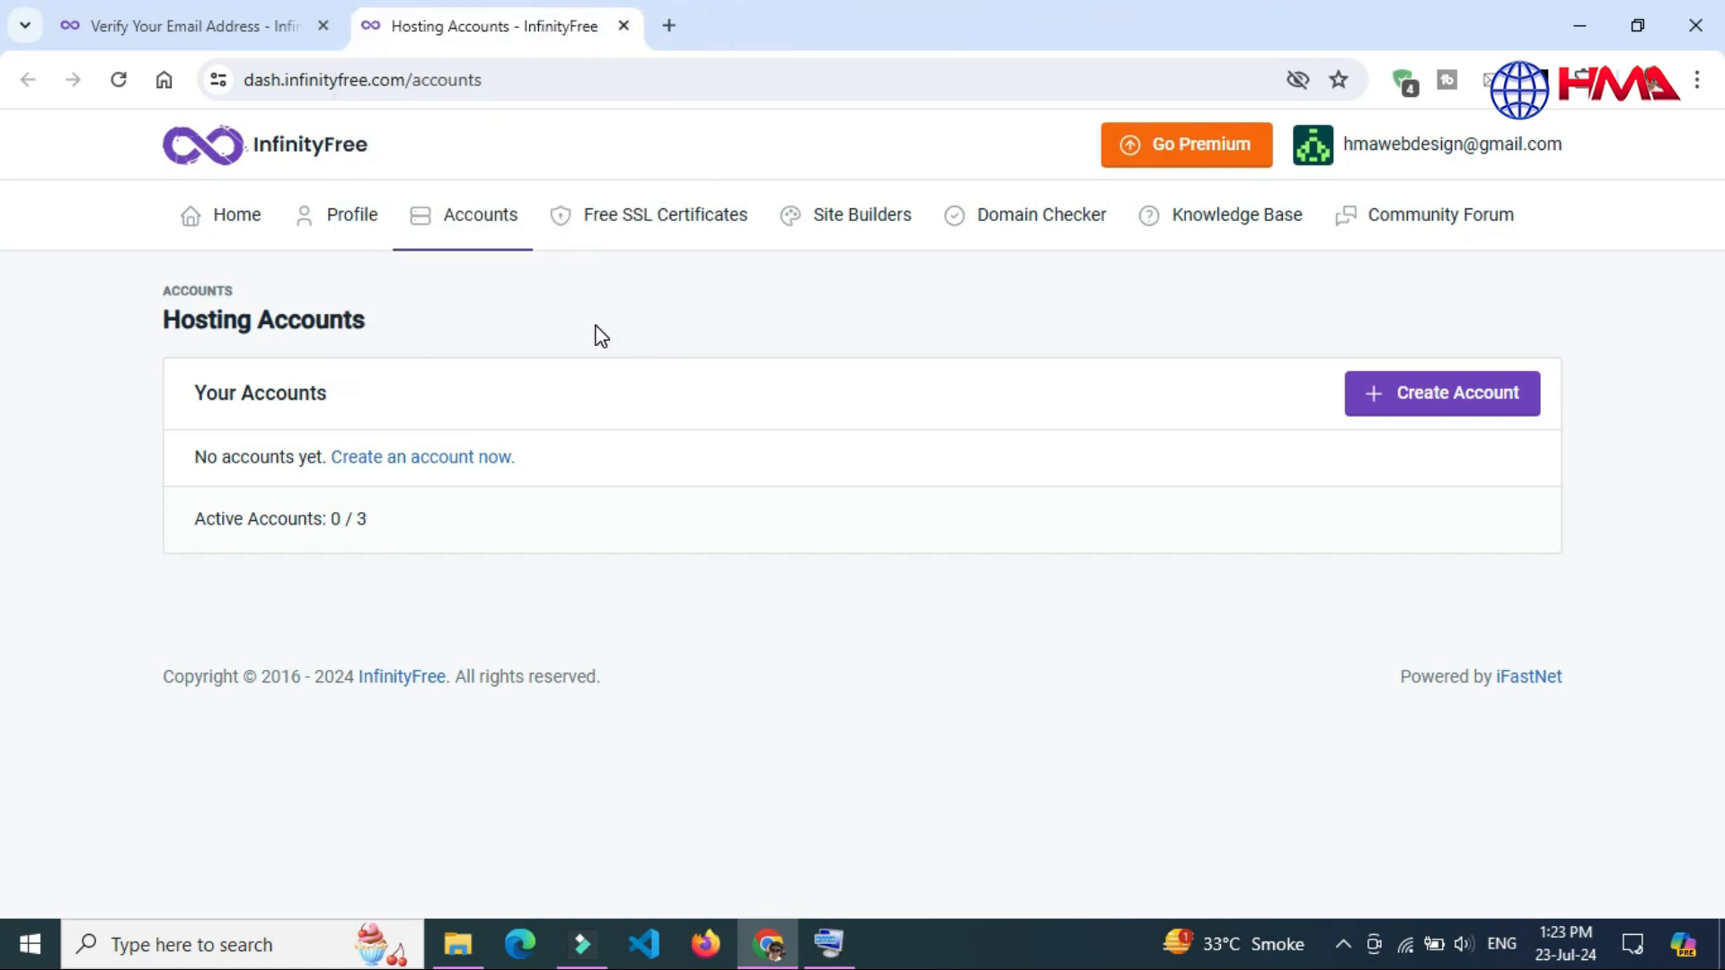
mouse_move(1444, 403)
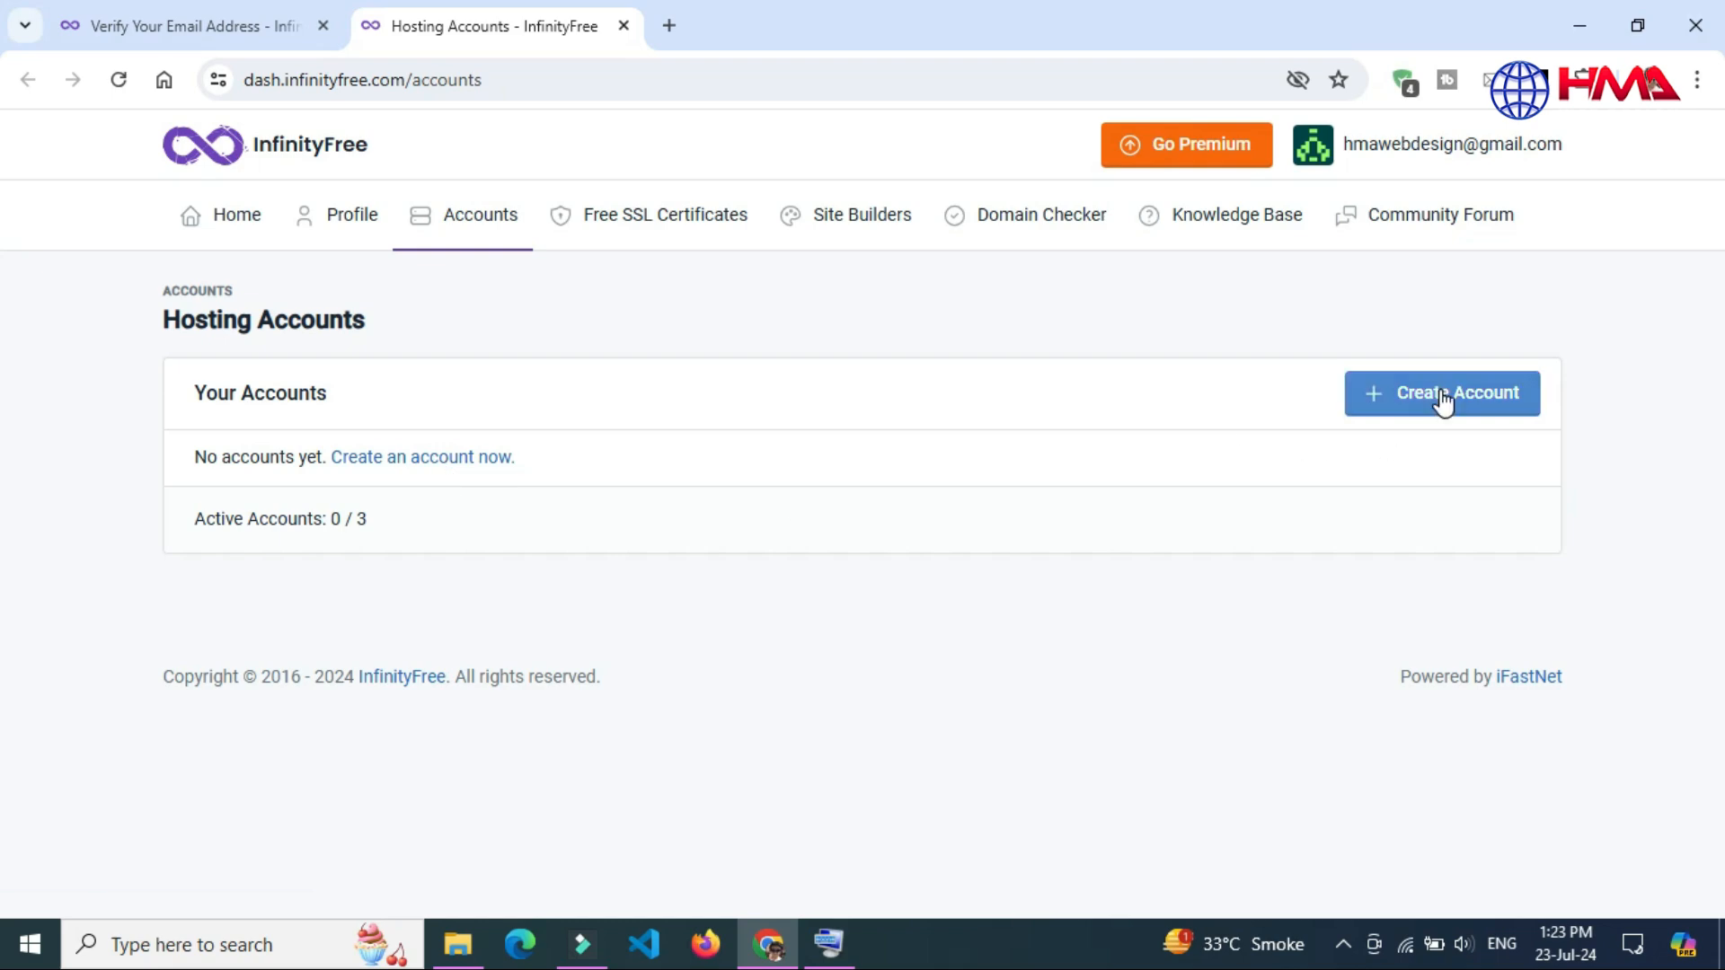
click(1441, 393)
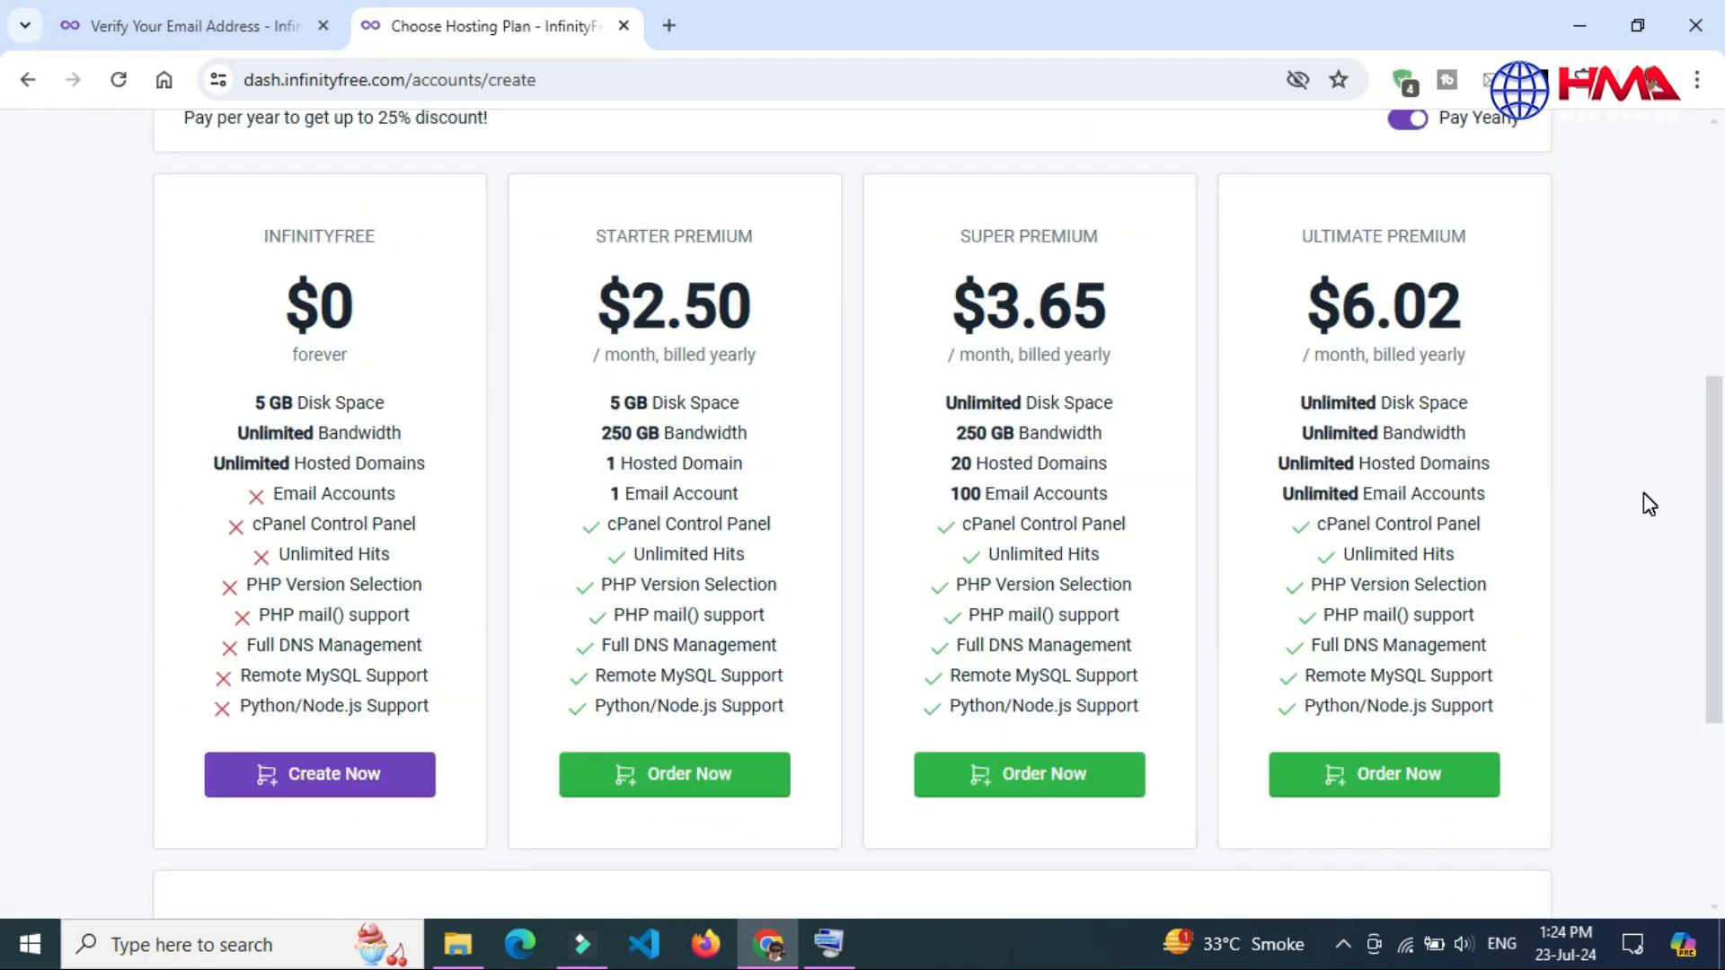
click(319, 774)
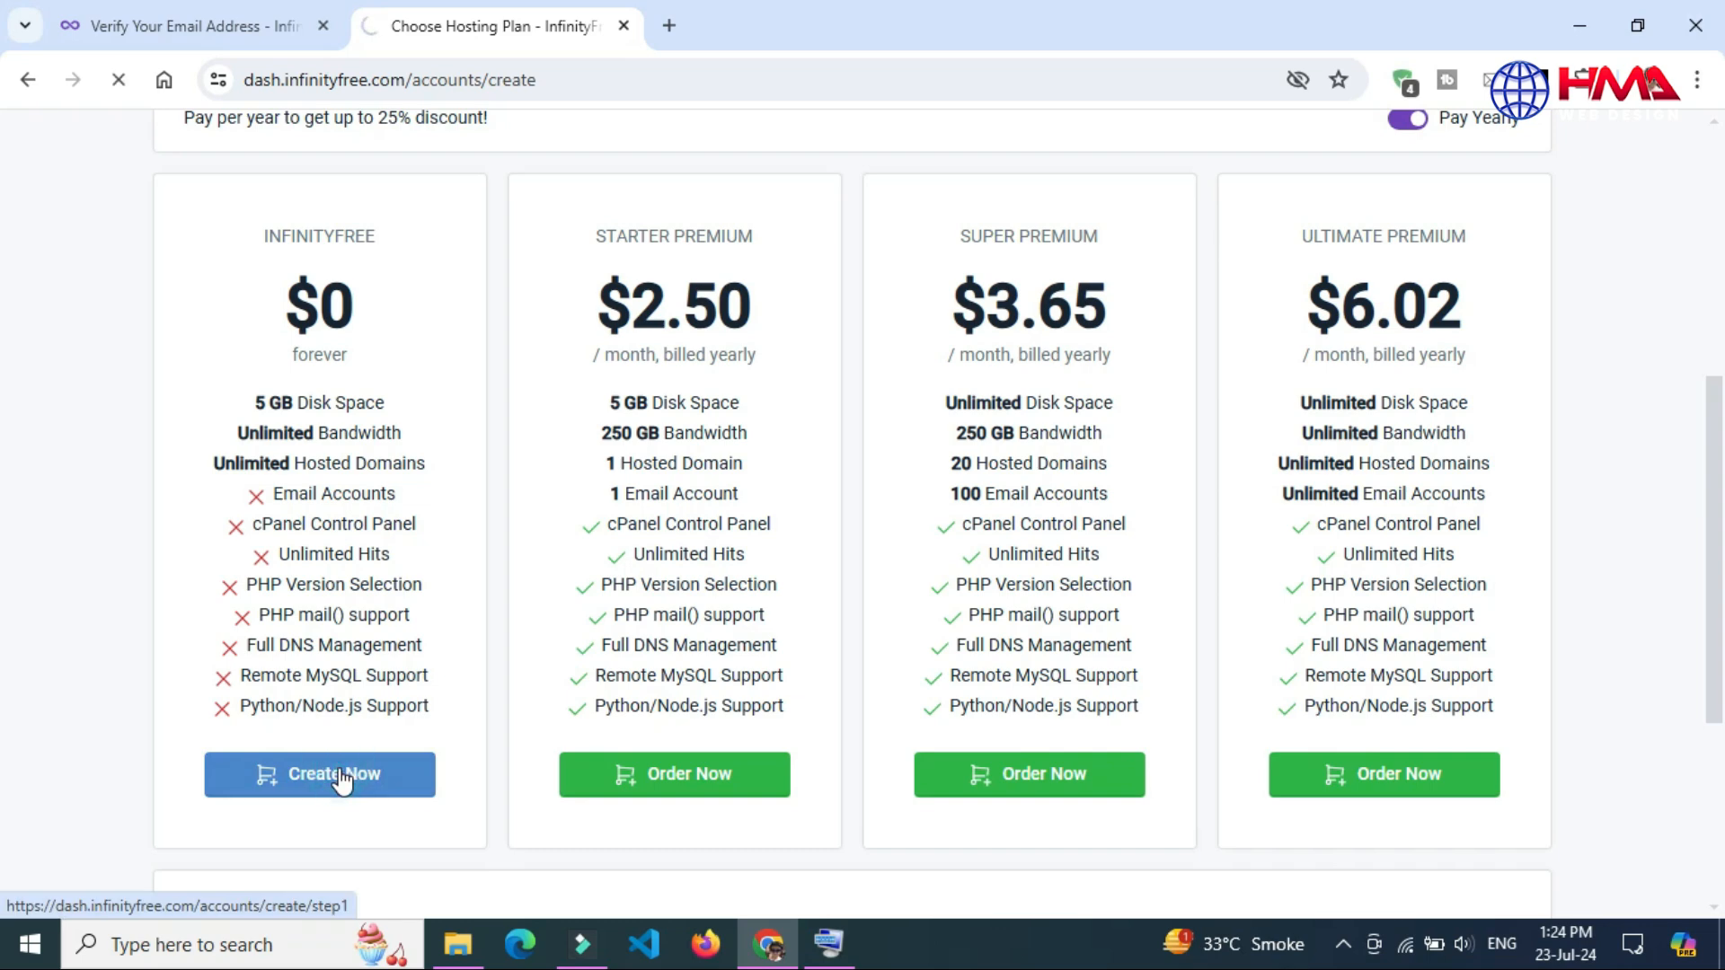
click(320, 774)
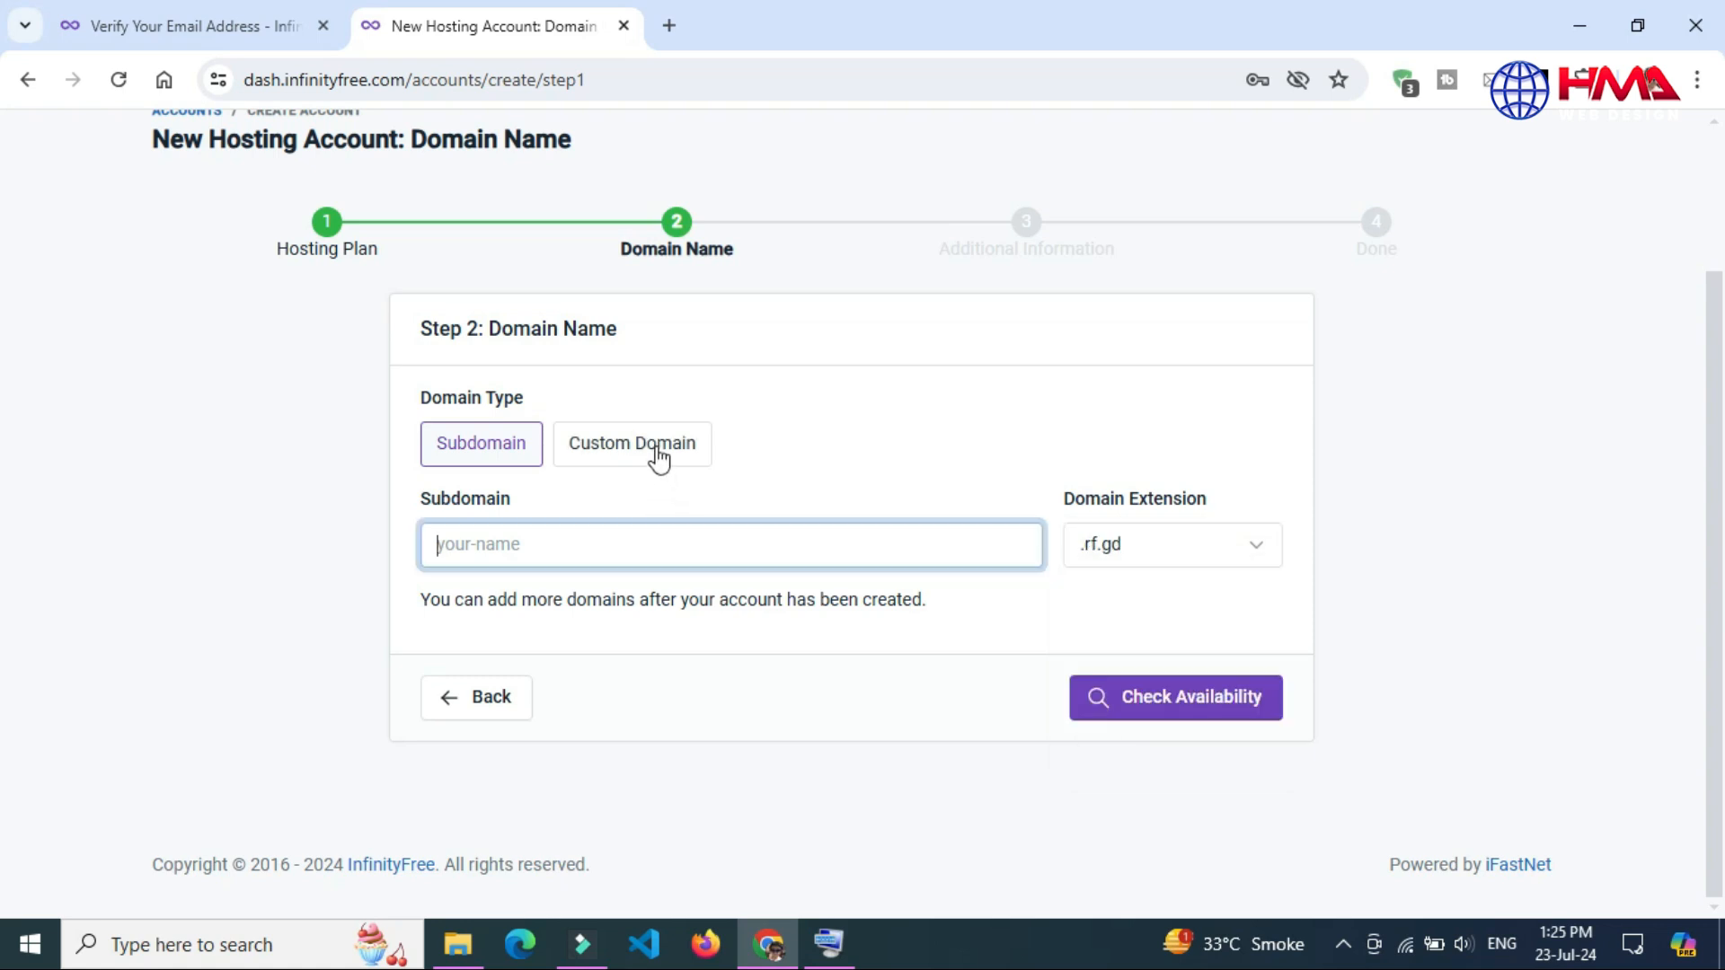
Look over the custom domain option on the Domain Name step
click(633, 444)
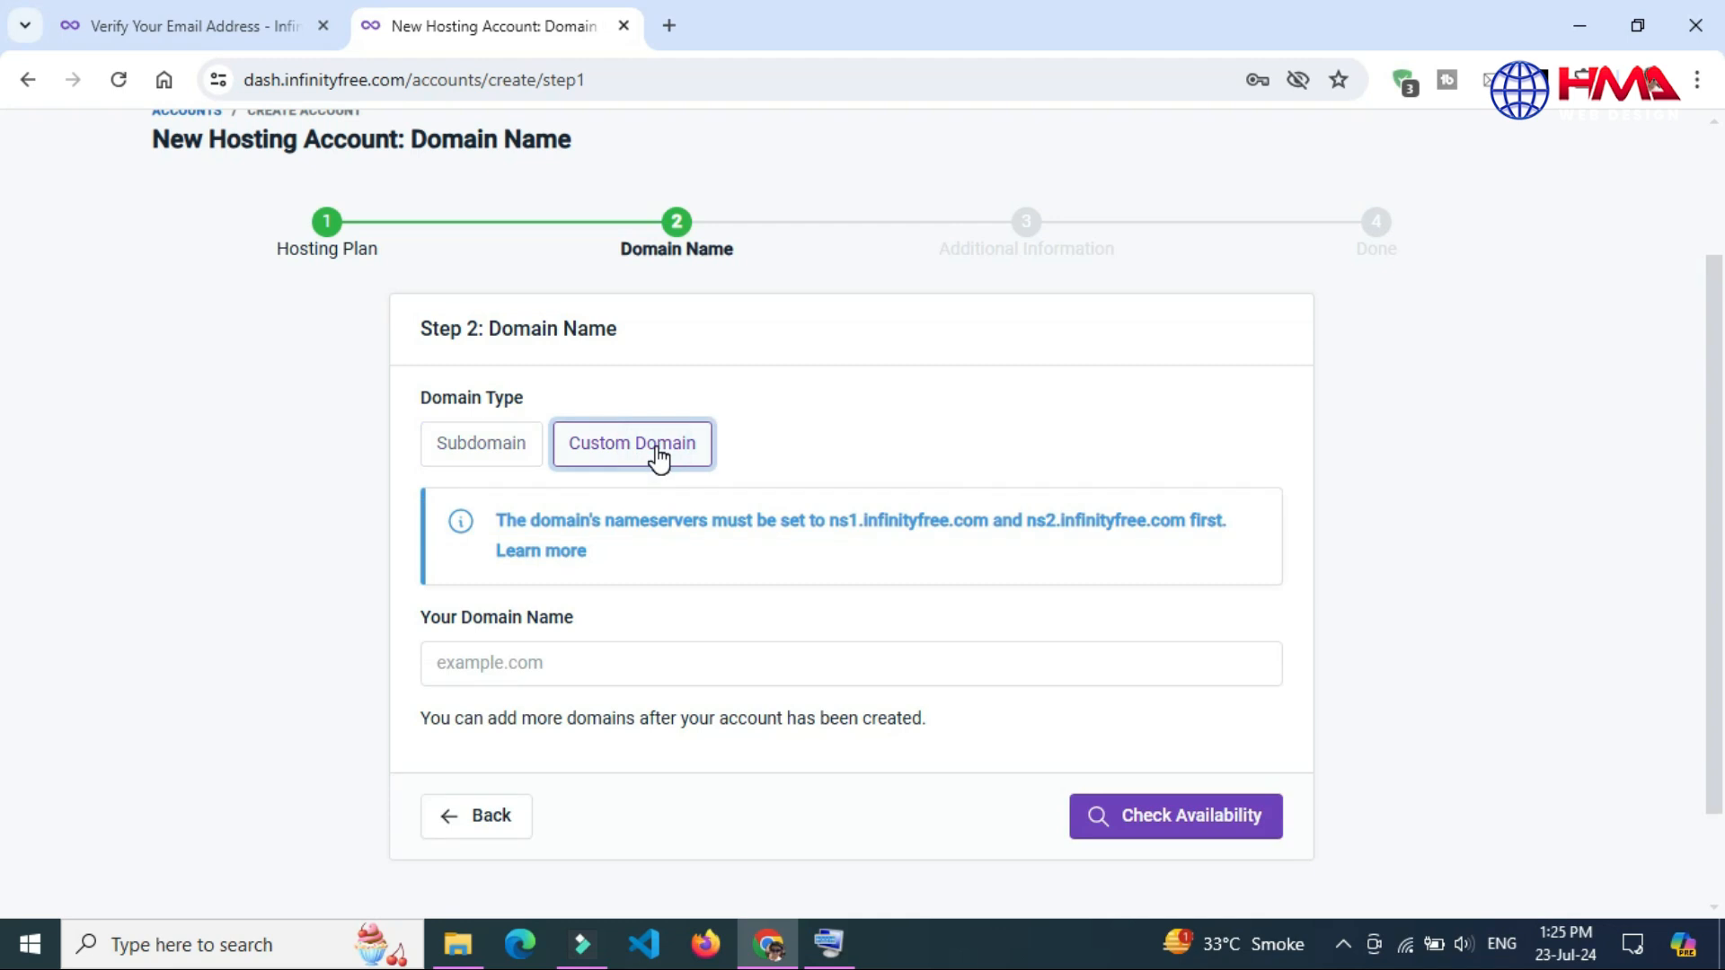
mouse_move(834, 522)
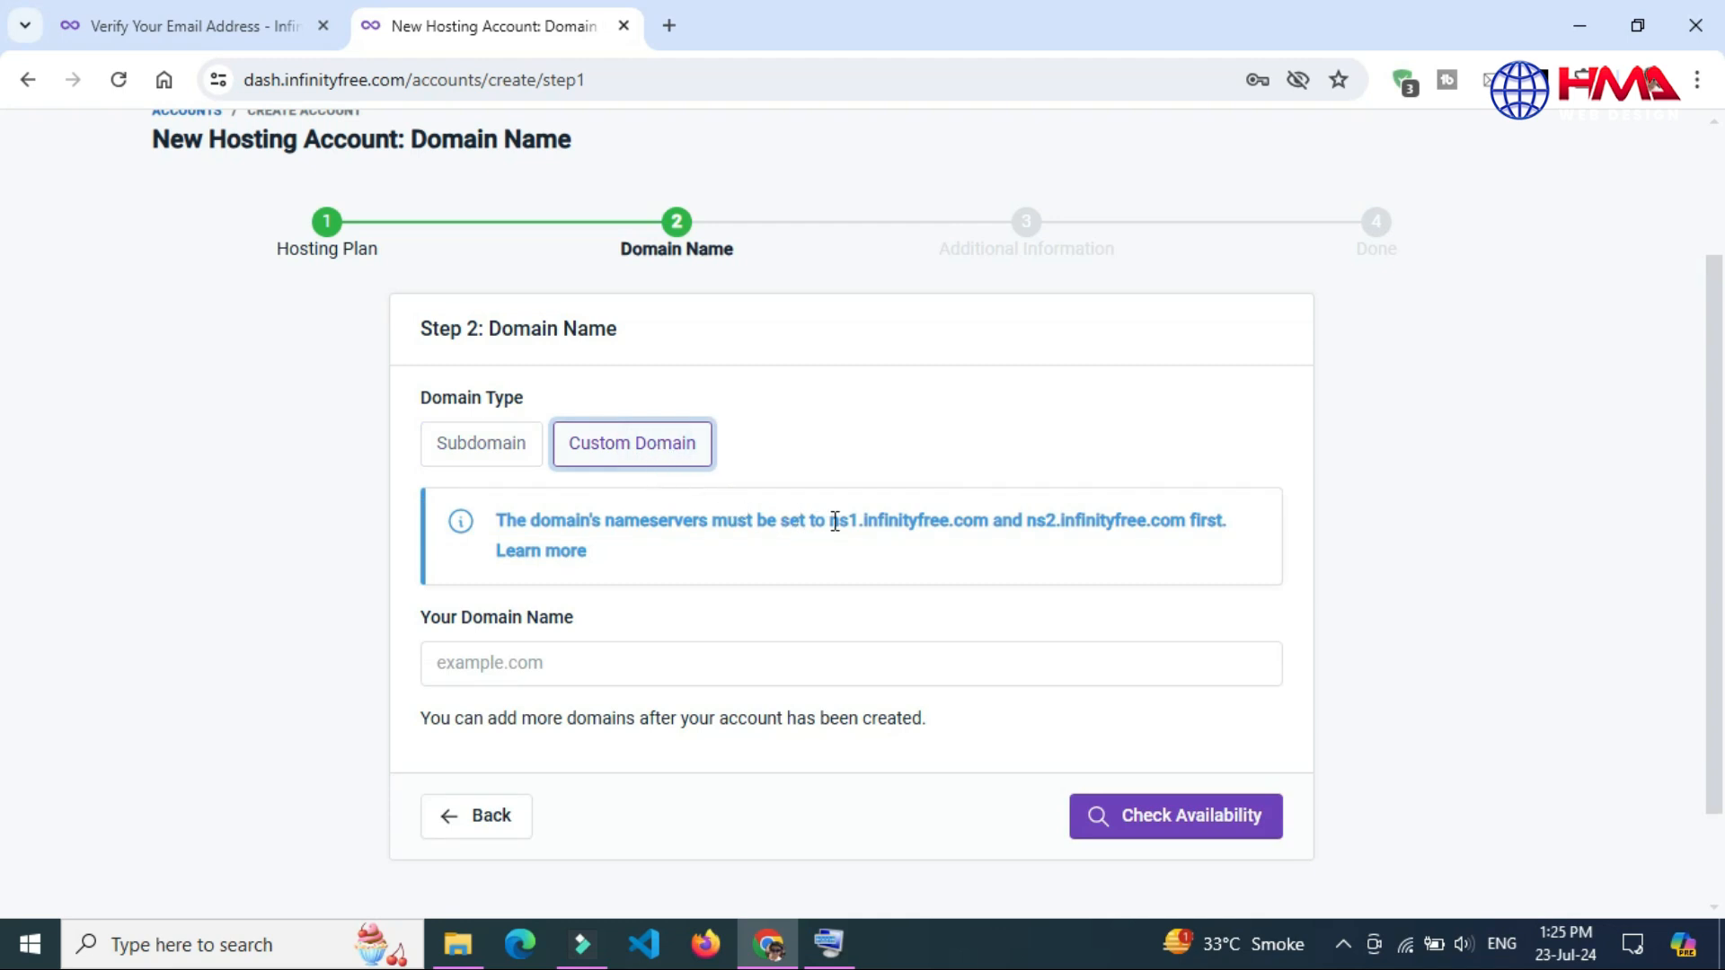
click(827, 521)
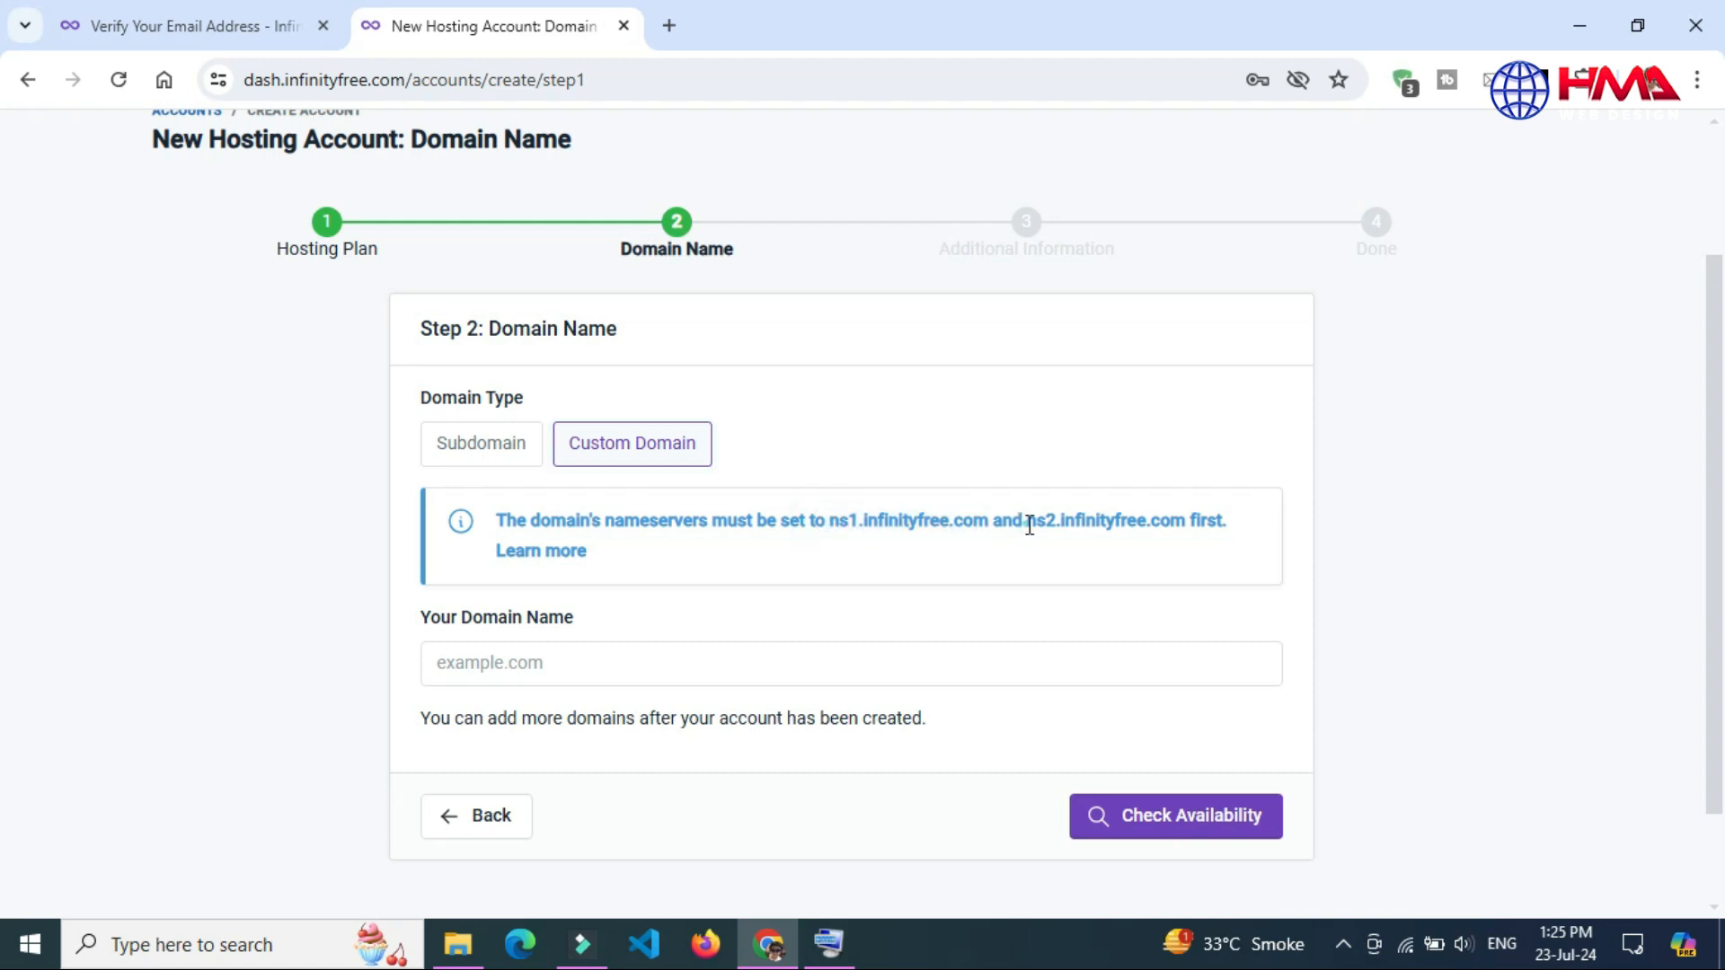
double_click(1110, 521)
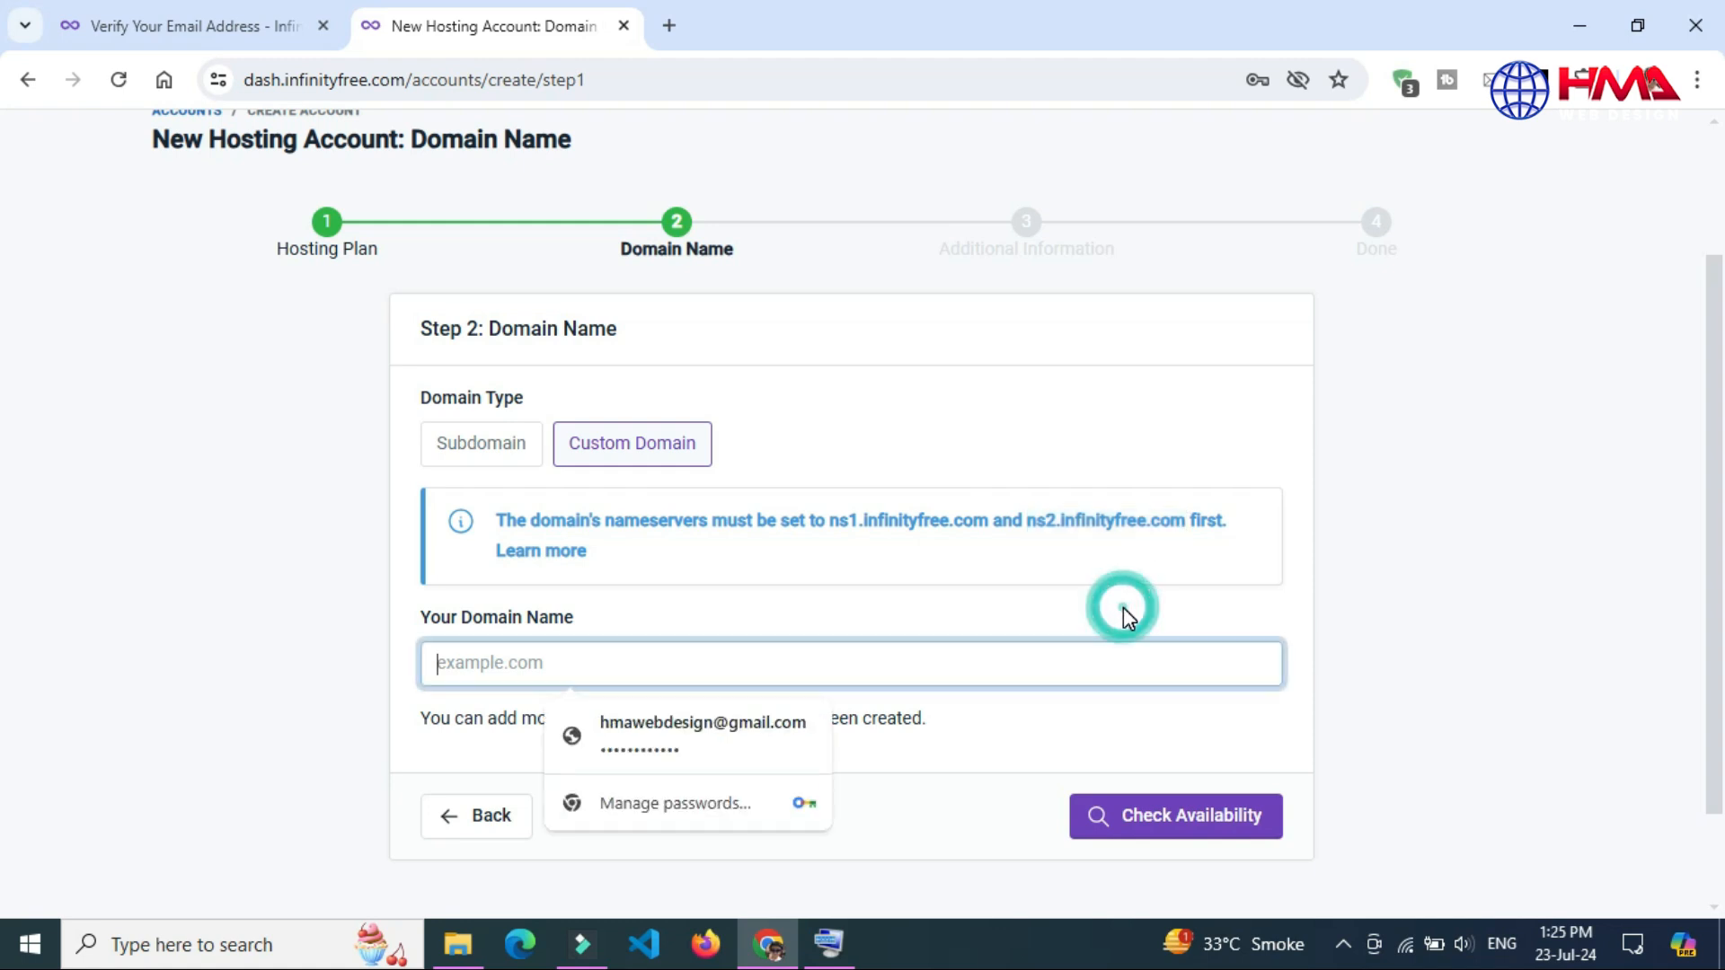
click(481, 444)
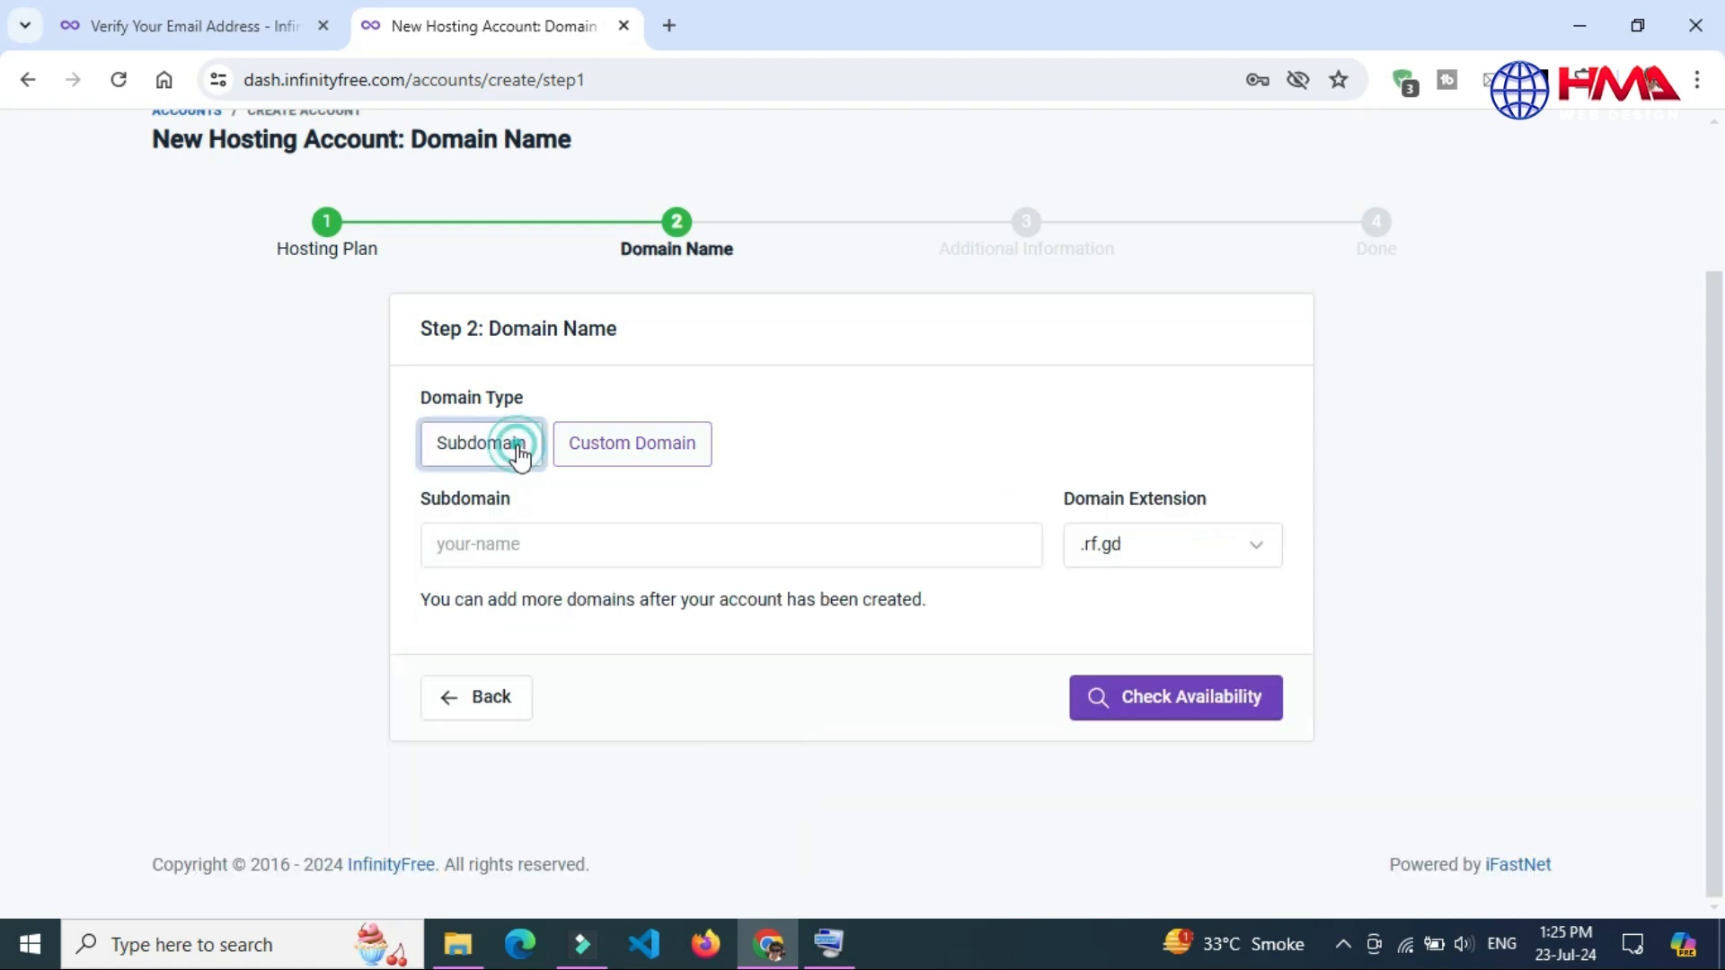
Choose the free subdomain hmawebdesign.rf.gd and check its availability
click(729, 545)
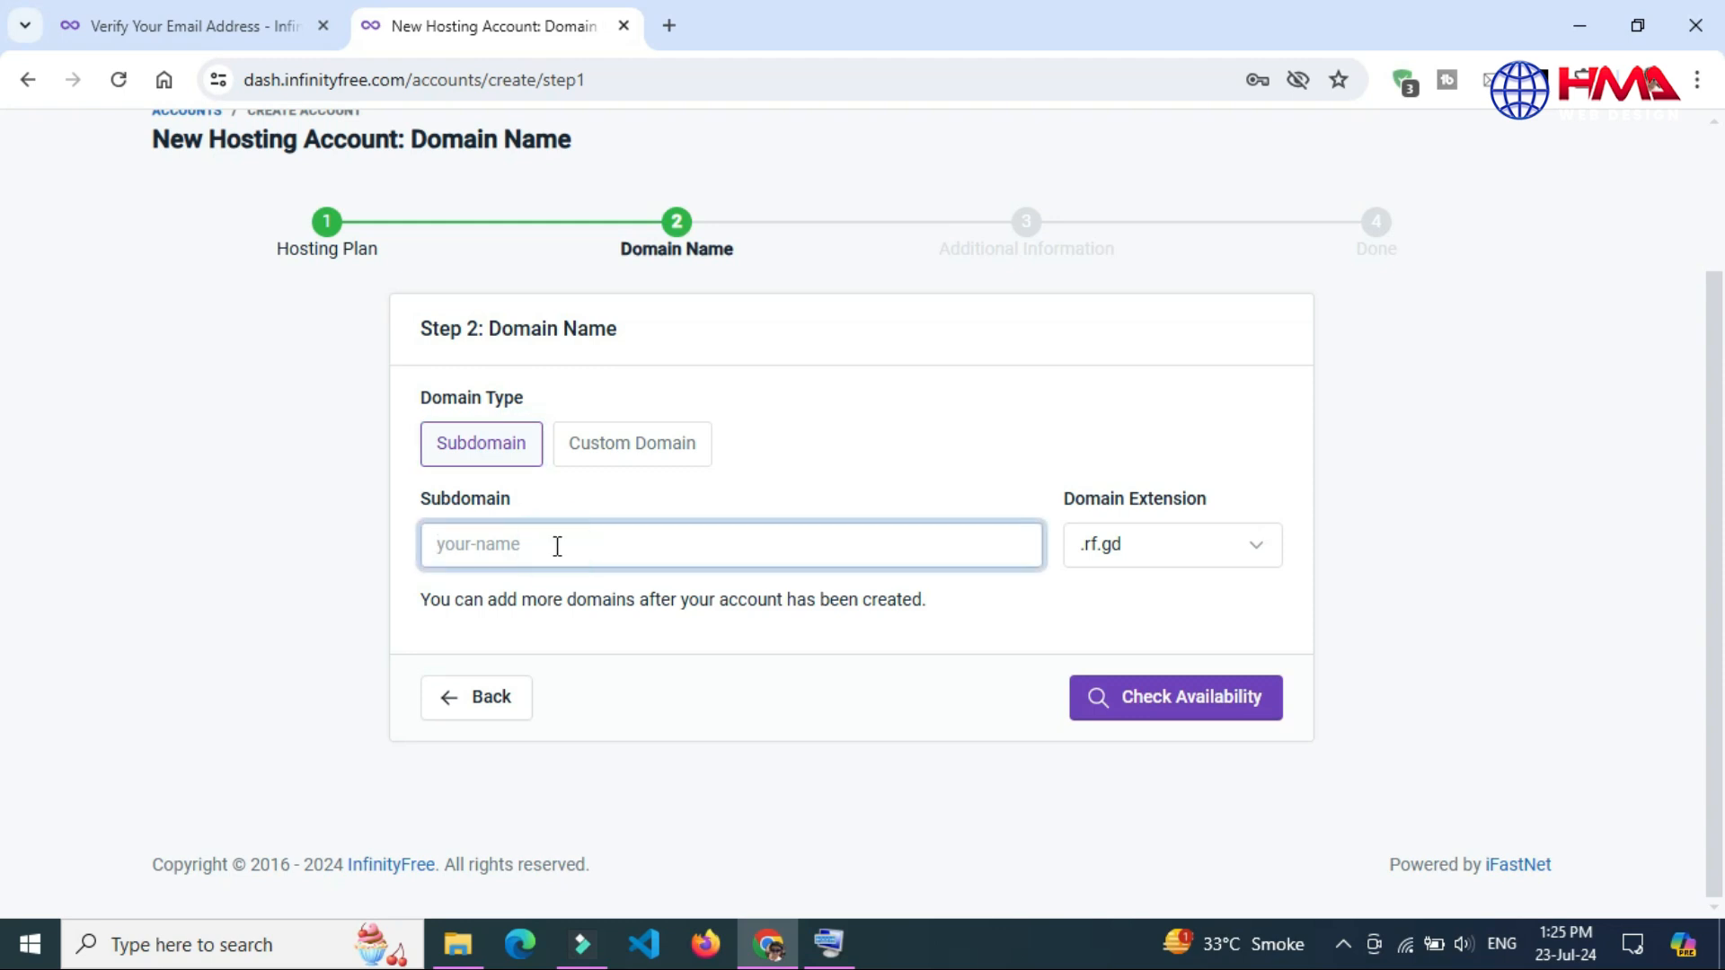
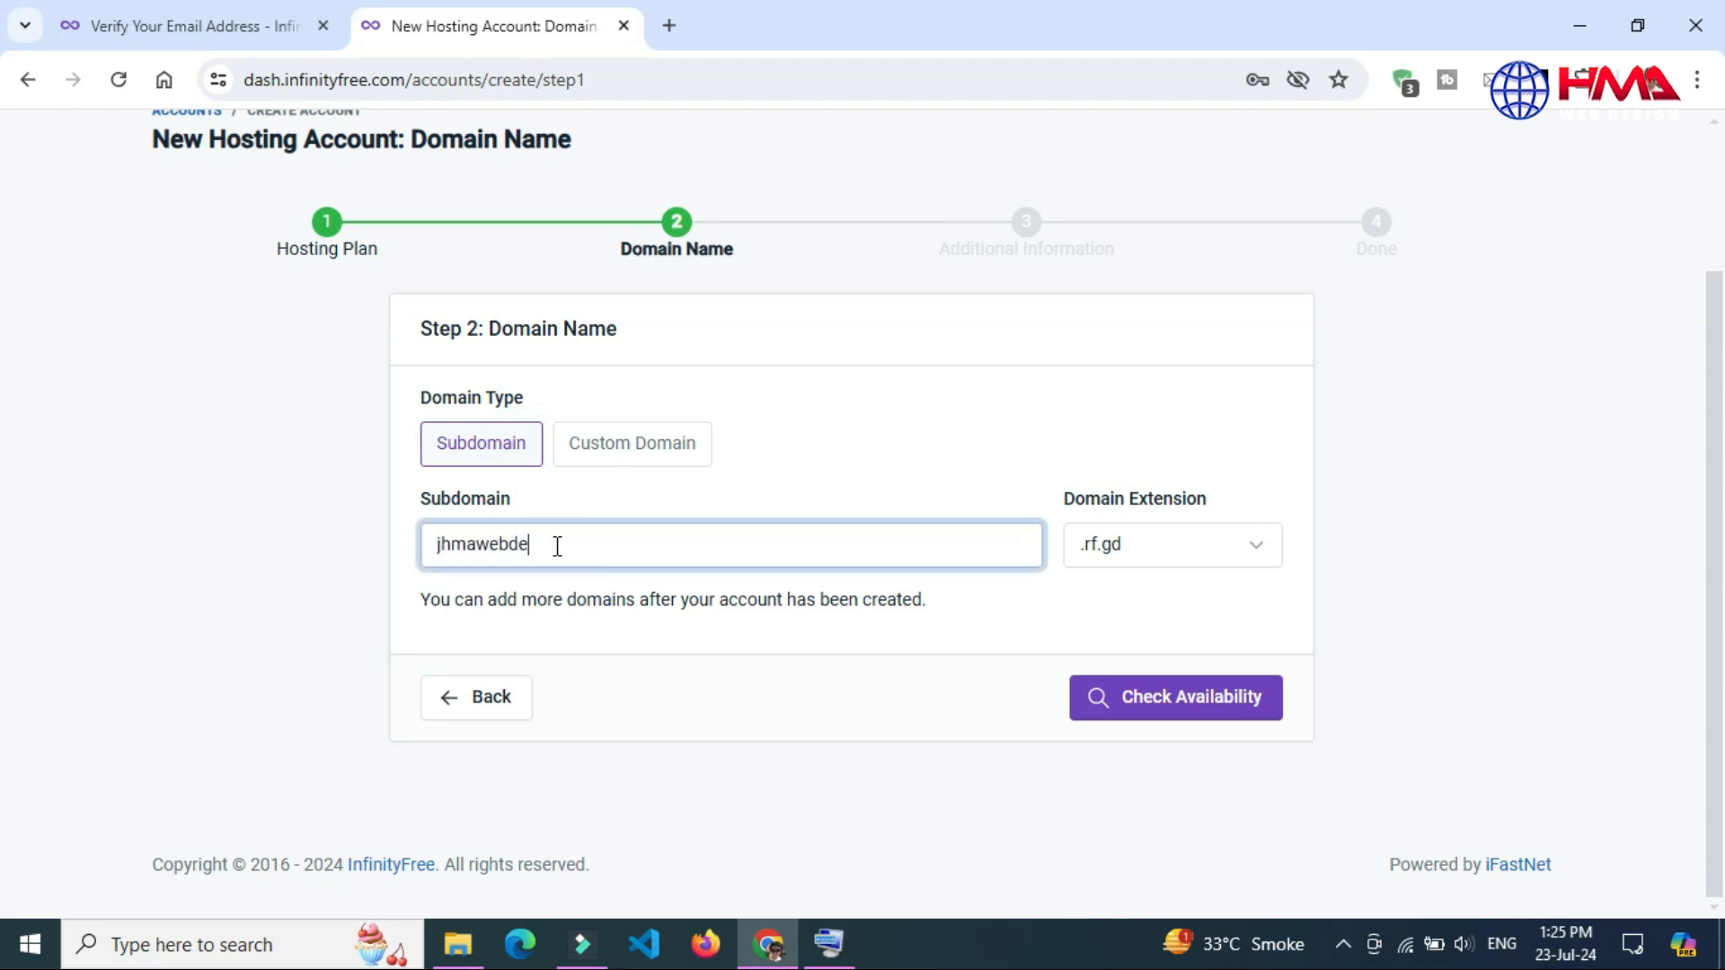
click(1210, 708)
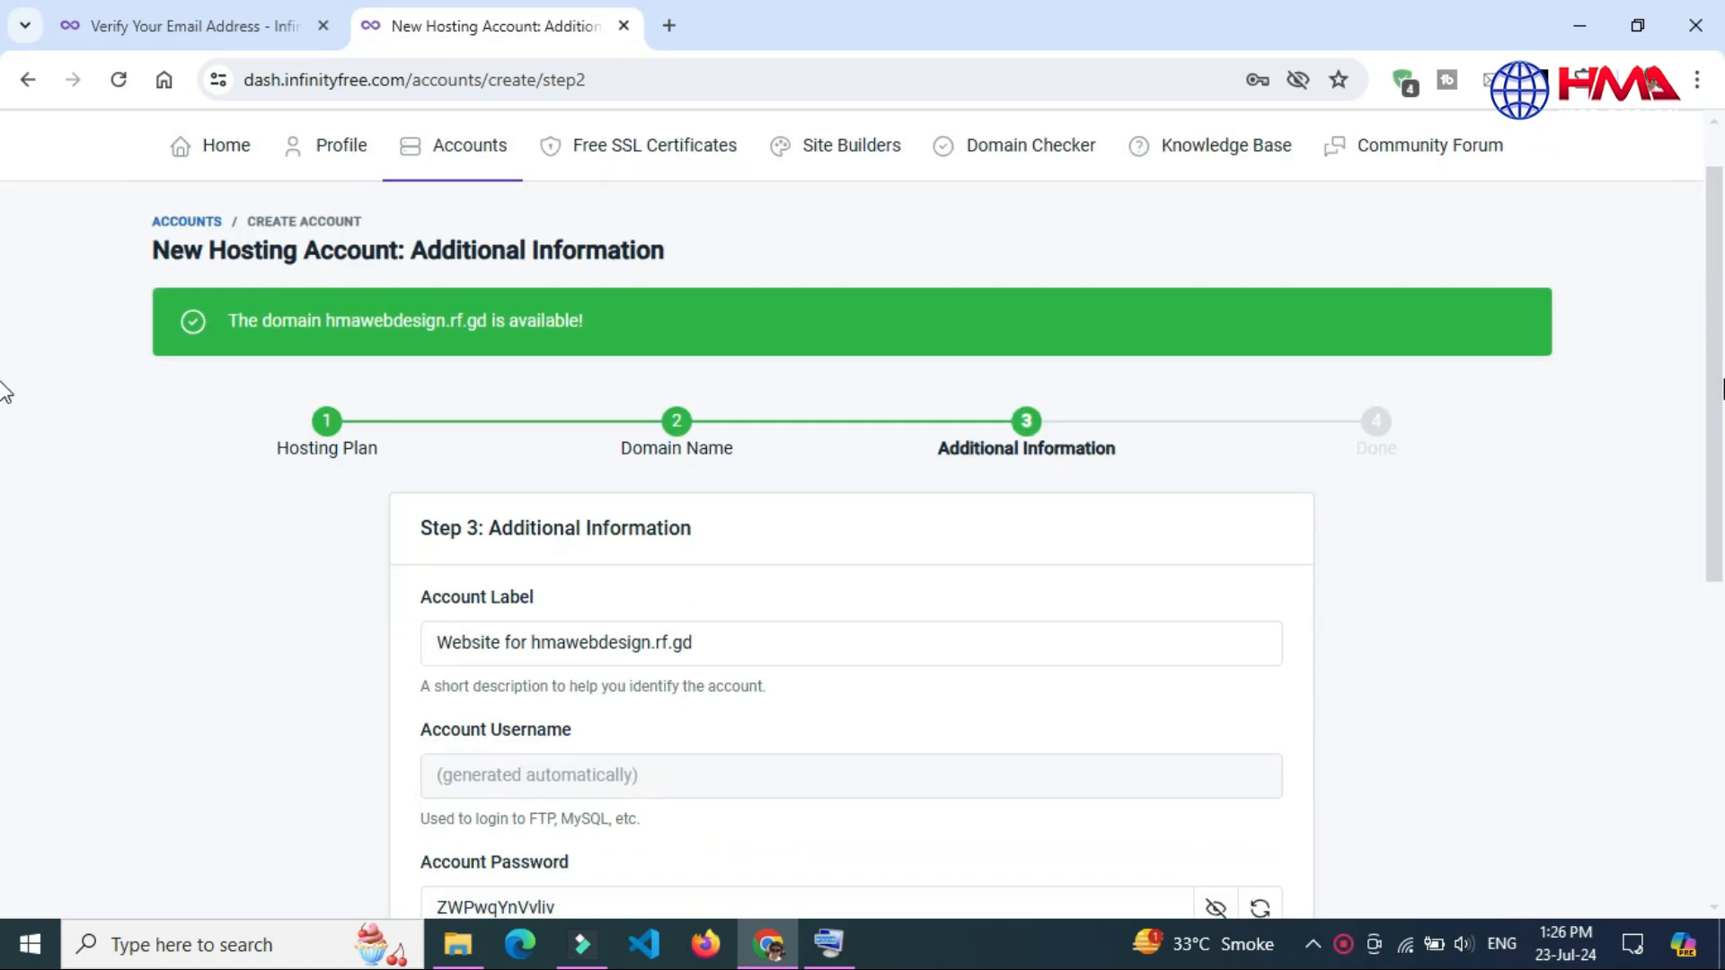
Set Email Consent to I Approve and create the hmawebdesign.rf.gd hosting account
scroll(down, 3)
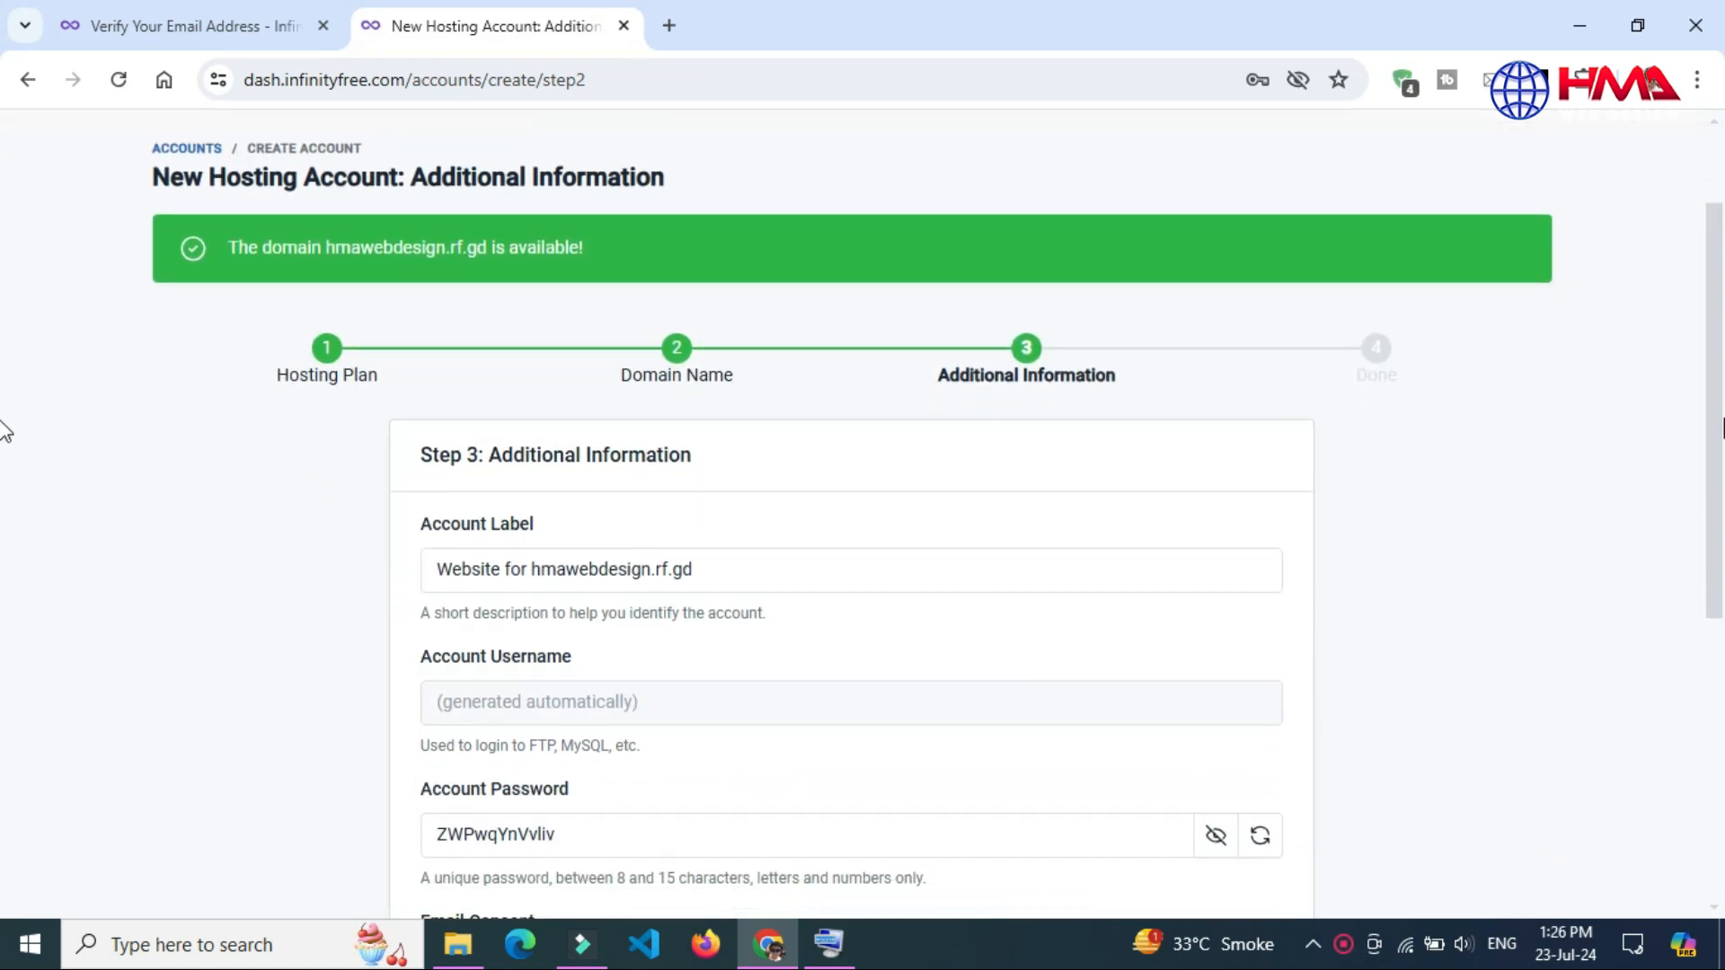
scroll(down, 3)
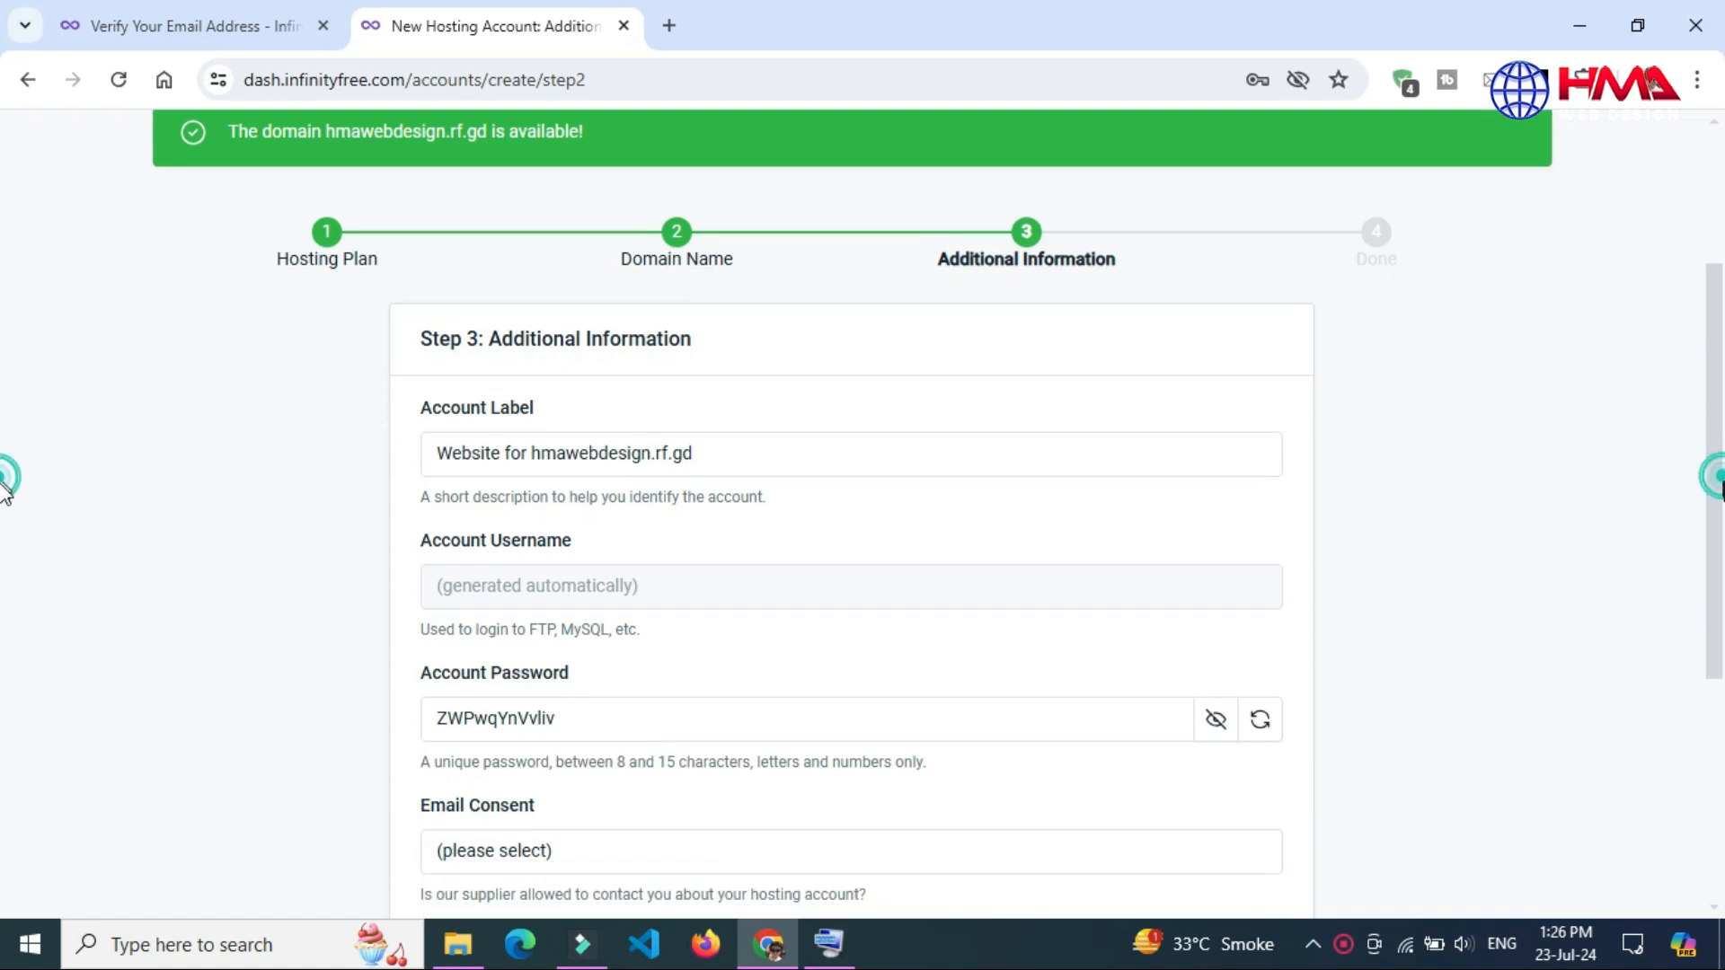
scroll(down, 3)
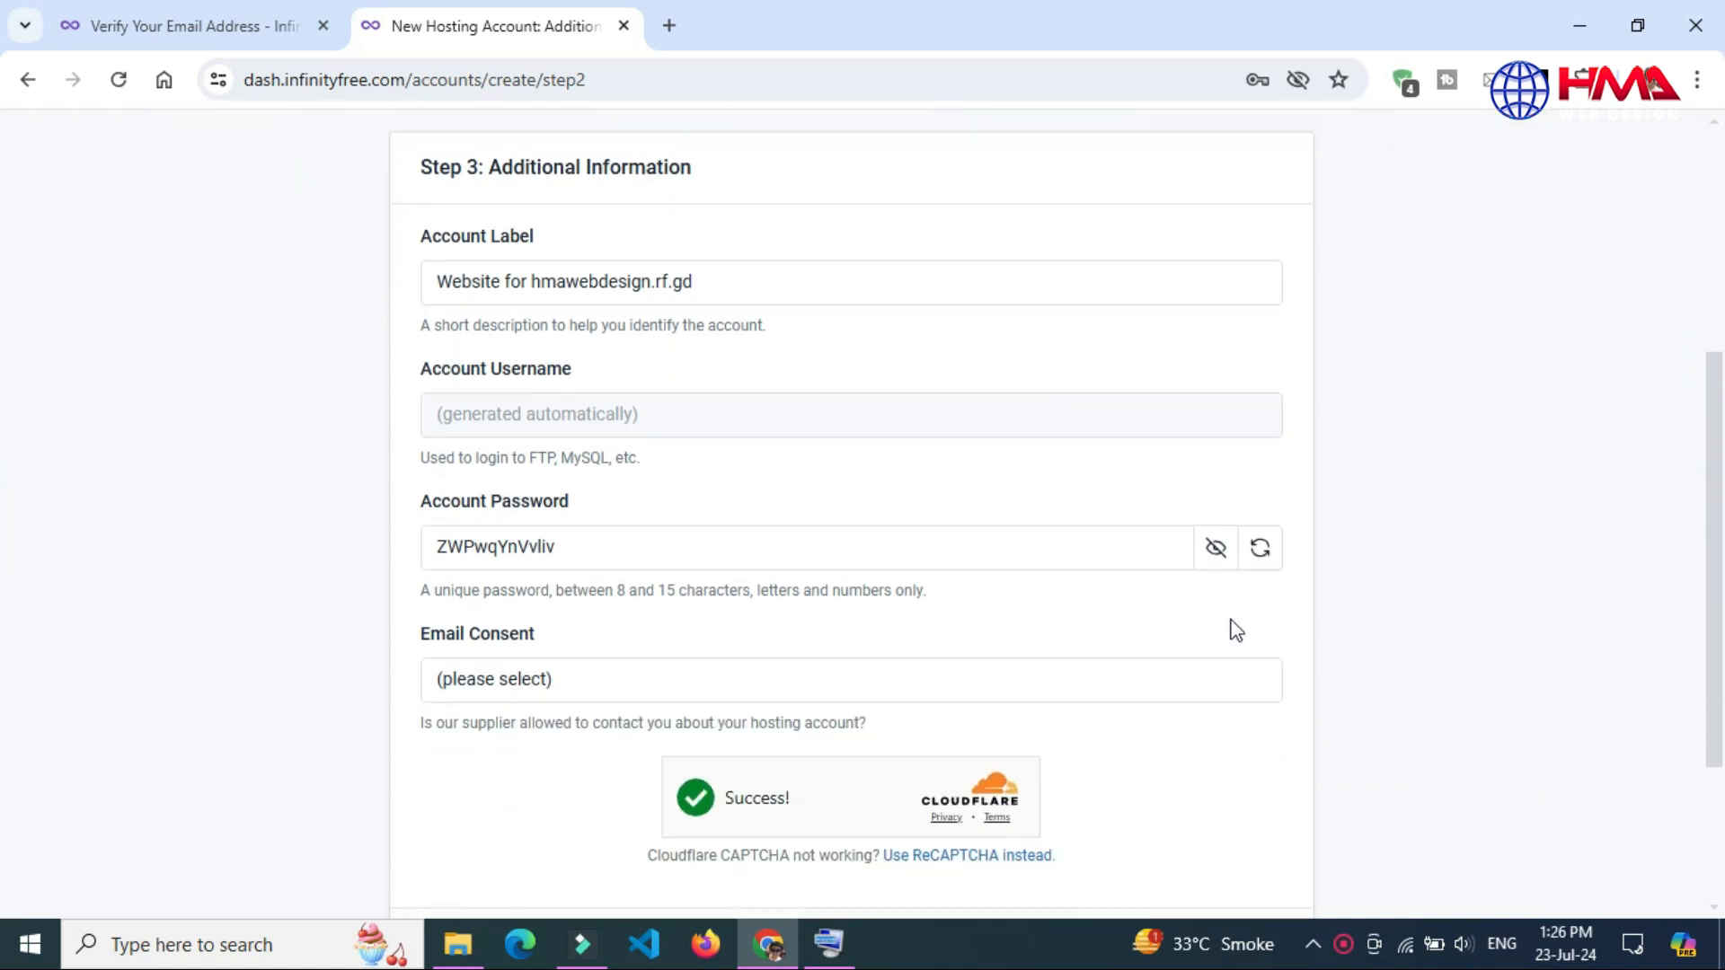
click(1214, 547)
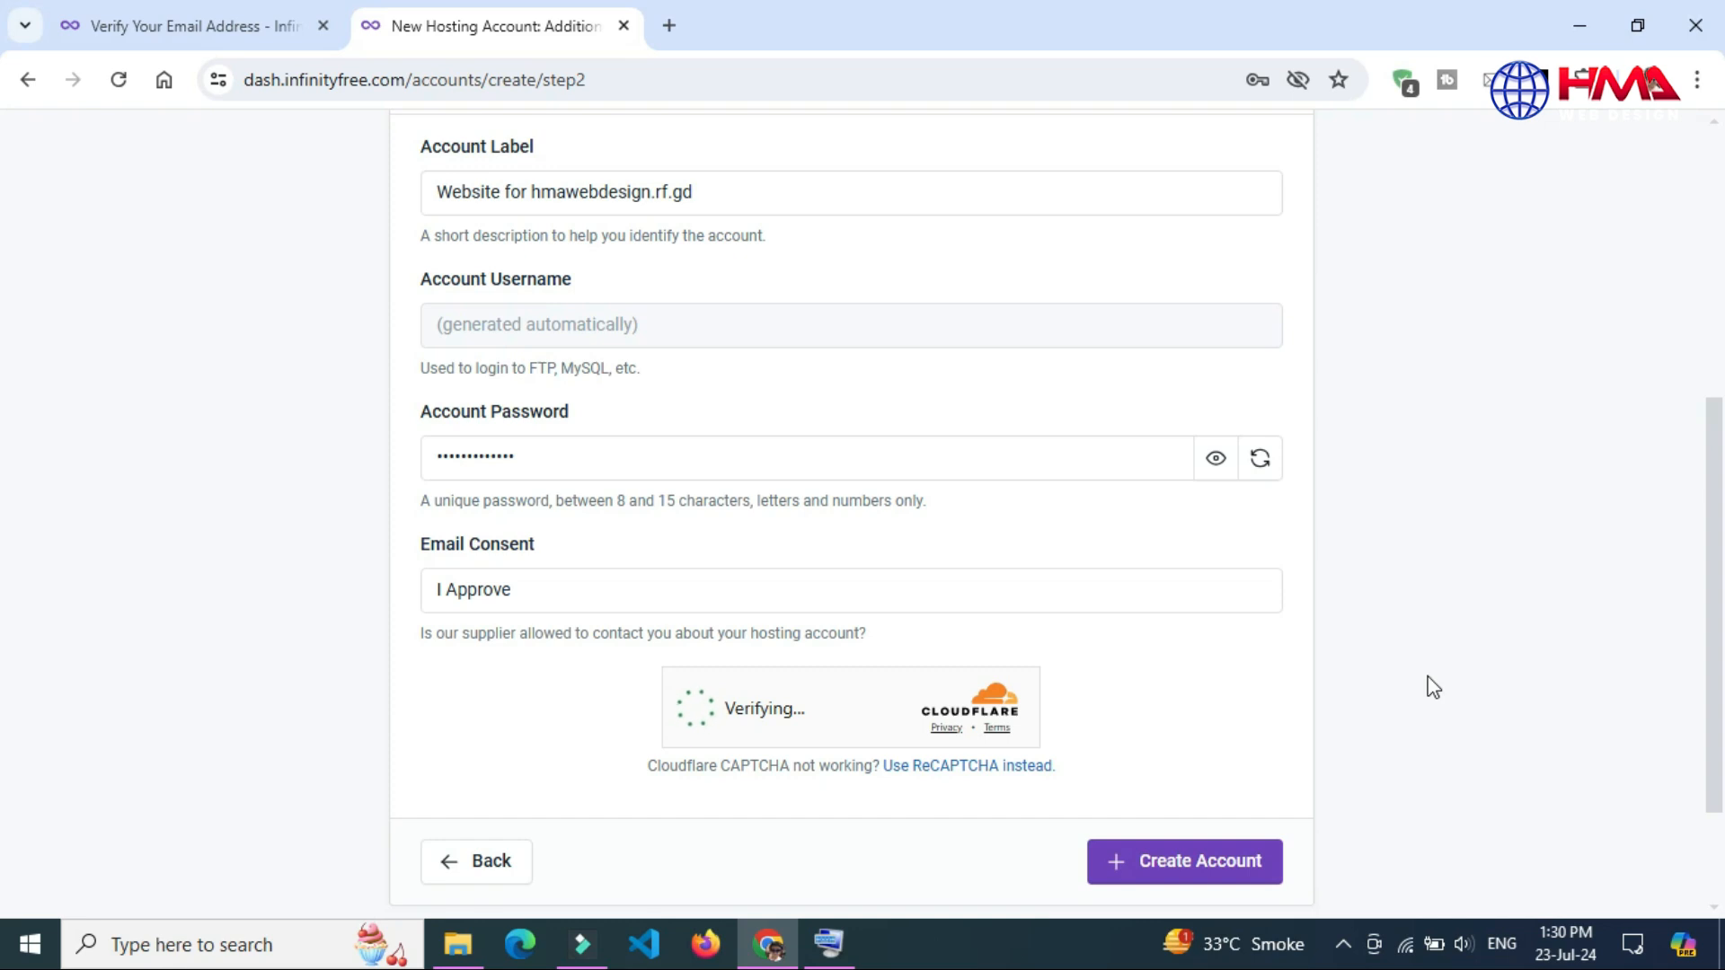
click(1204, 862)
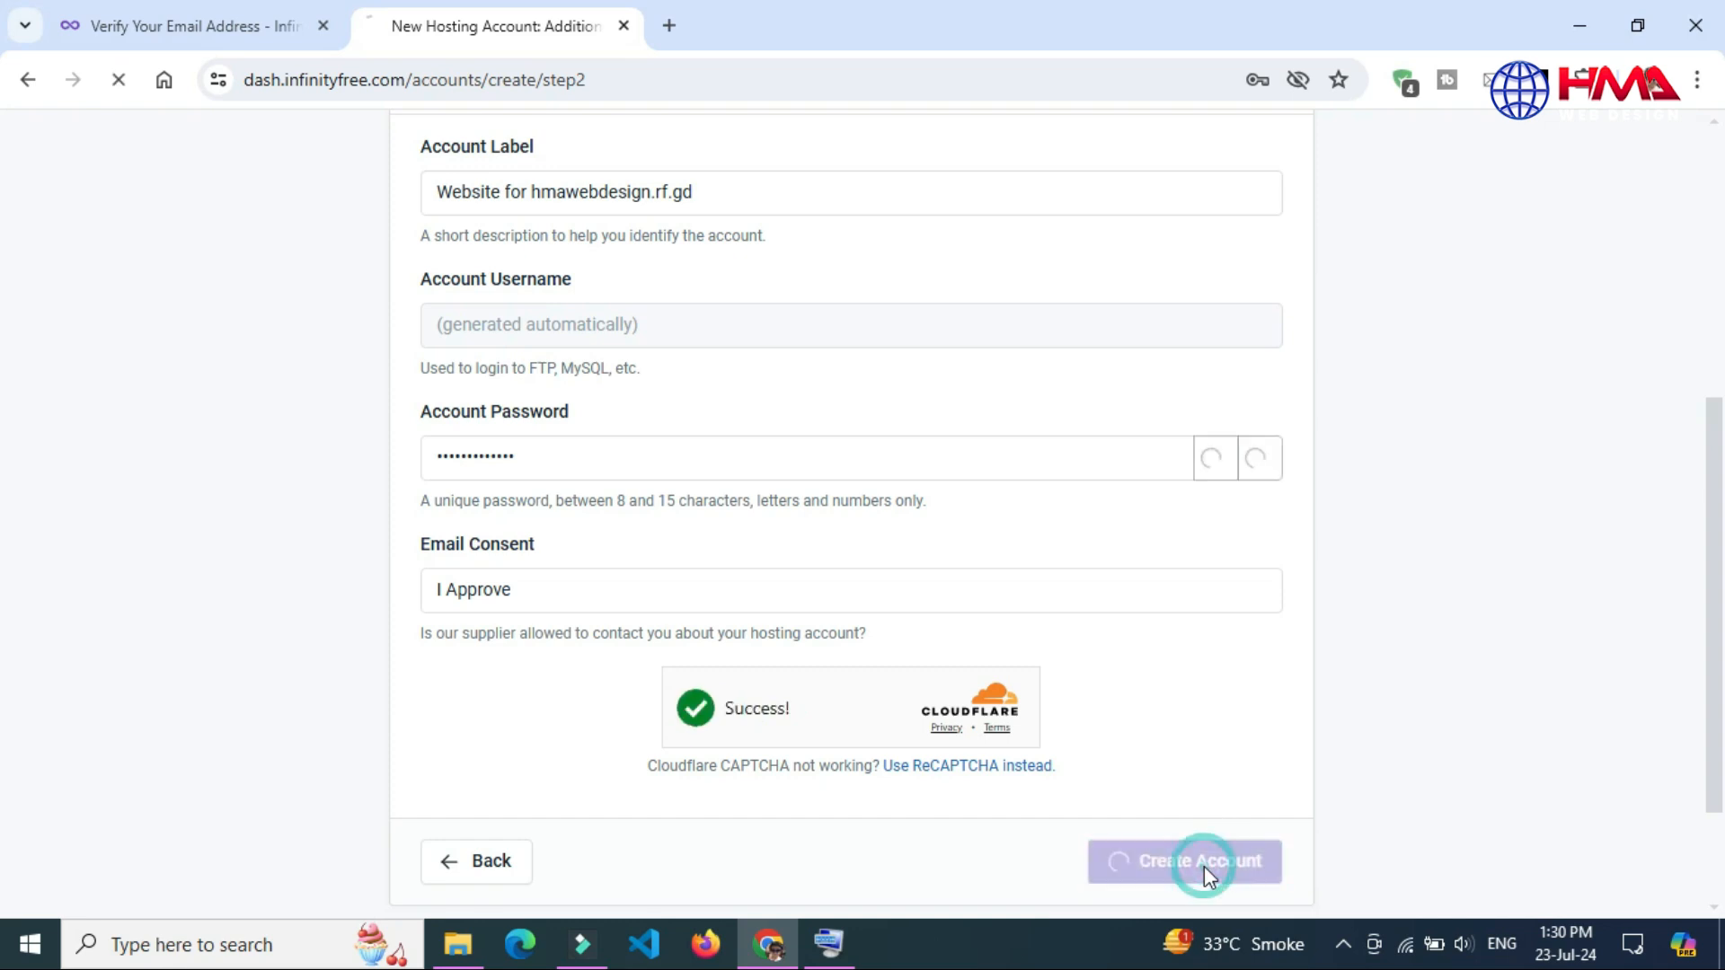
click(1197, 862)
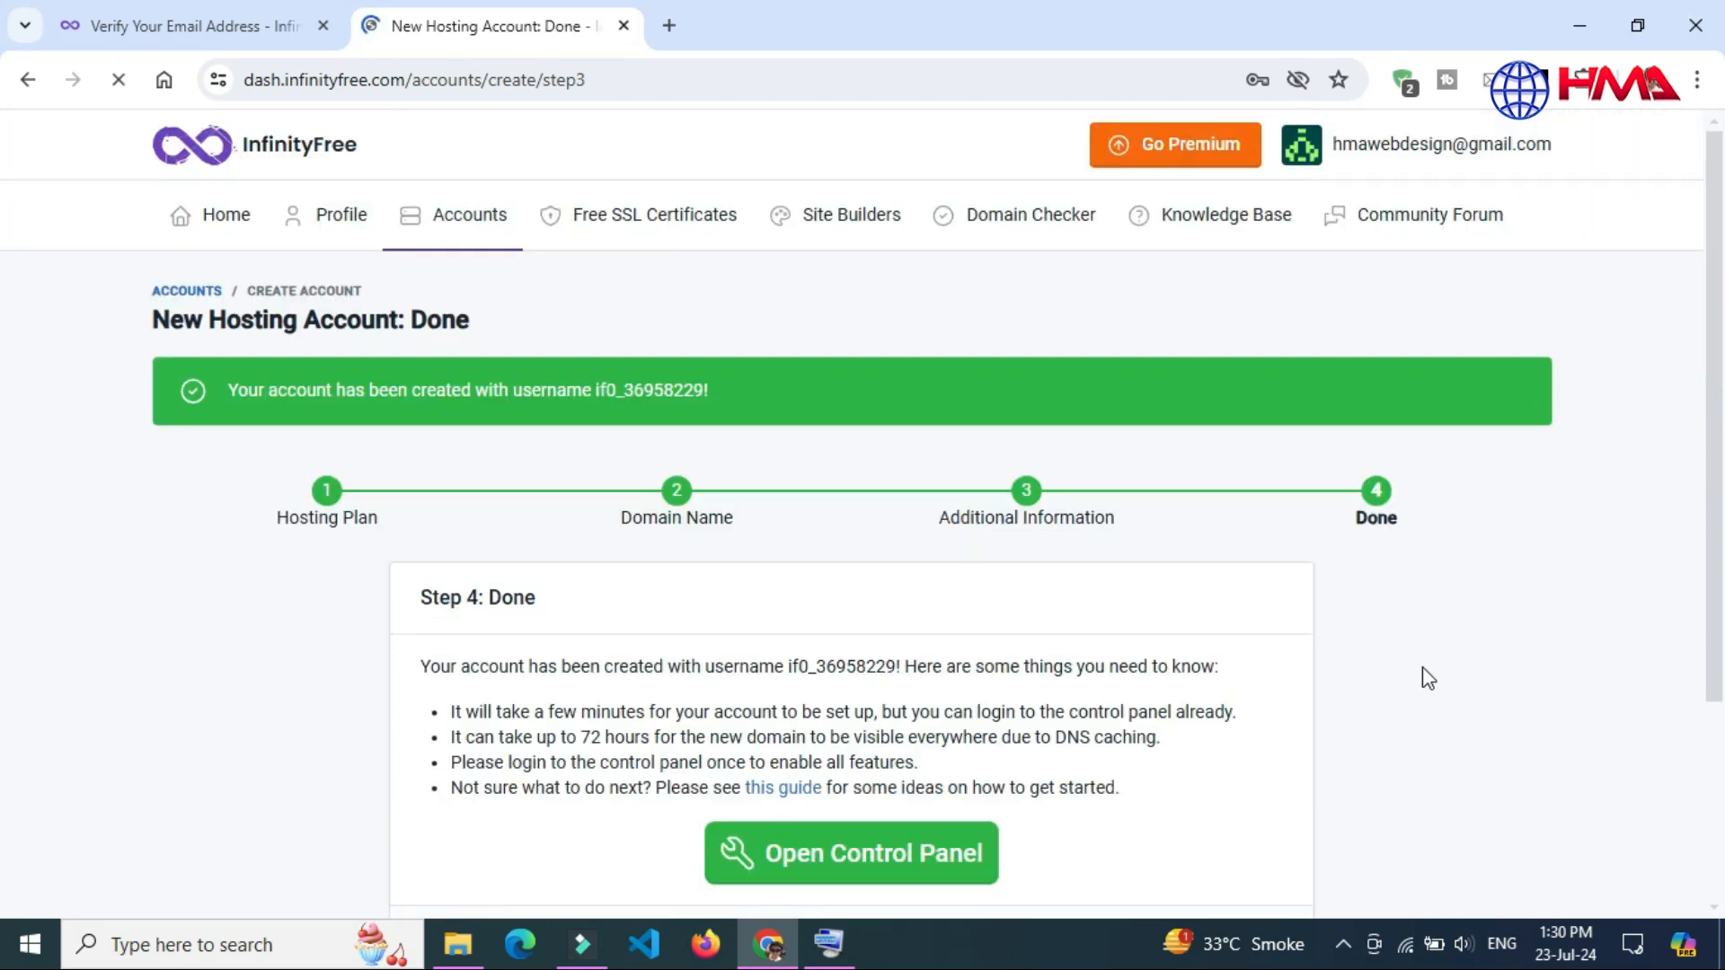
Open the new account's control panel from the Step 4: Done page
scroll(down, 3)
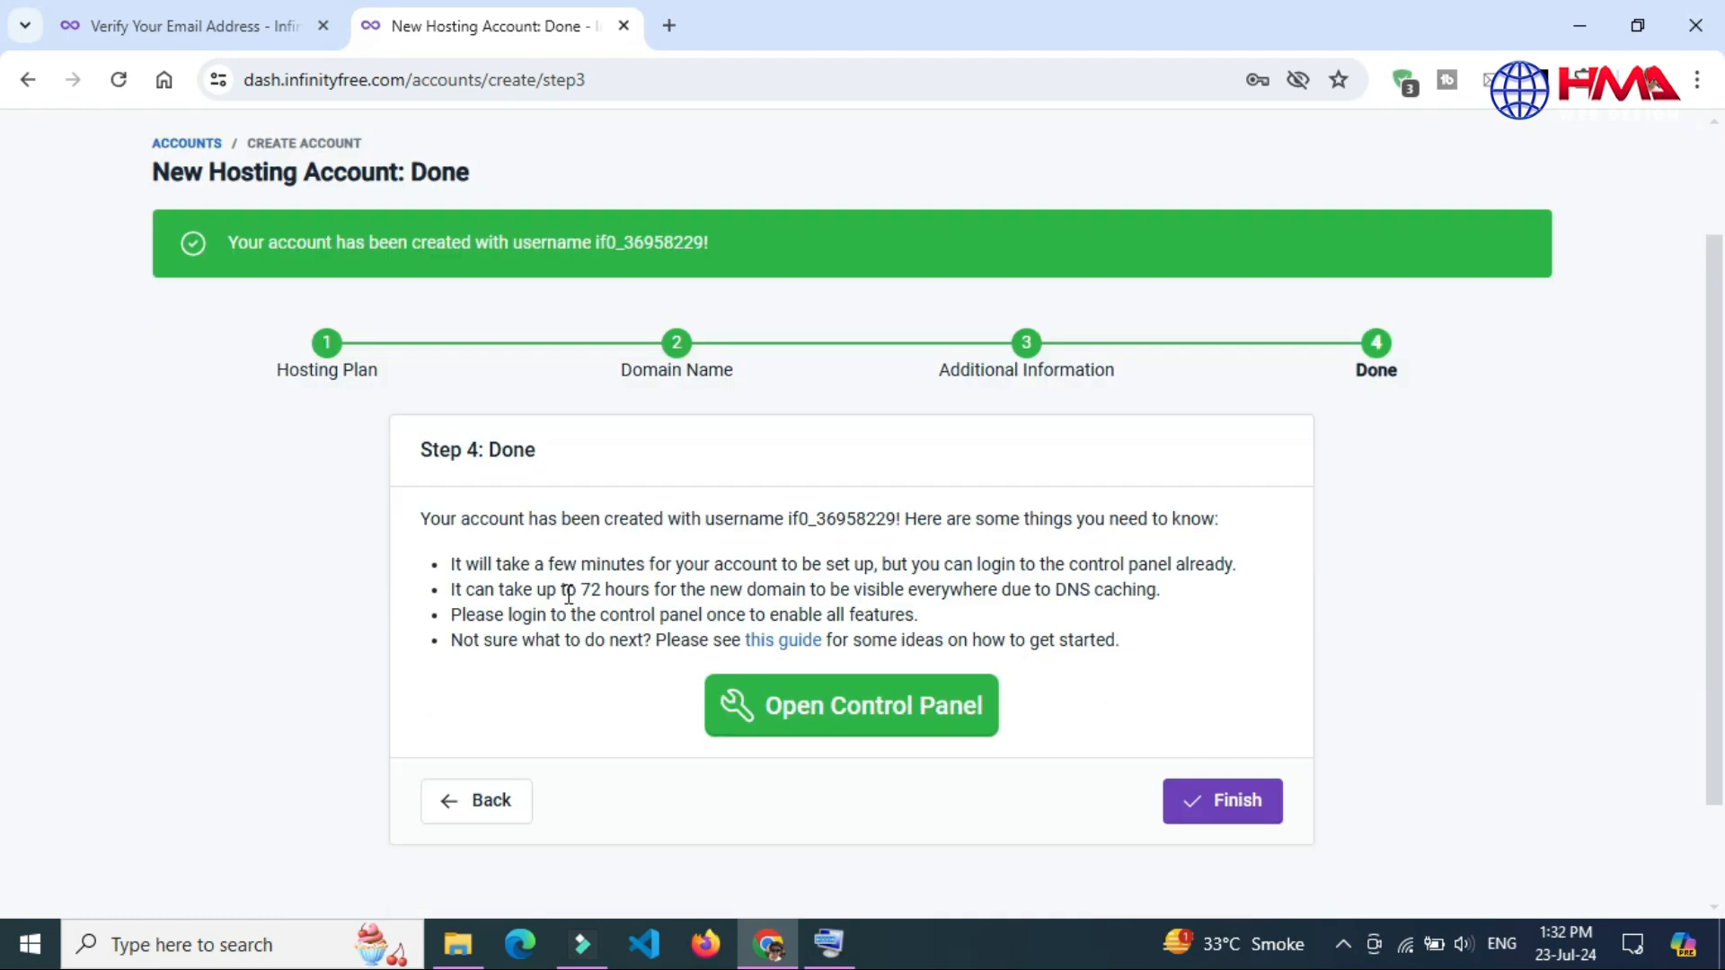
mouse_move(670, 587)
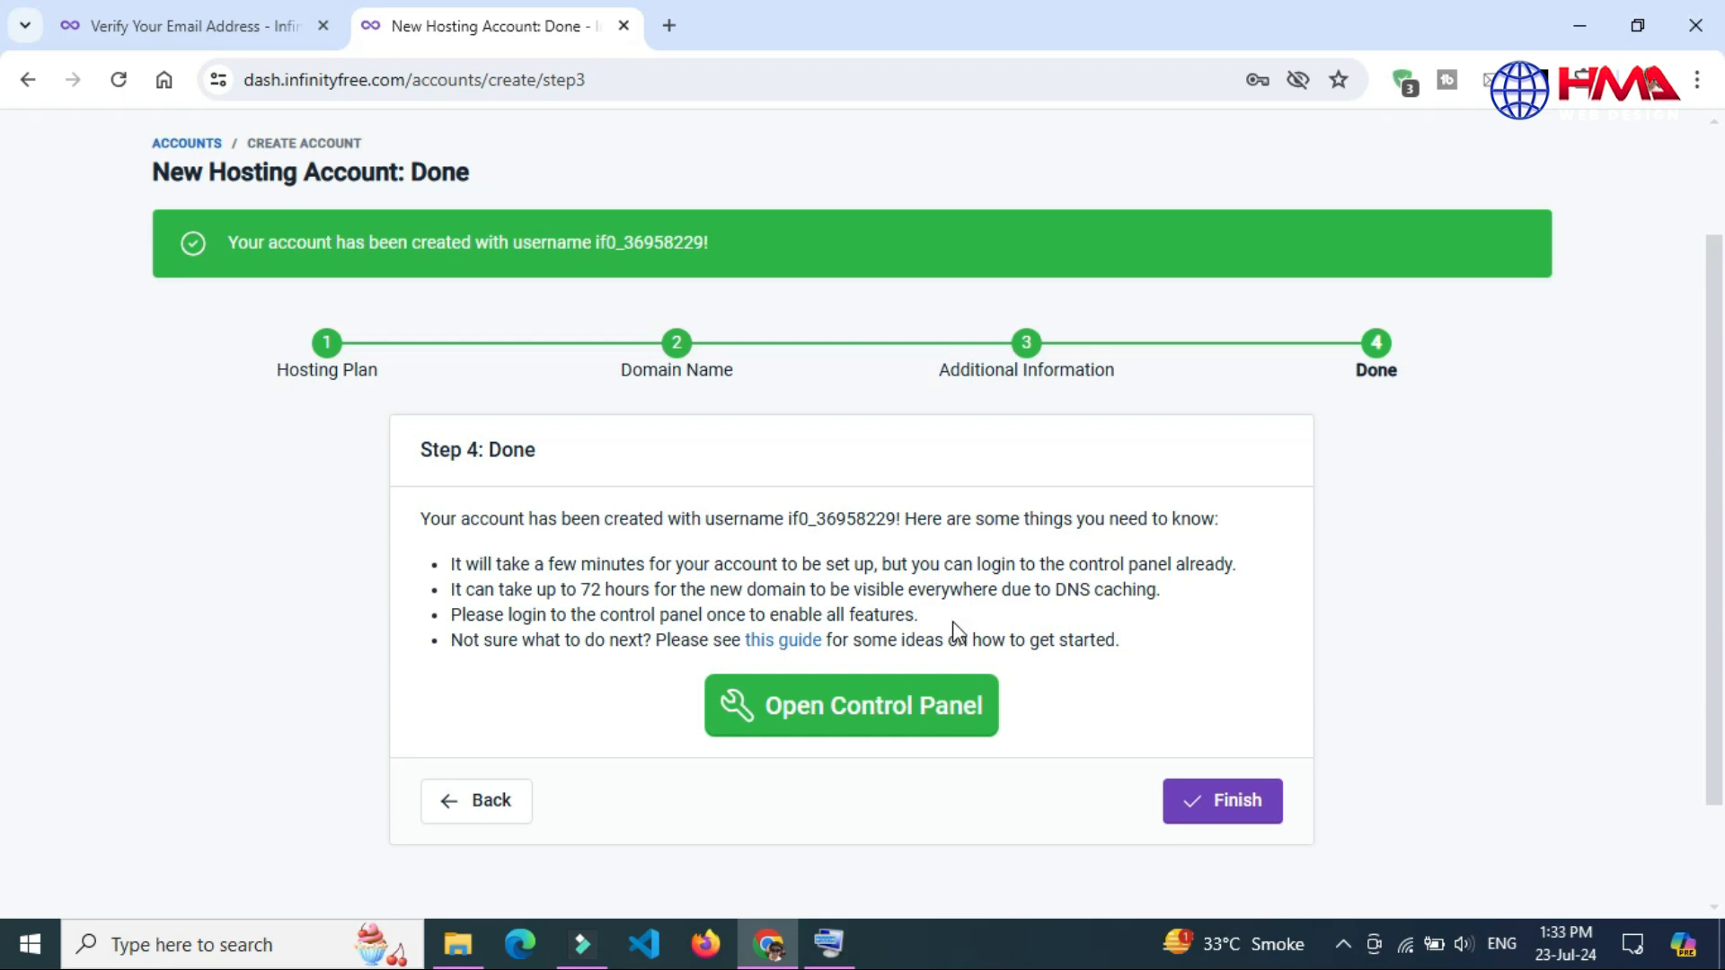
click(852, 705)
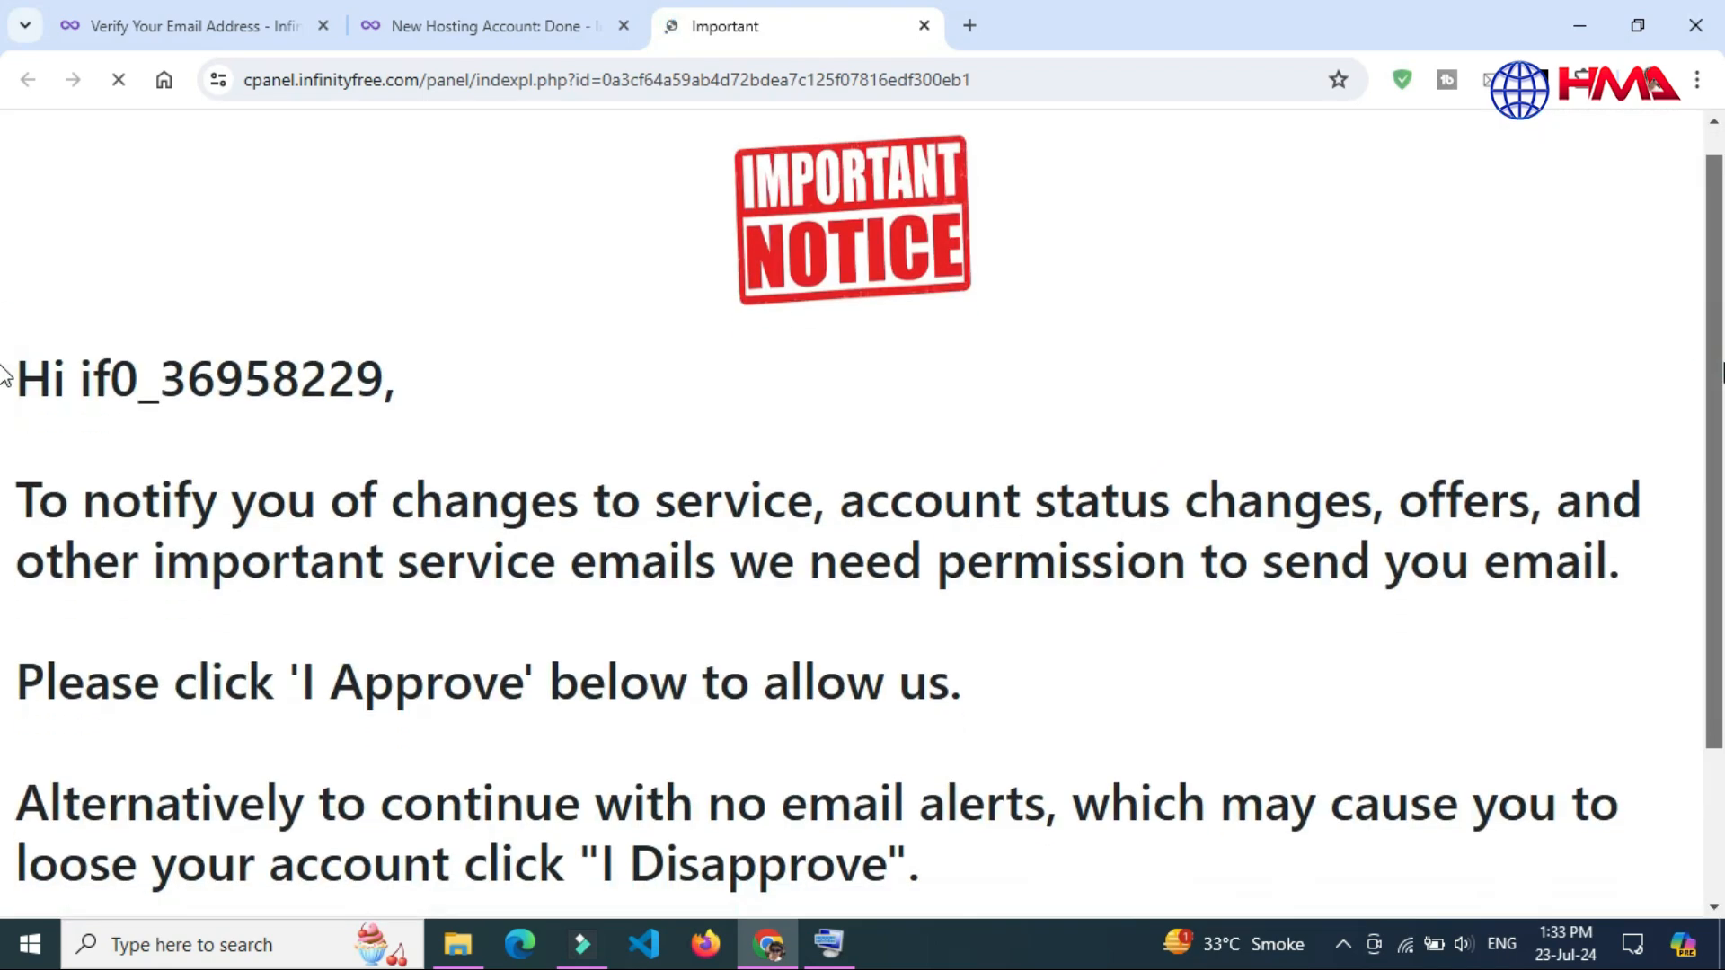
Approve service emails on the Important Notice so the VistaPanel dashboard loads
scroll(down, 3)
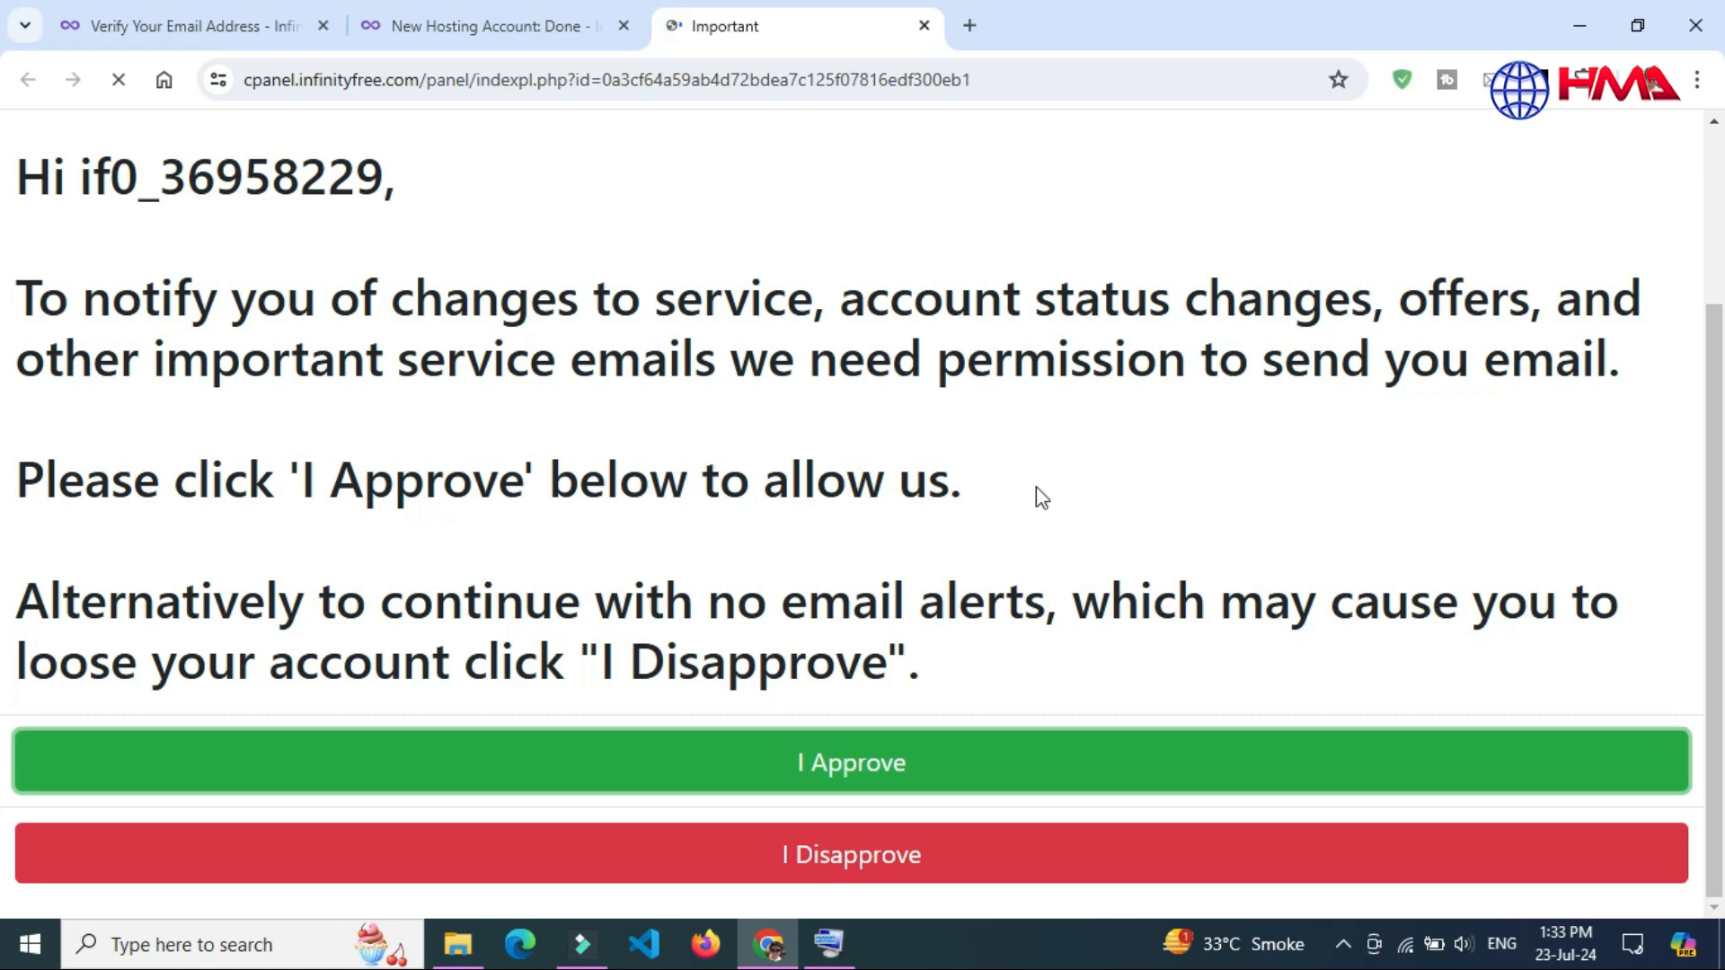
click(852, 762)
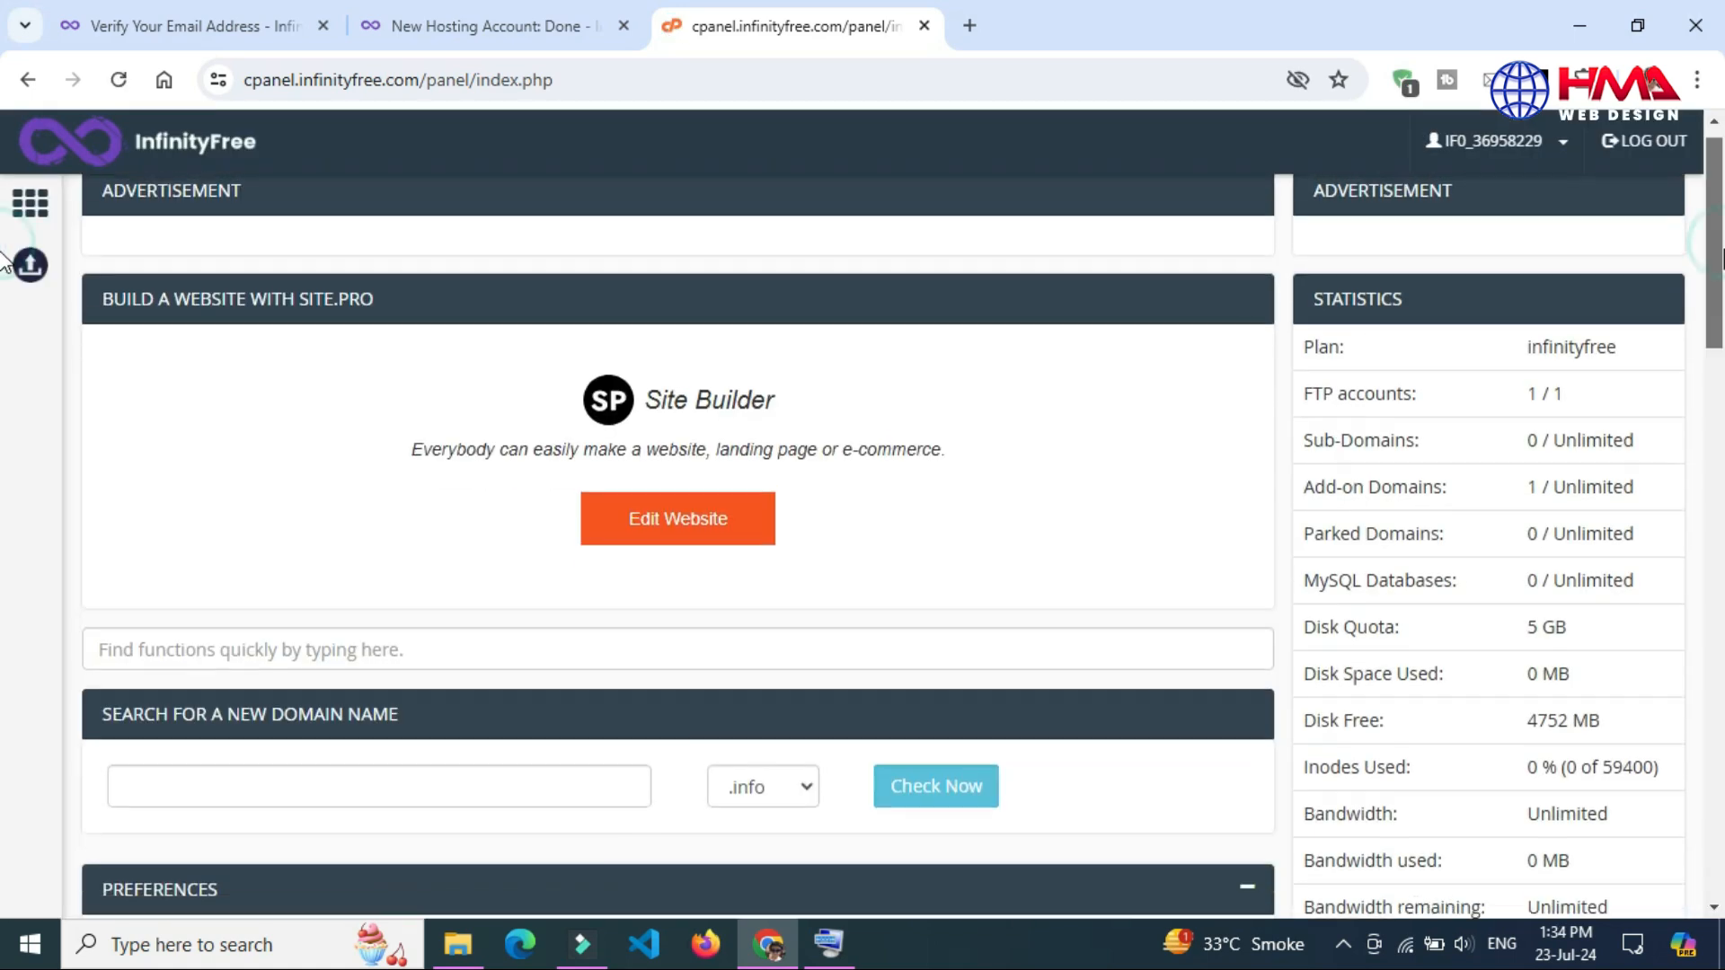
Browse VistaPanel's file, database and domain tools, then return to the InfinityFree Hosting Accounts tab
scroll(down, 3)
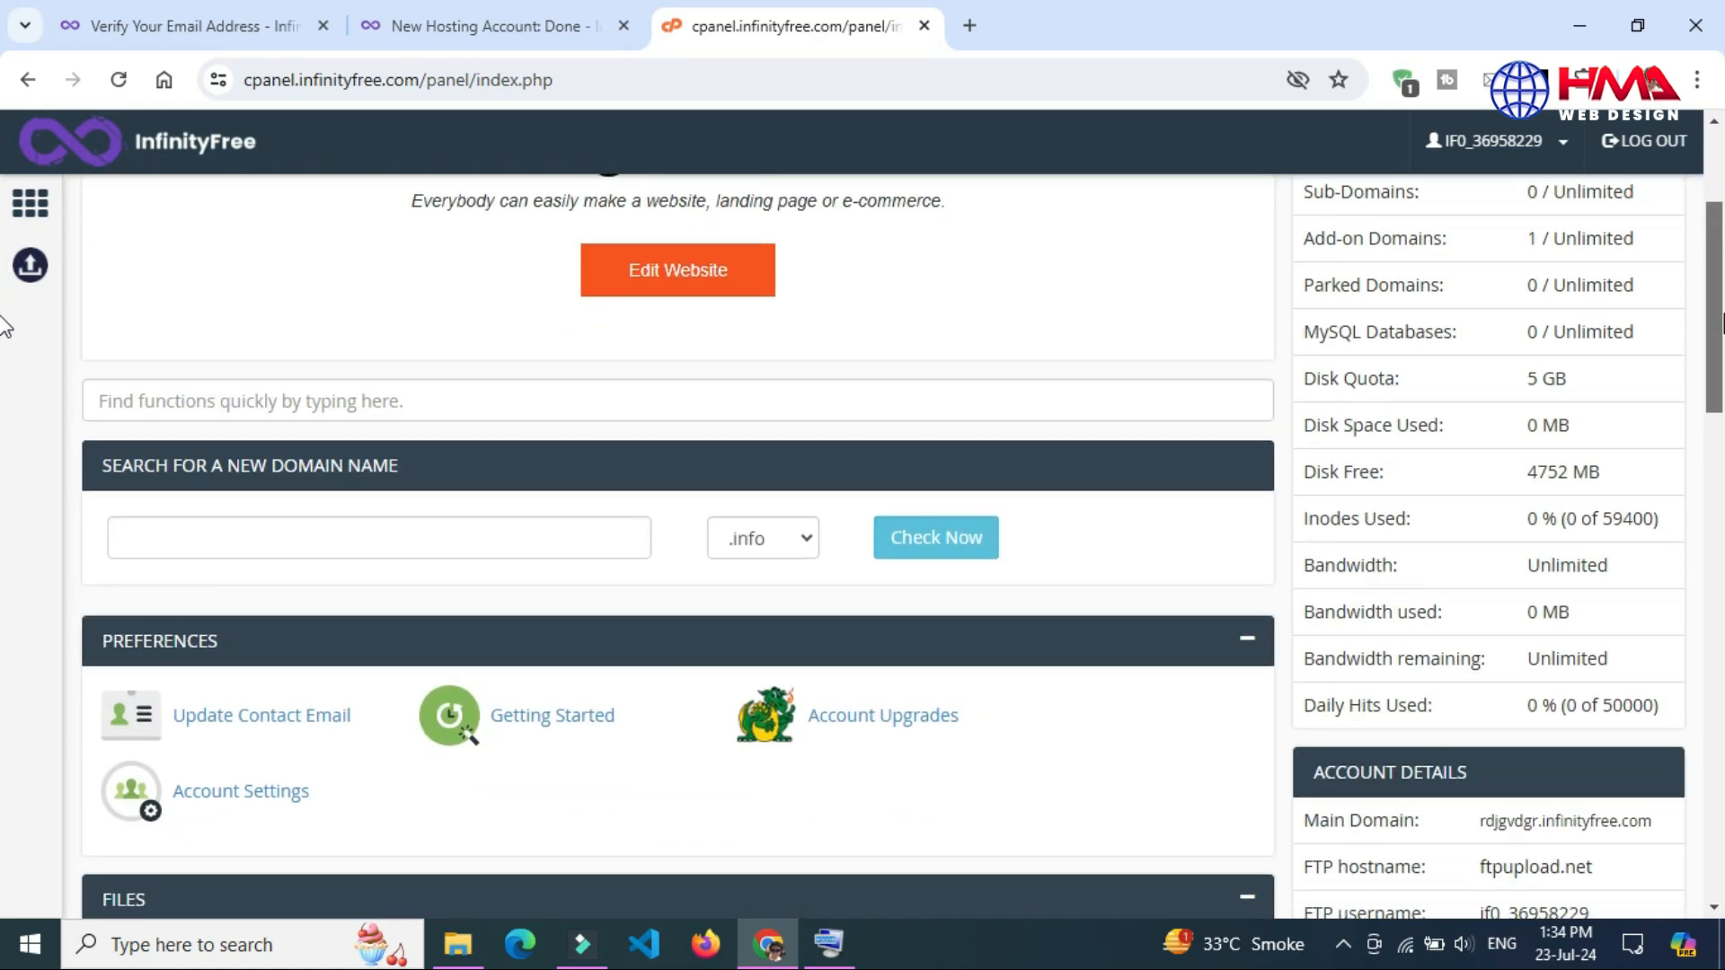
scroll(down, 3)
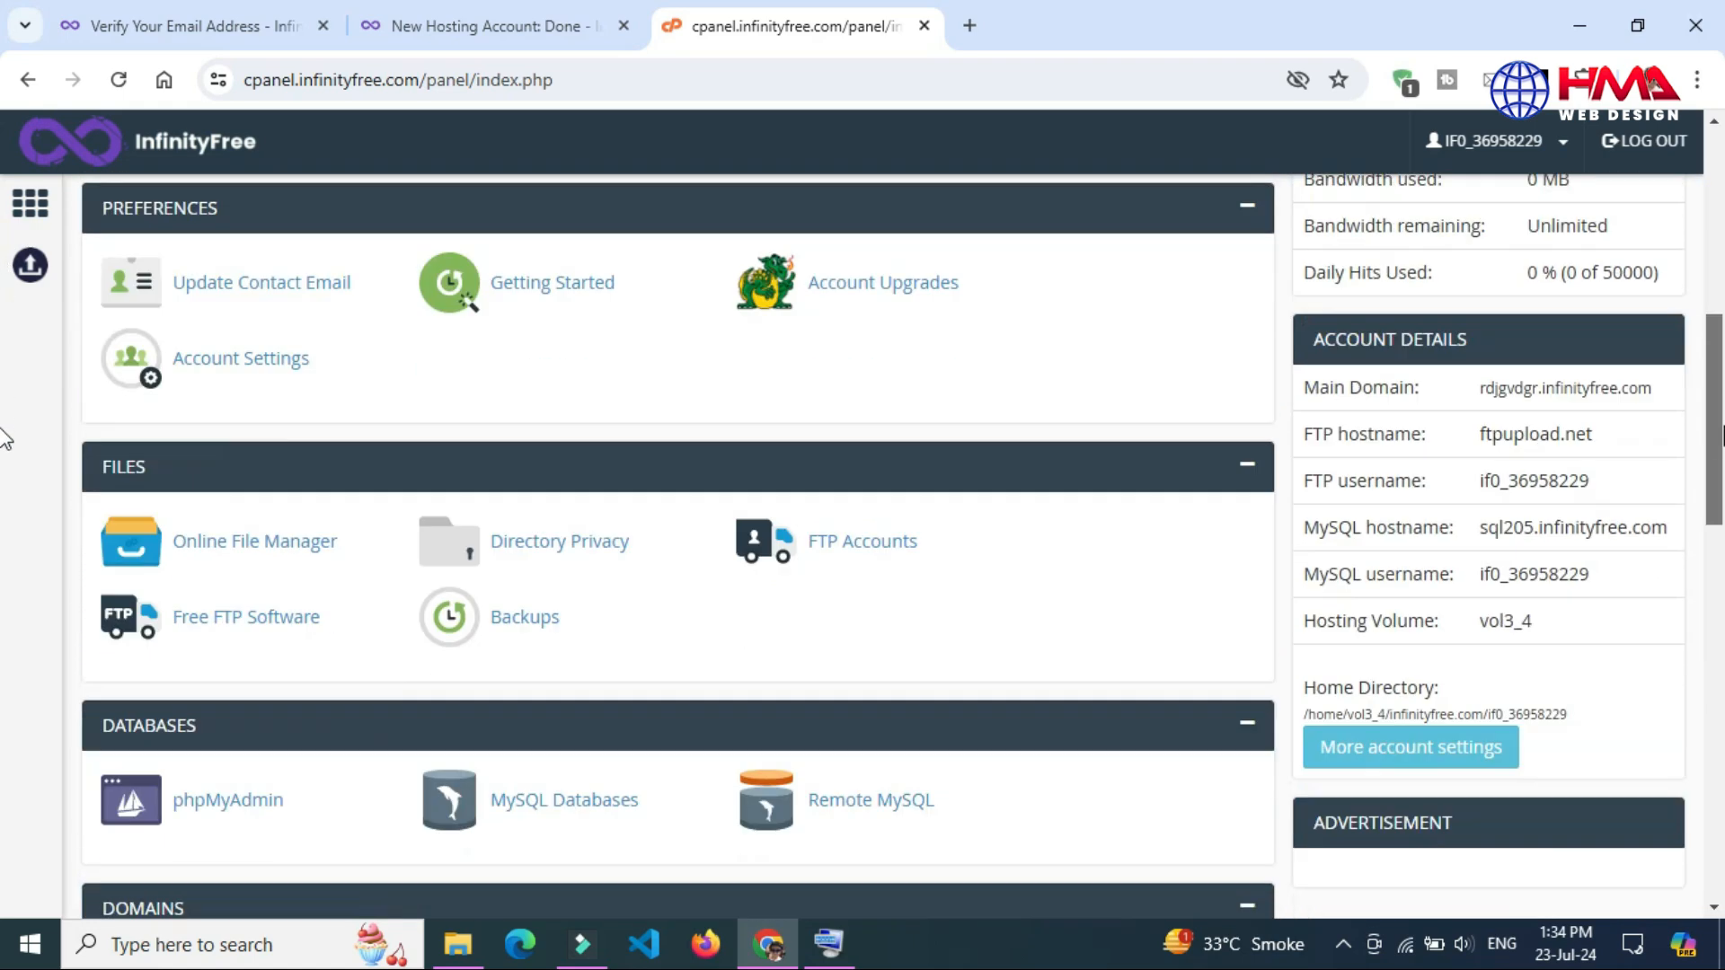
scroll(down, 3)
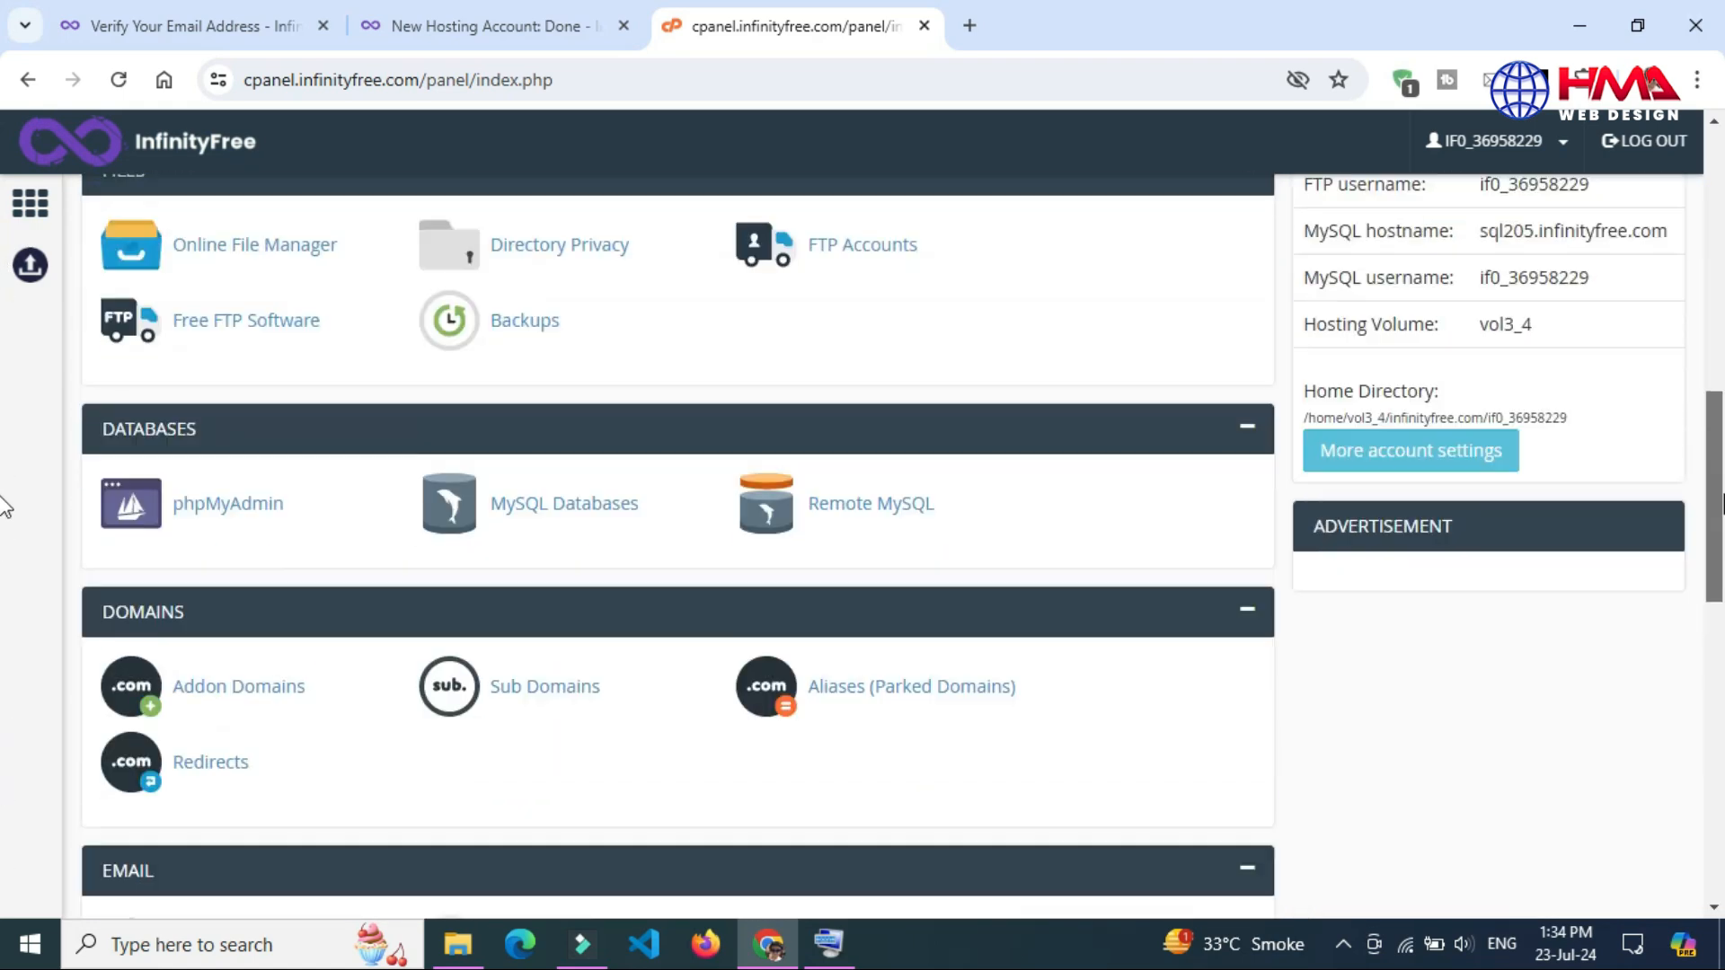
click(503, 29)
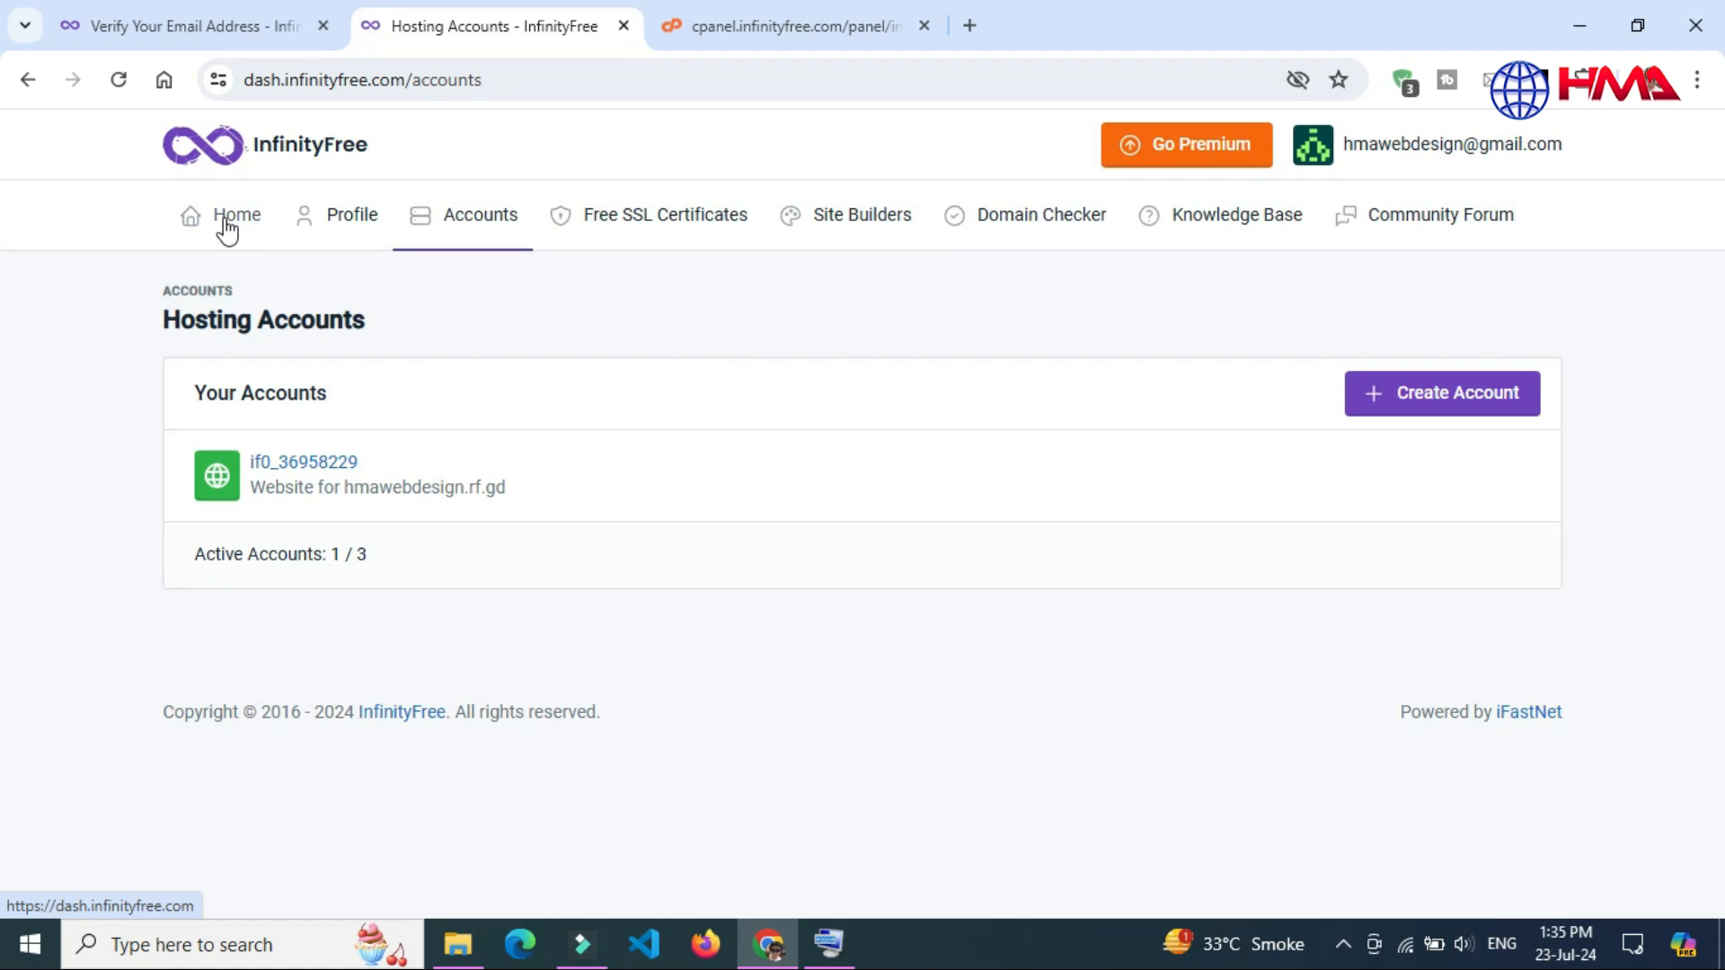
Copy hmawebdesign.rf.gd from the account details and load it in a new tab
click(214, 496)
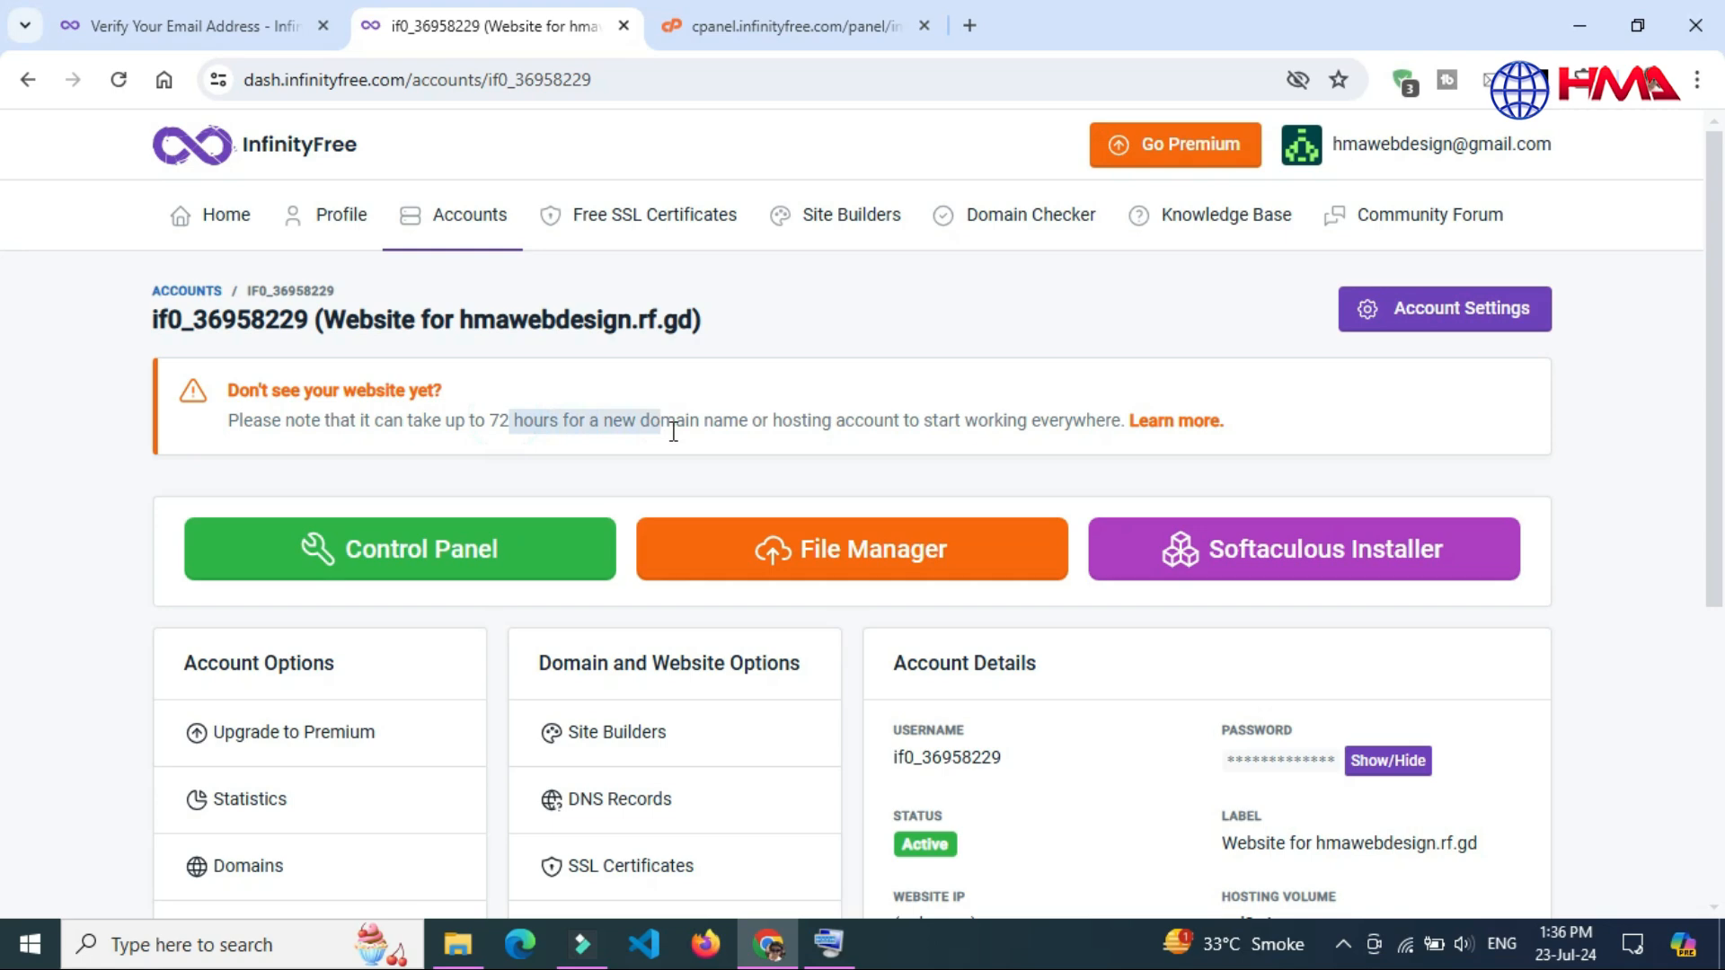
click(1060, 467)
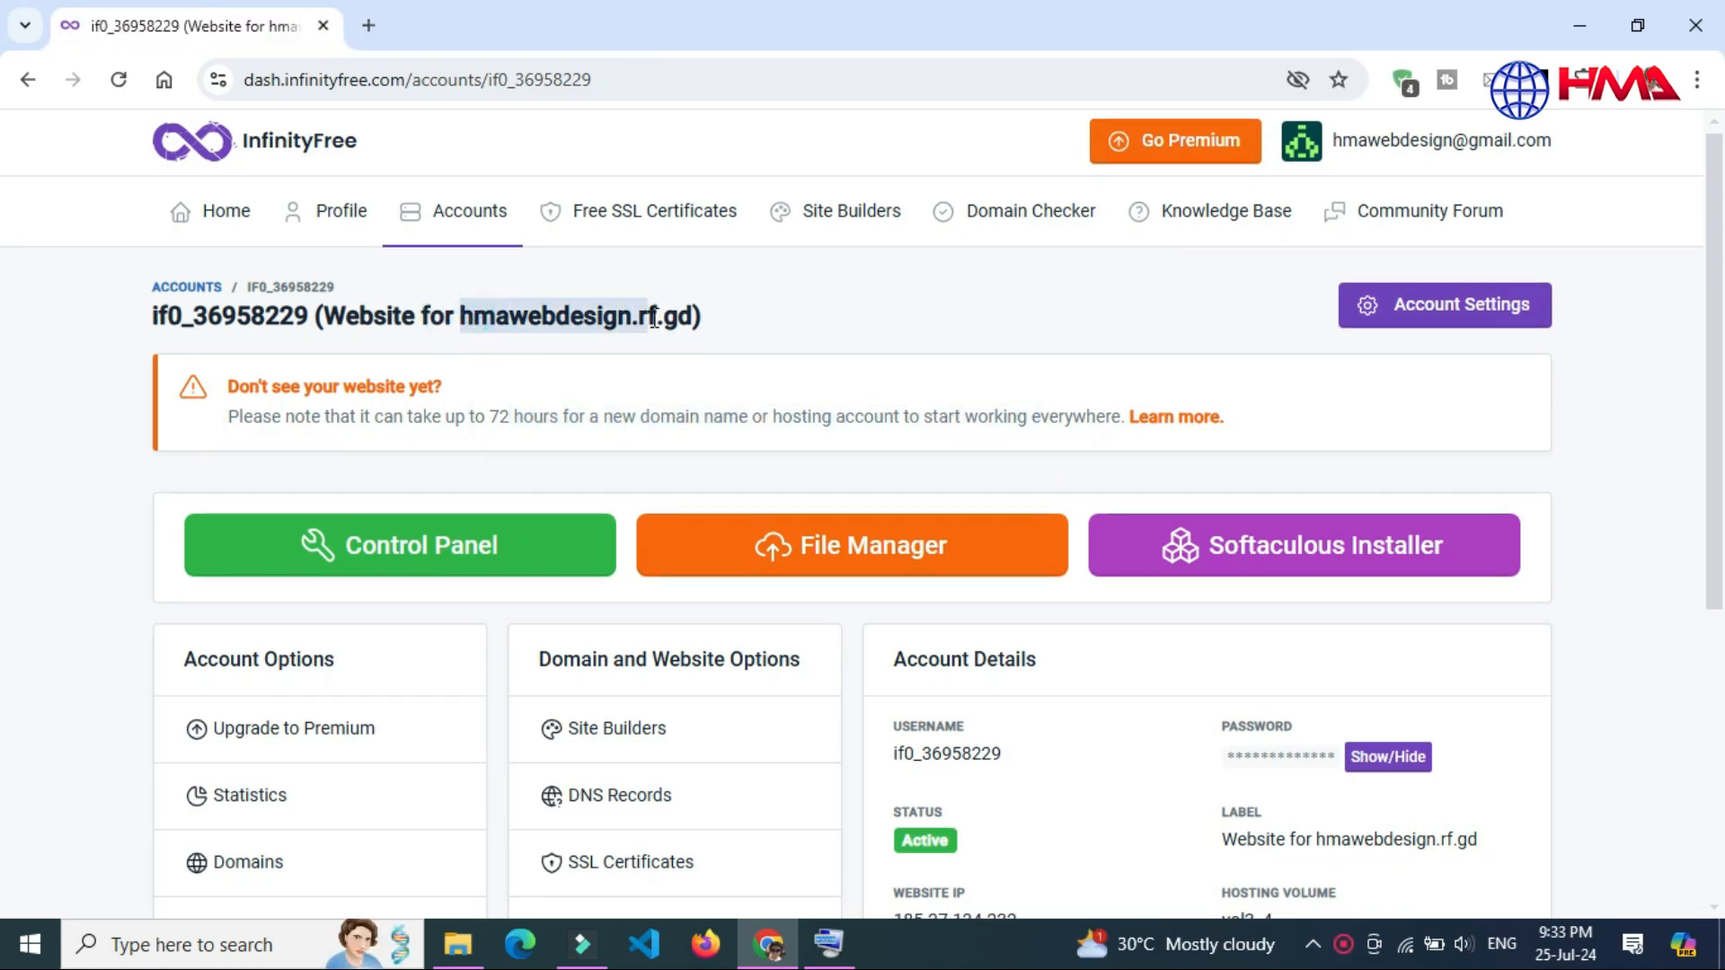
click(671, 330)
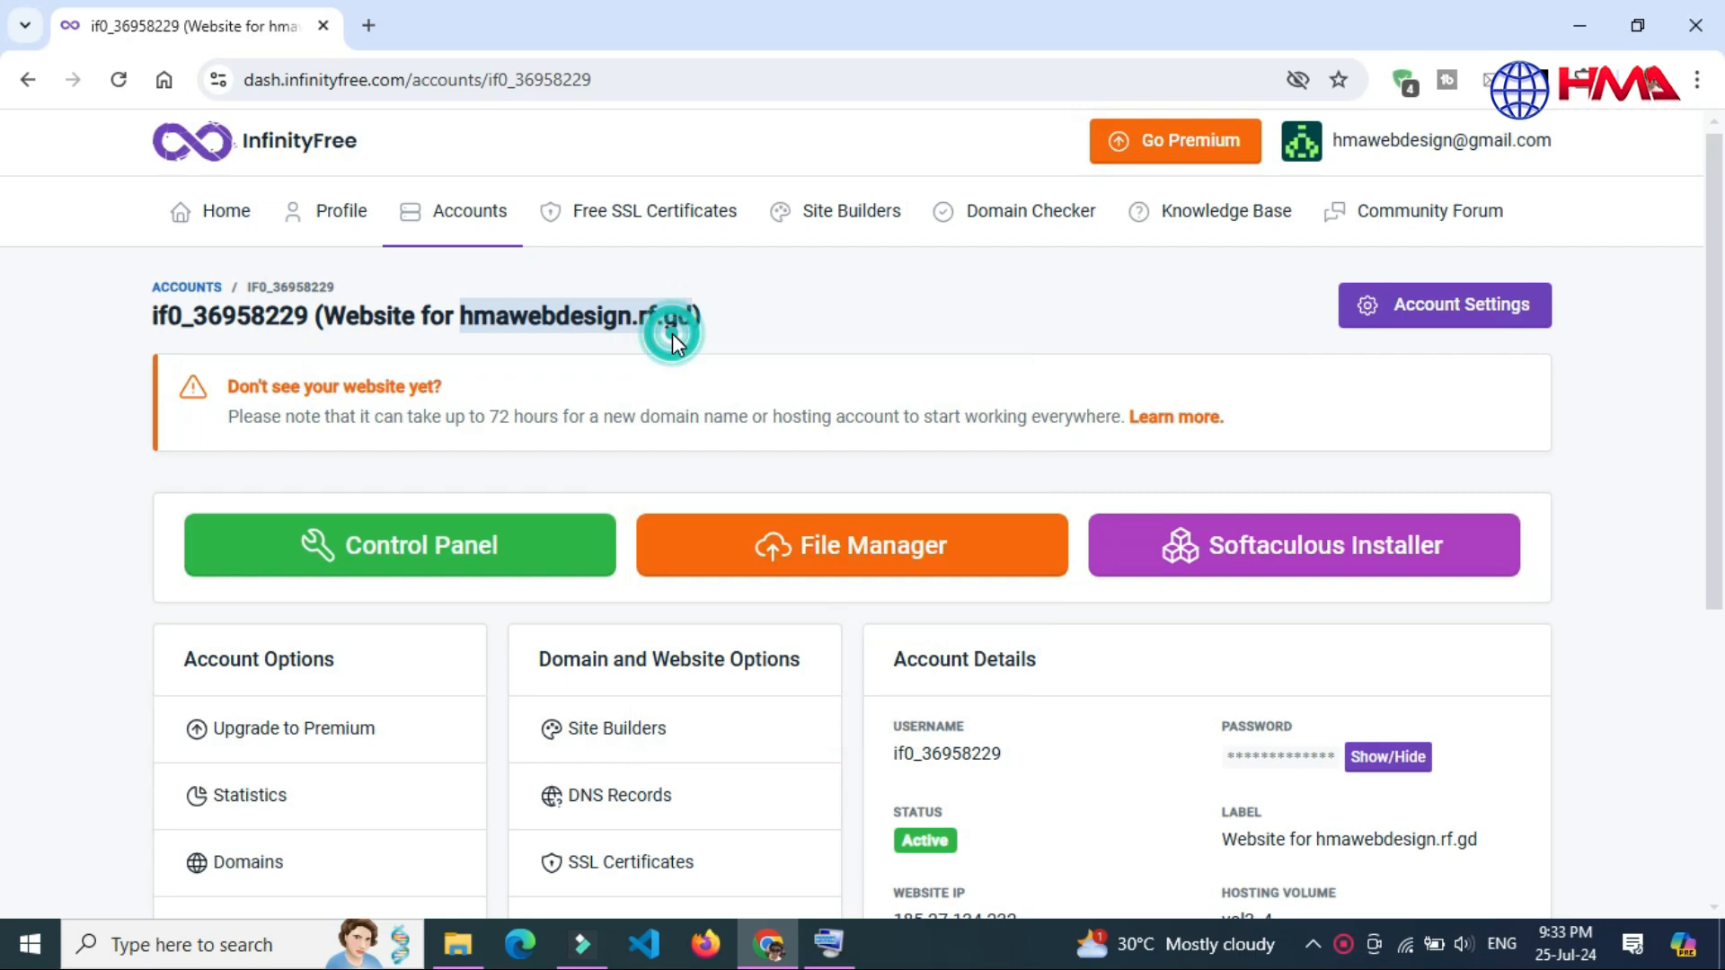
text(hmawebdesign.rf.gd)
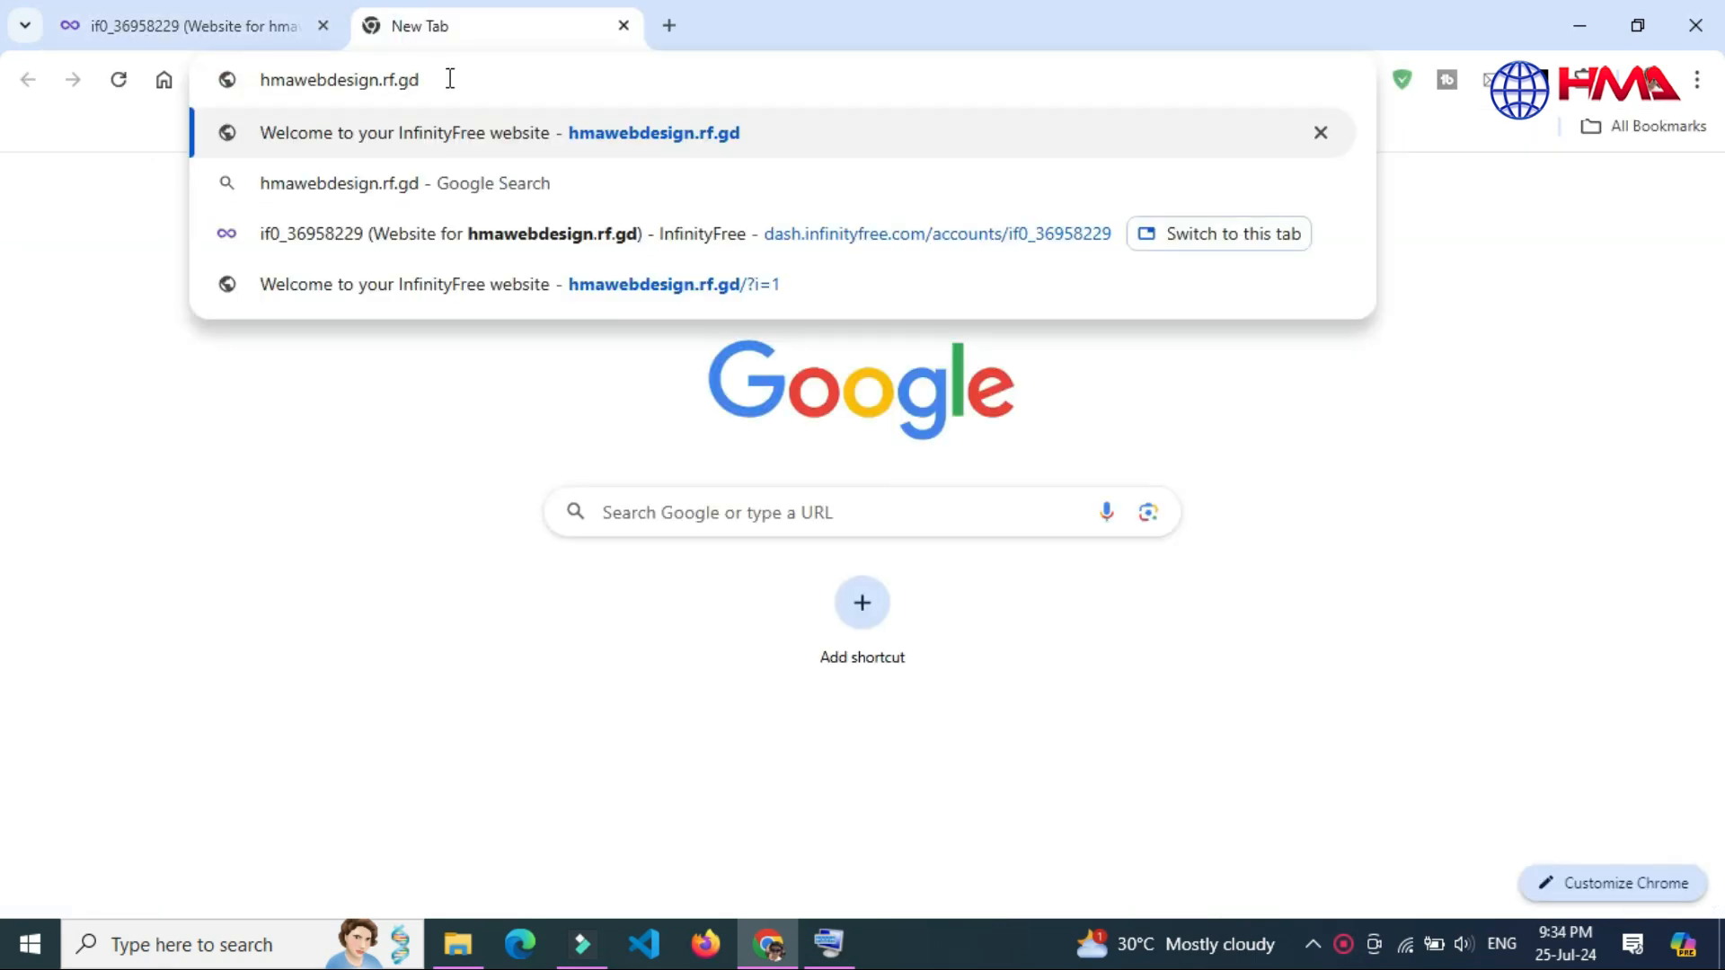
click(407, 284)
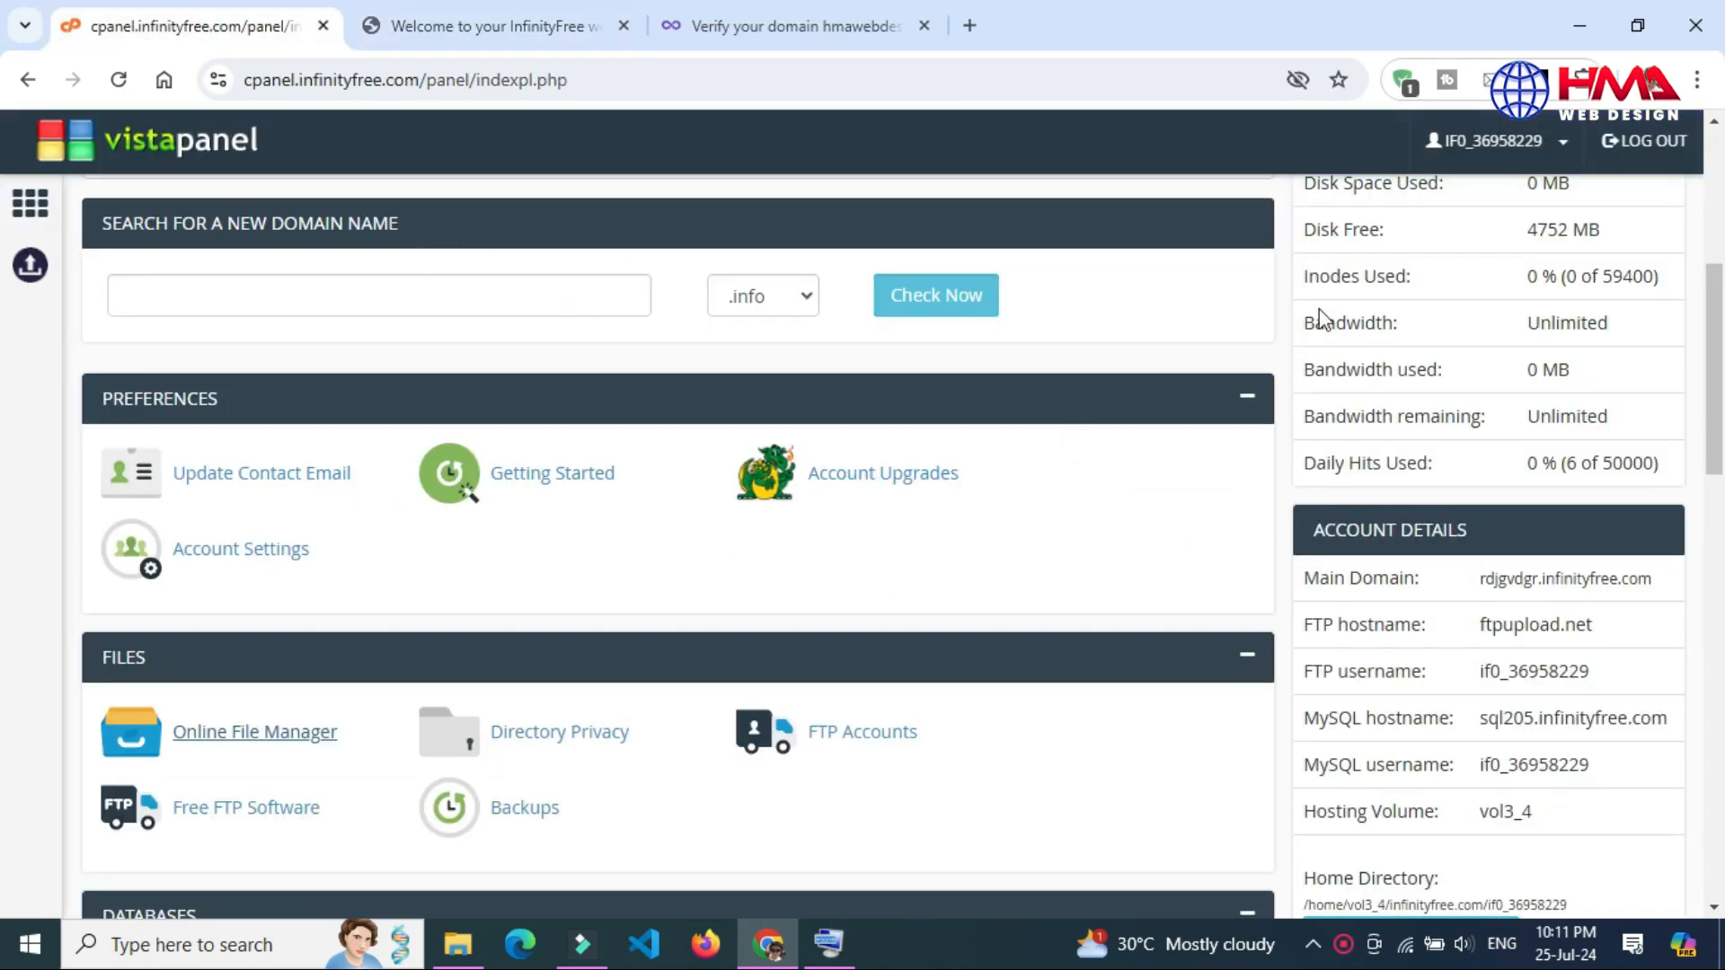
Launch Softaculous Apps Installer from VistaPanel's Software section
scroll(down, 3)
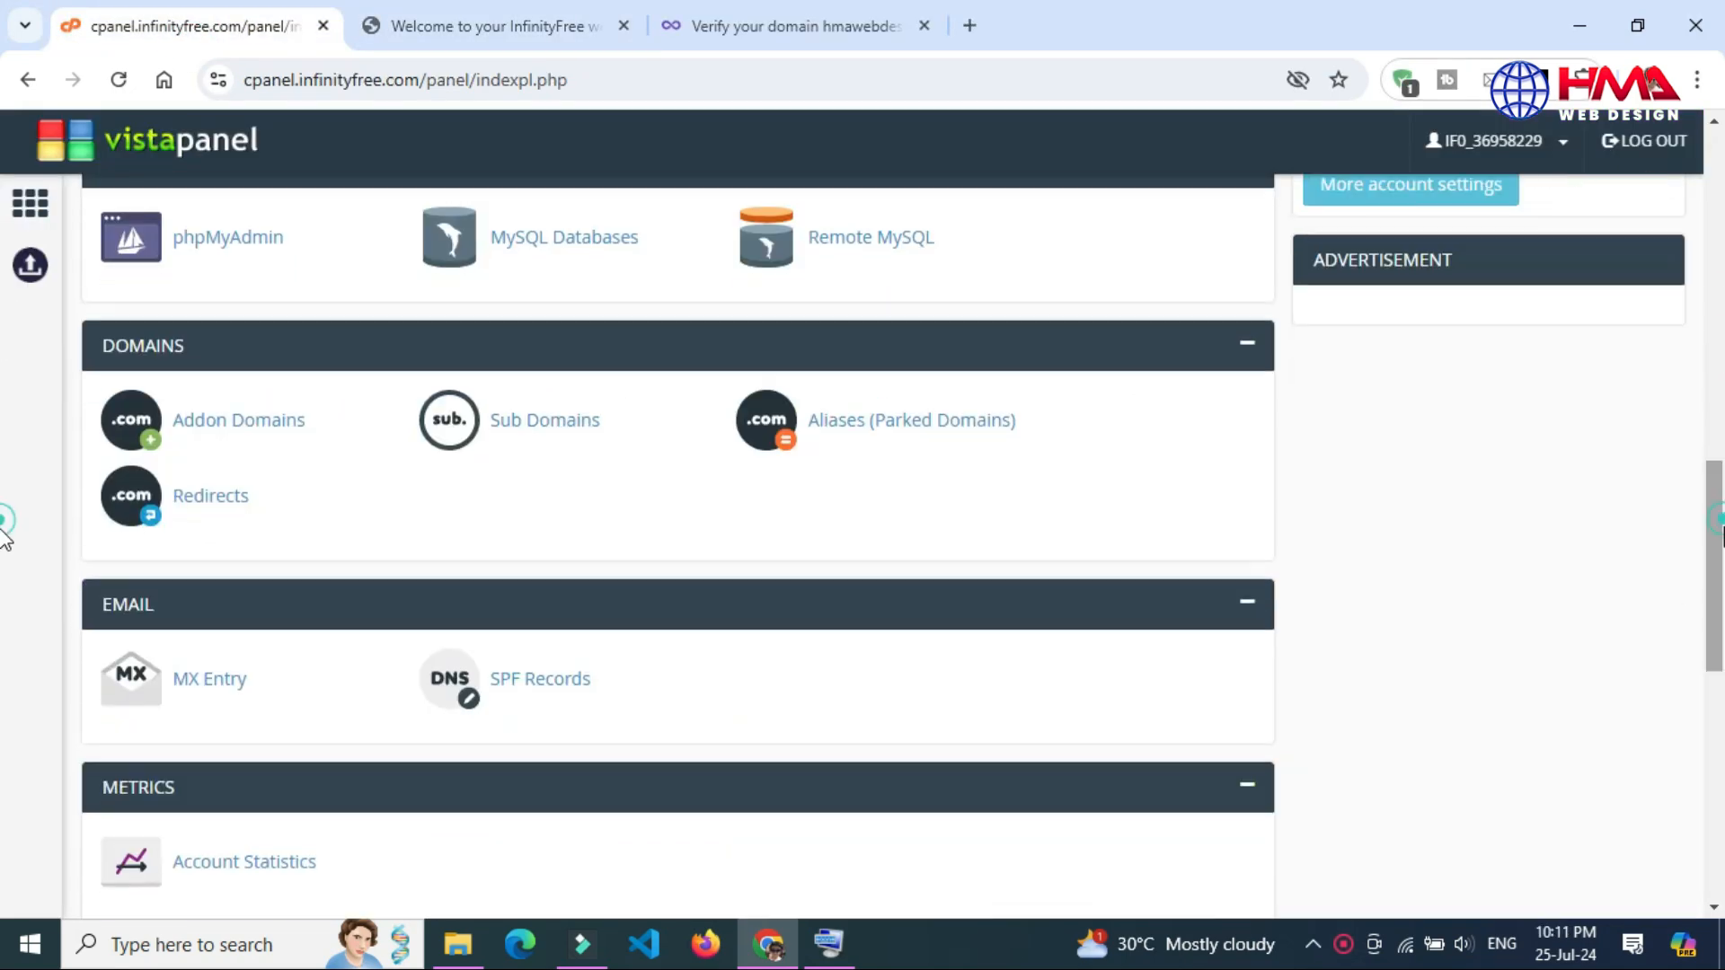
scroll(down, 3)
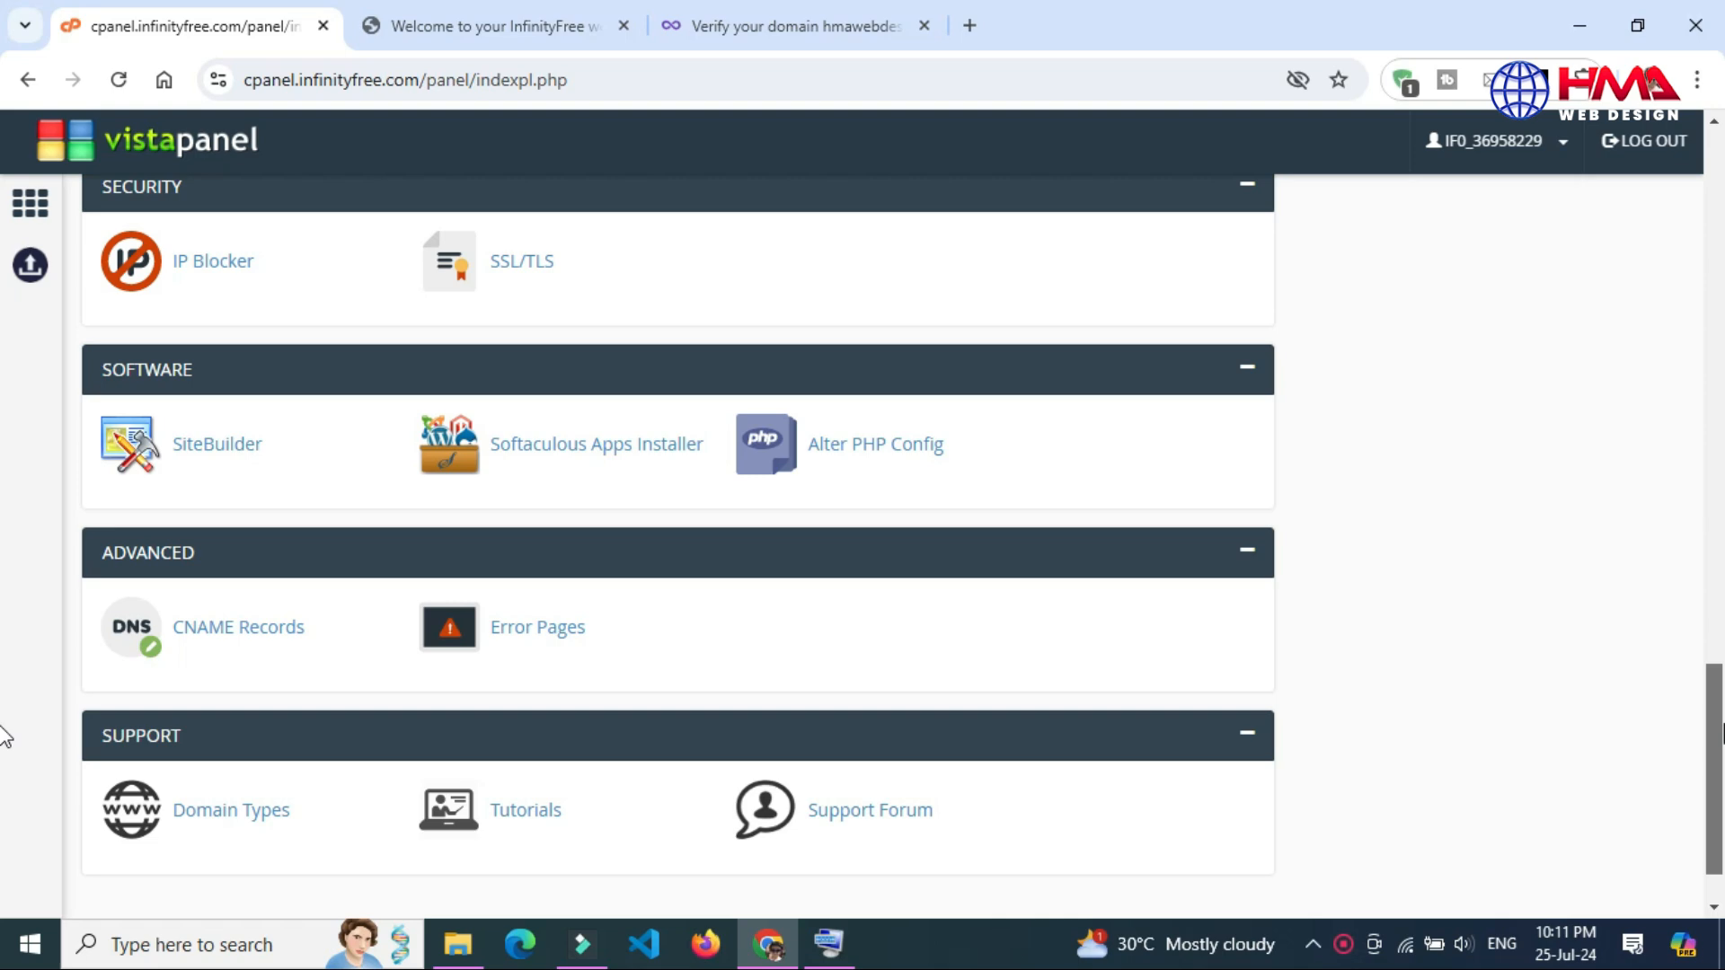
mouse_move(548, 498)
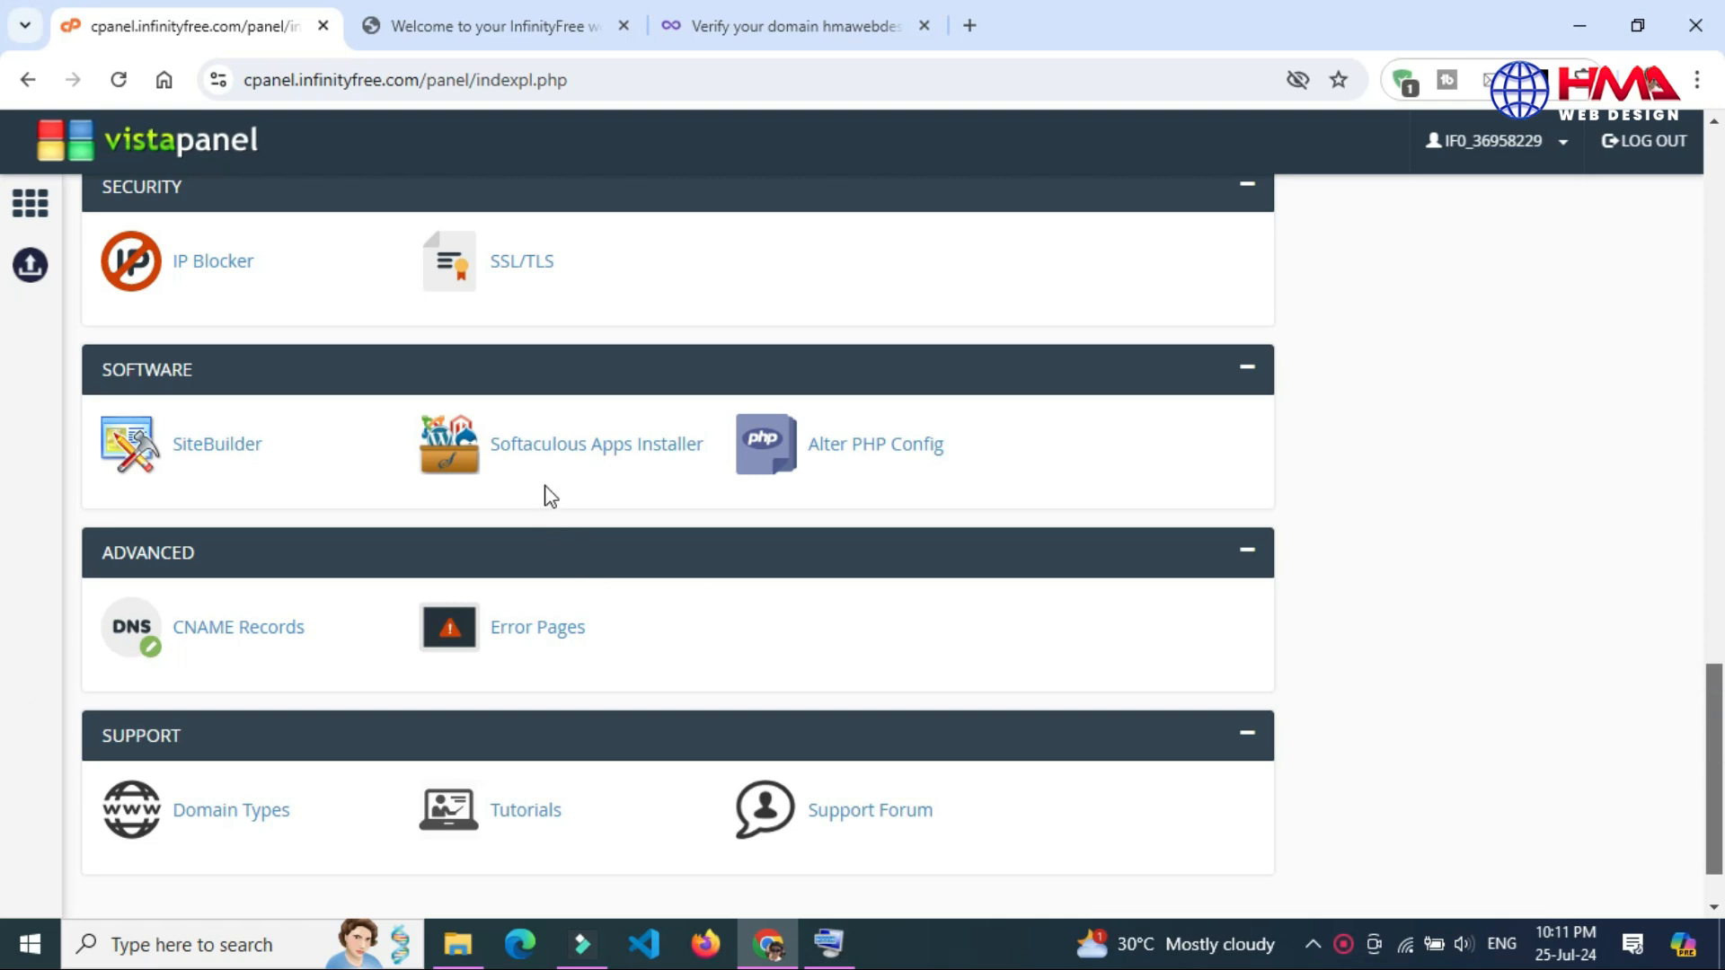
mouse_move(541, 465)
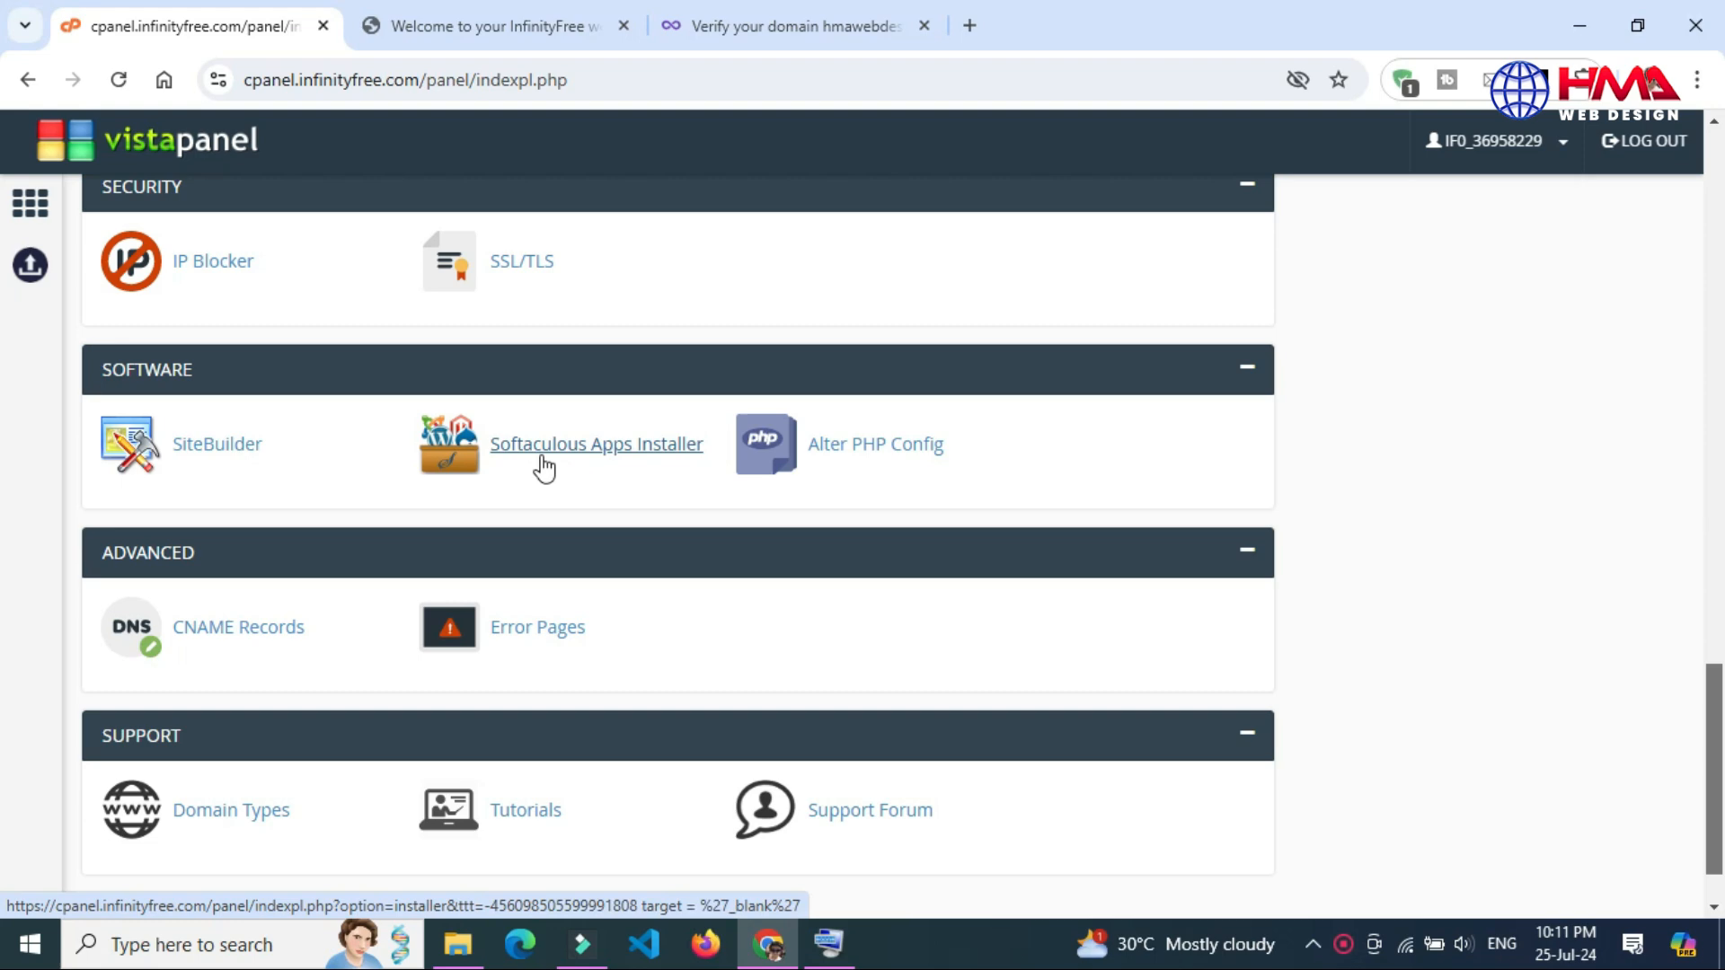
click(596, 443)
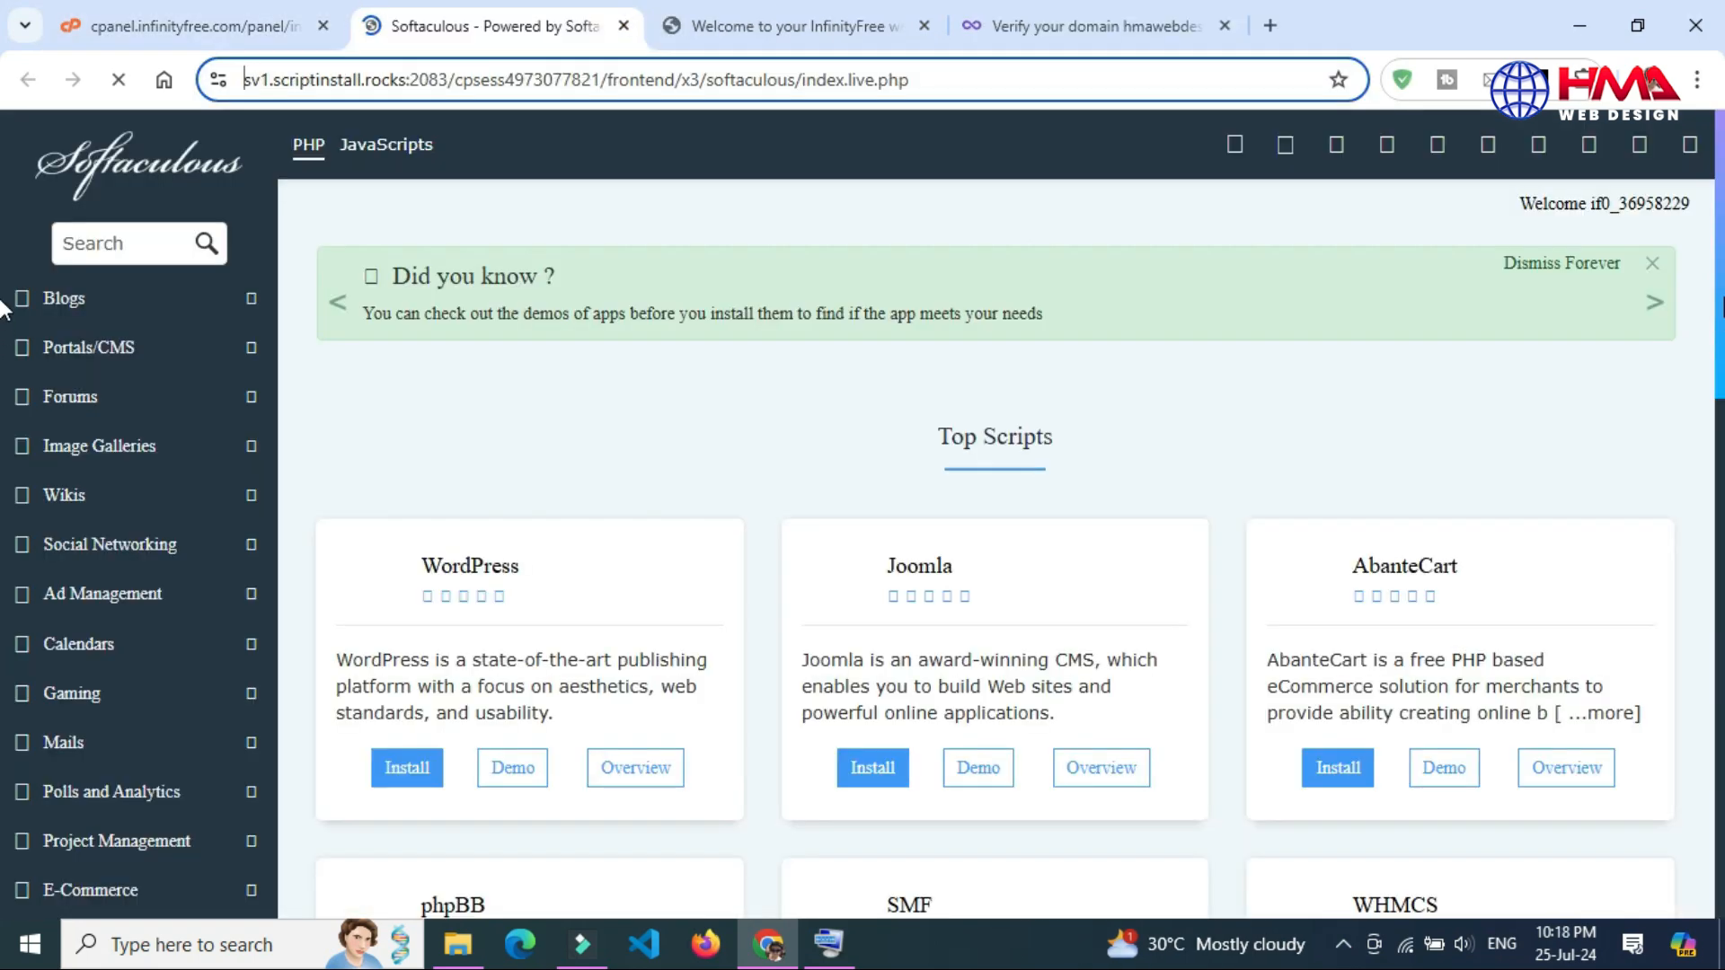
Start the WordPress install for hmawebdesign.rf.gd and review its admin details form
click(409, 712)
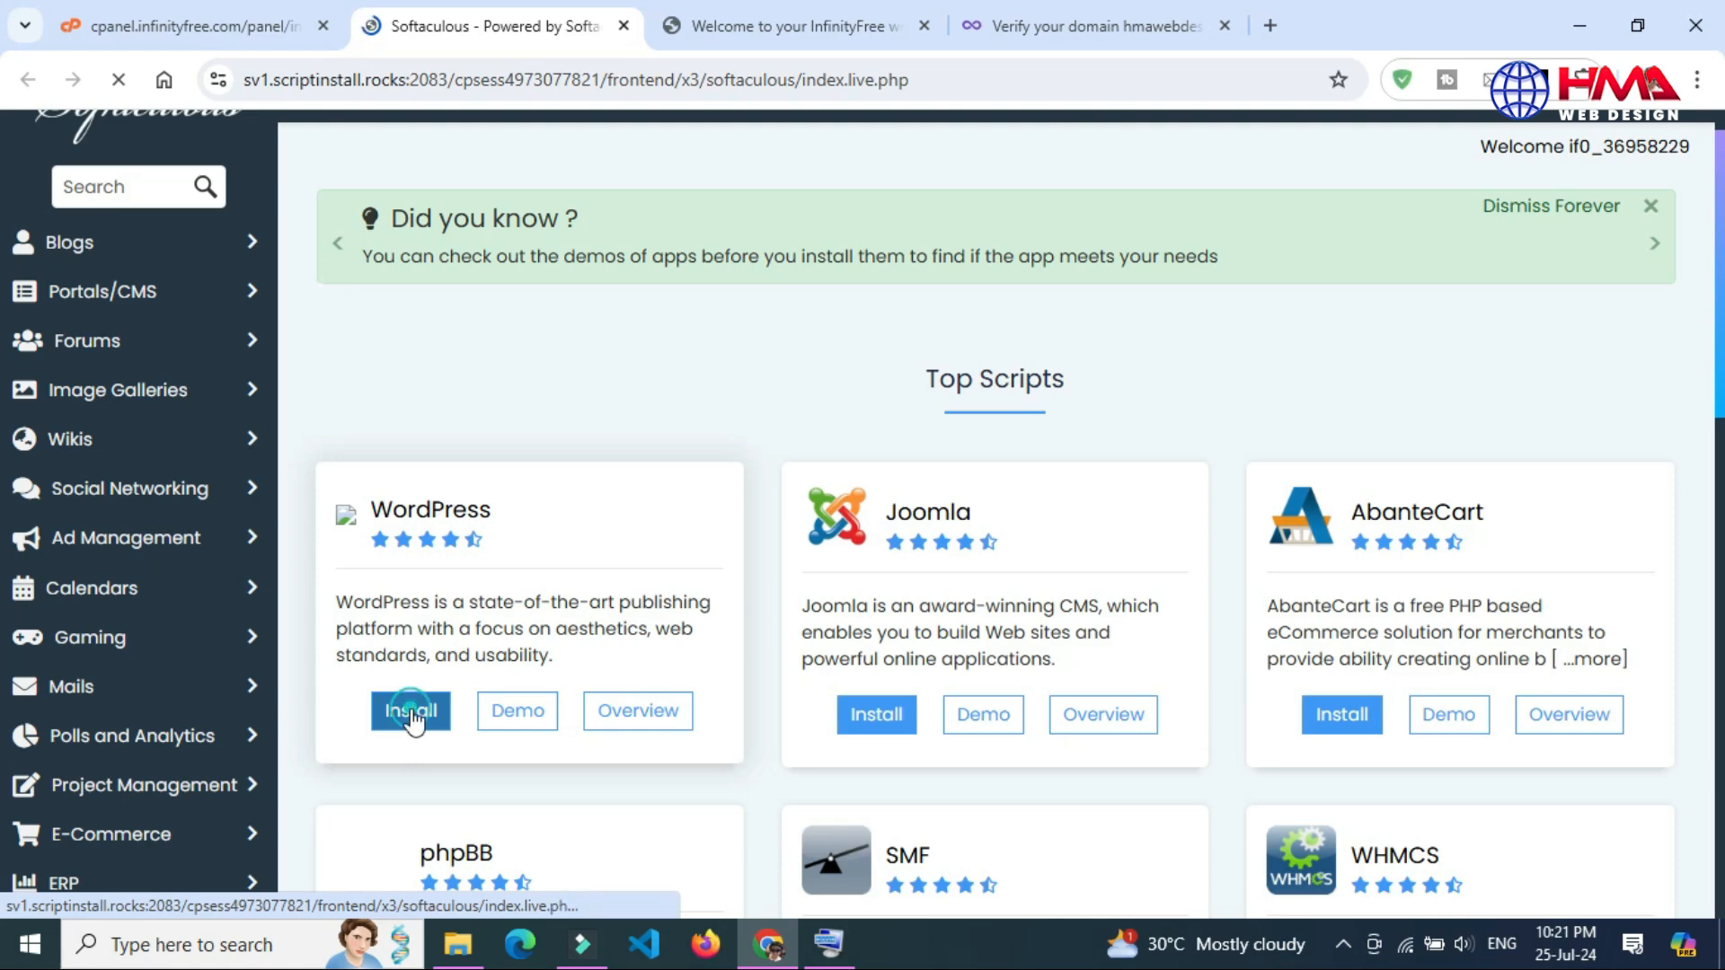
click(410, 712)
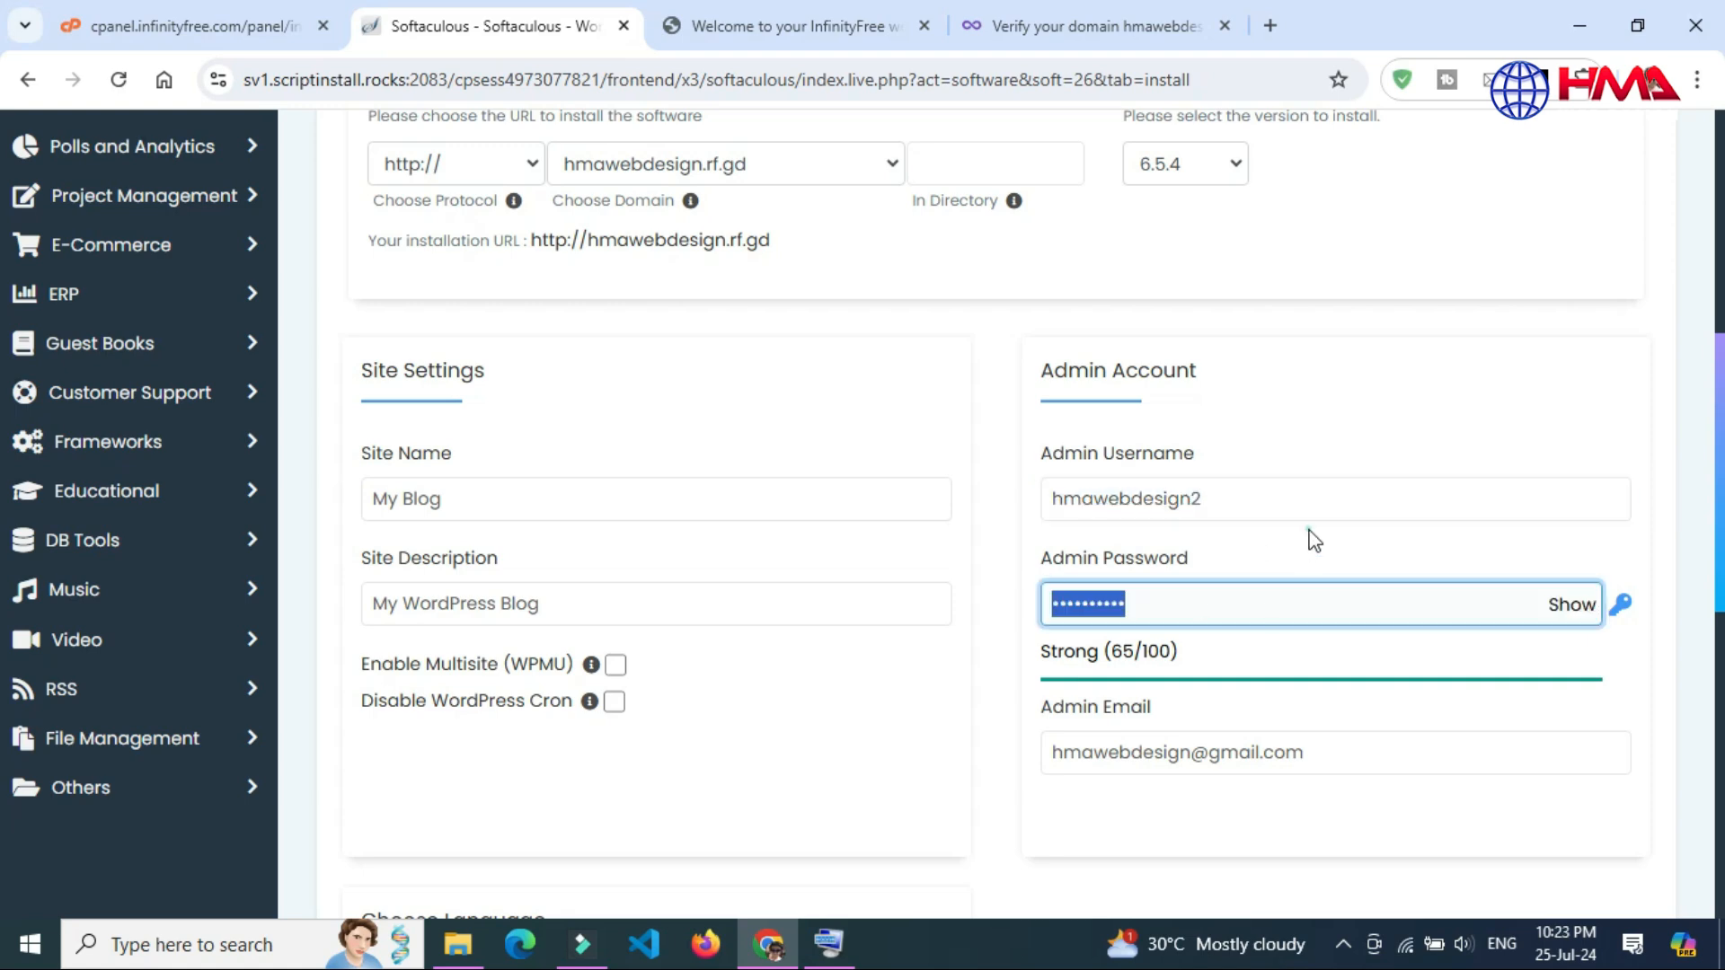
scroll(down, 3)
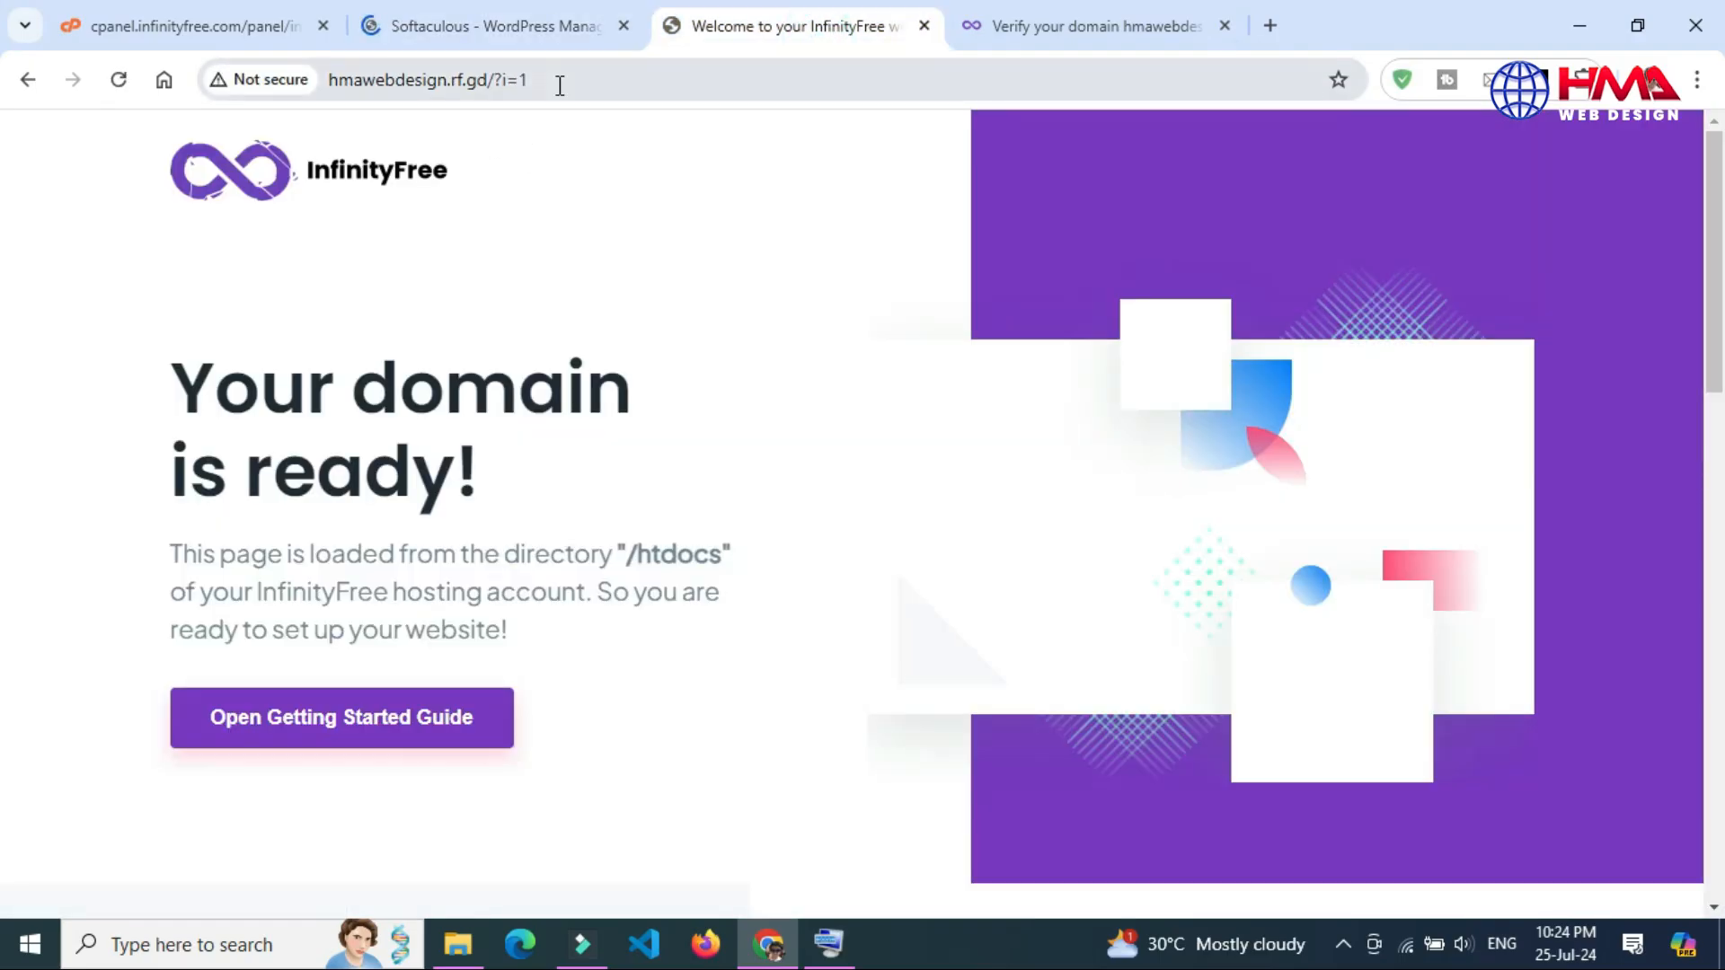
Reload hmawebdesign.rf.gd to show the new My Blog WordPress site
click(119, 81)
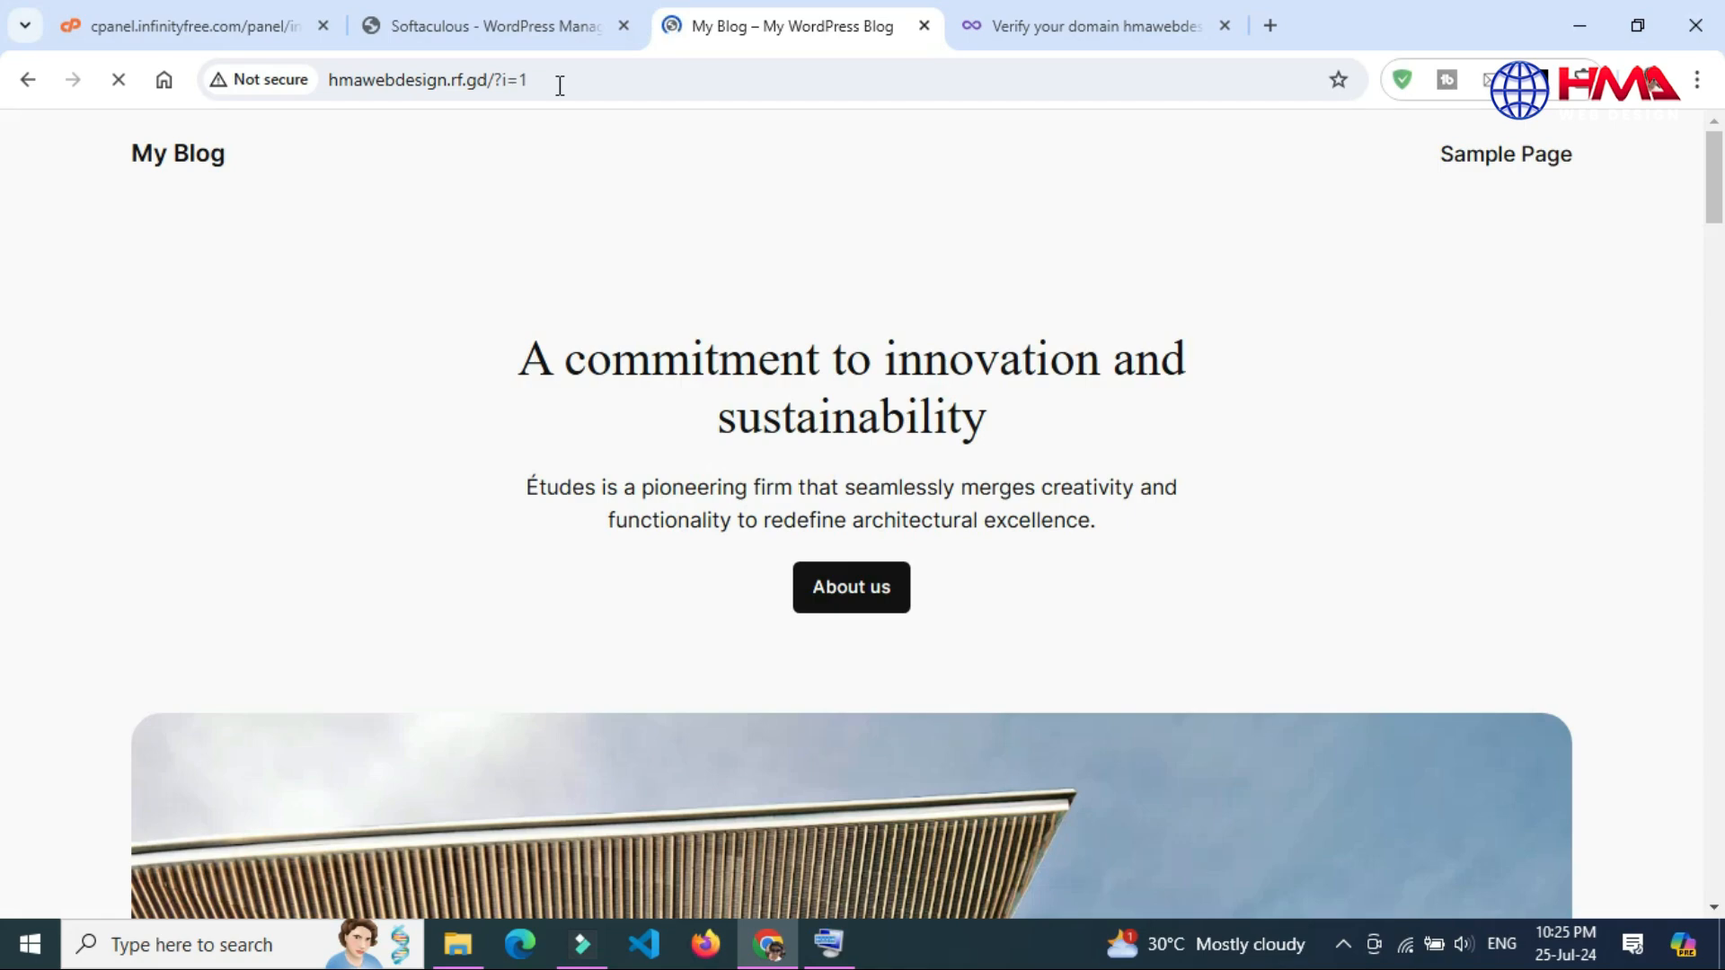
scroll(down, 3)
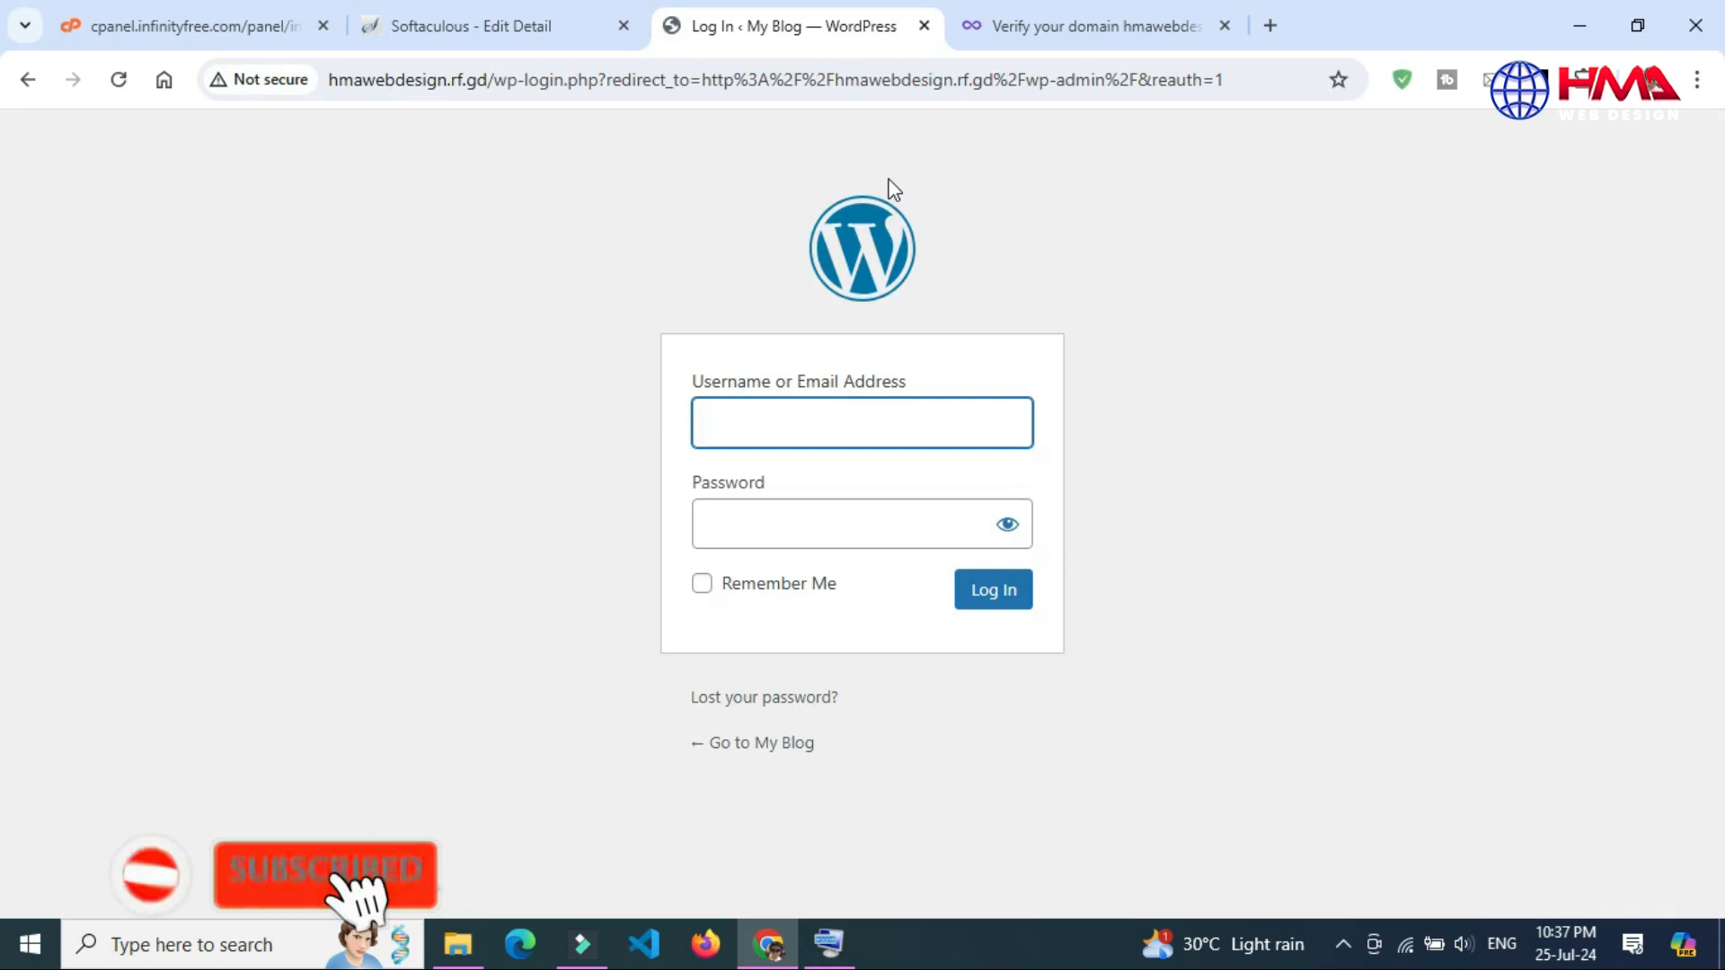
Log in as hmawebdesign2 with Remember Me ticked to reach the Dashboard
click(701, 582)
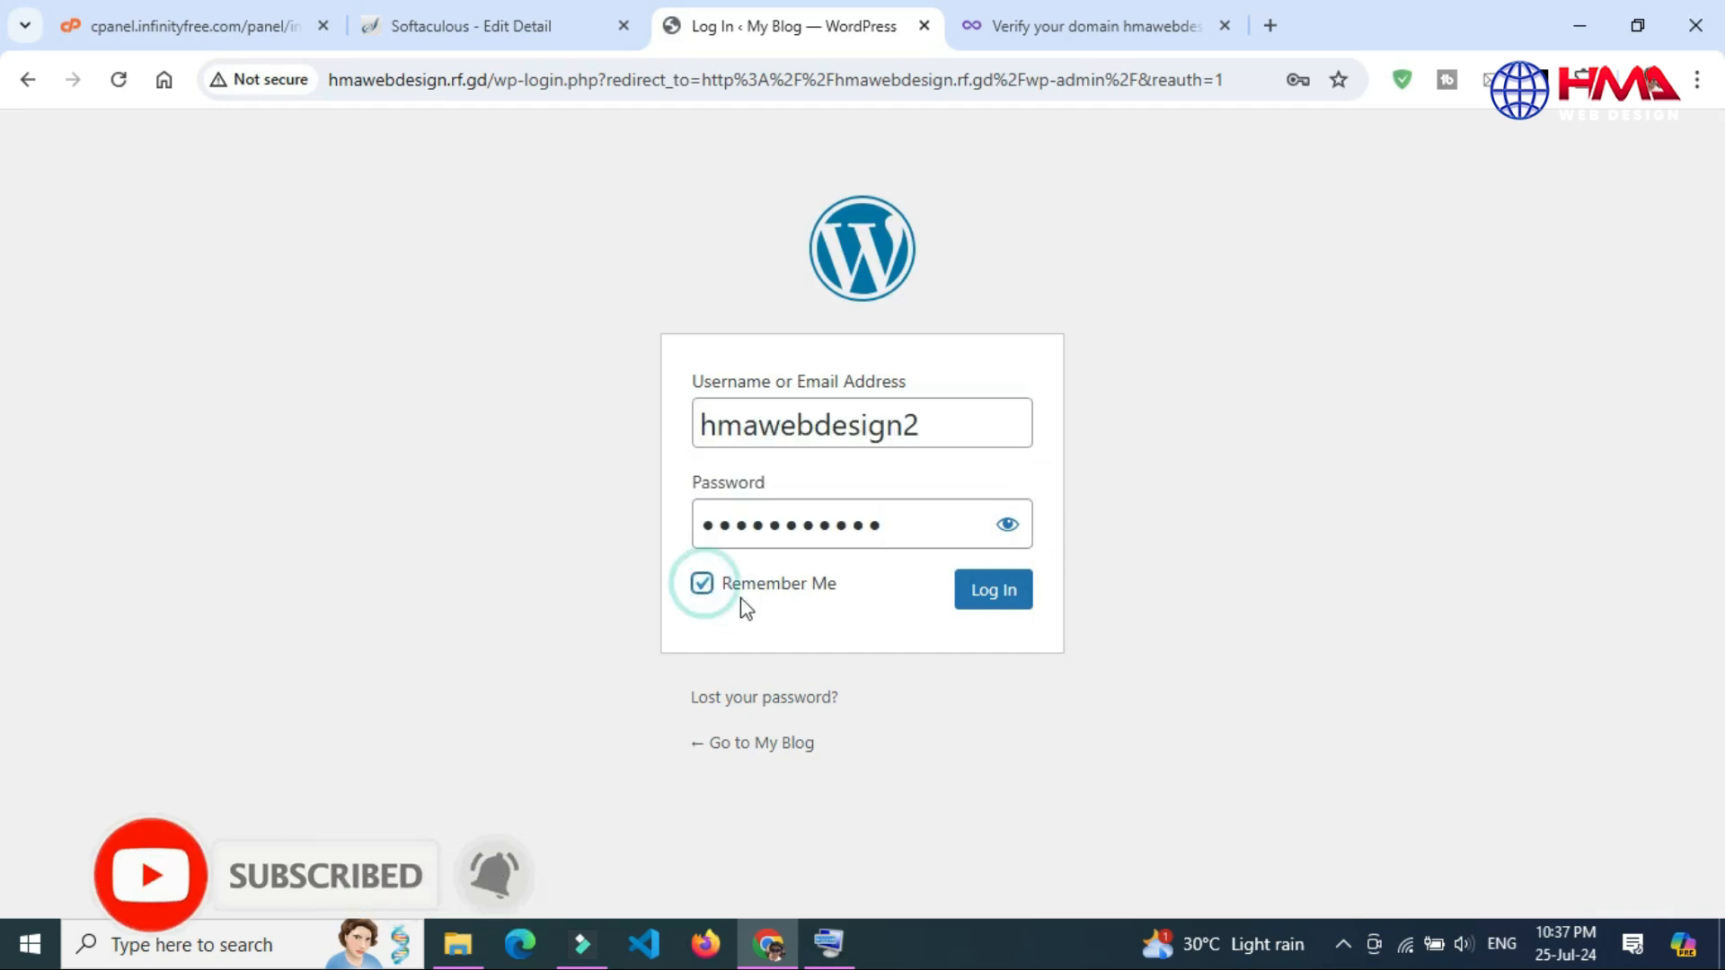
click(992, 589)
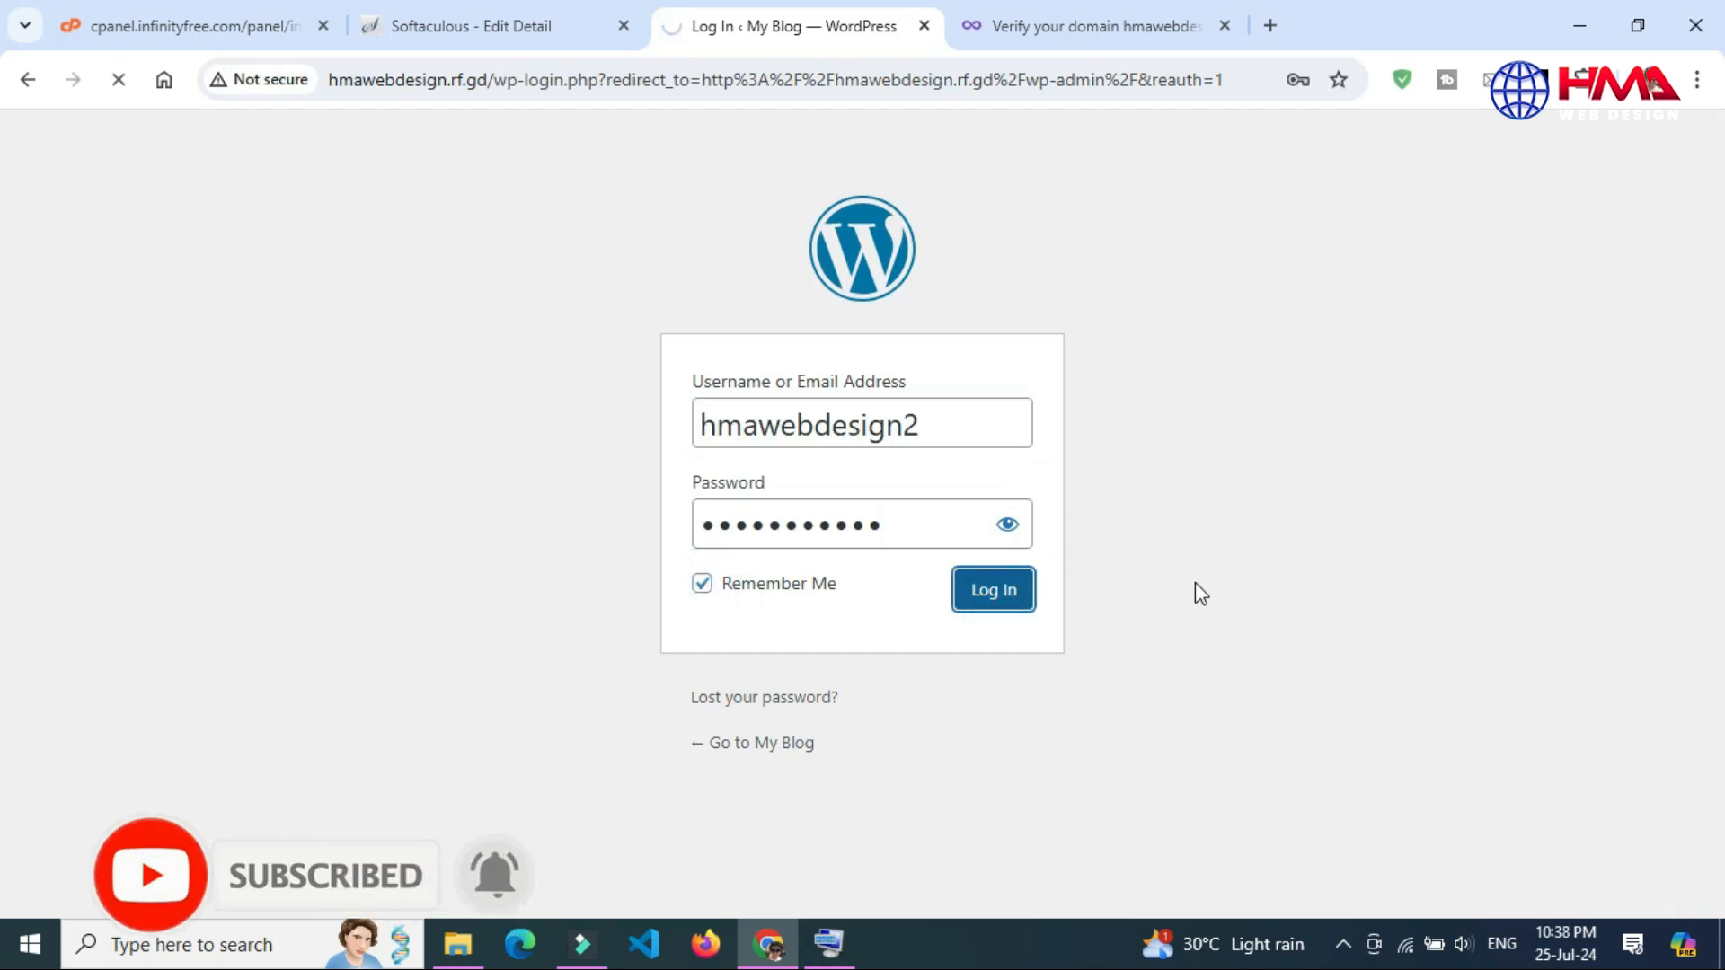
click(994, 590)
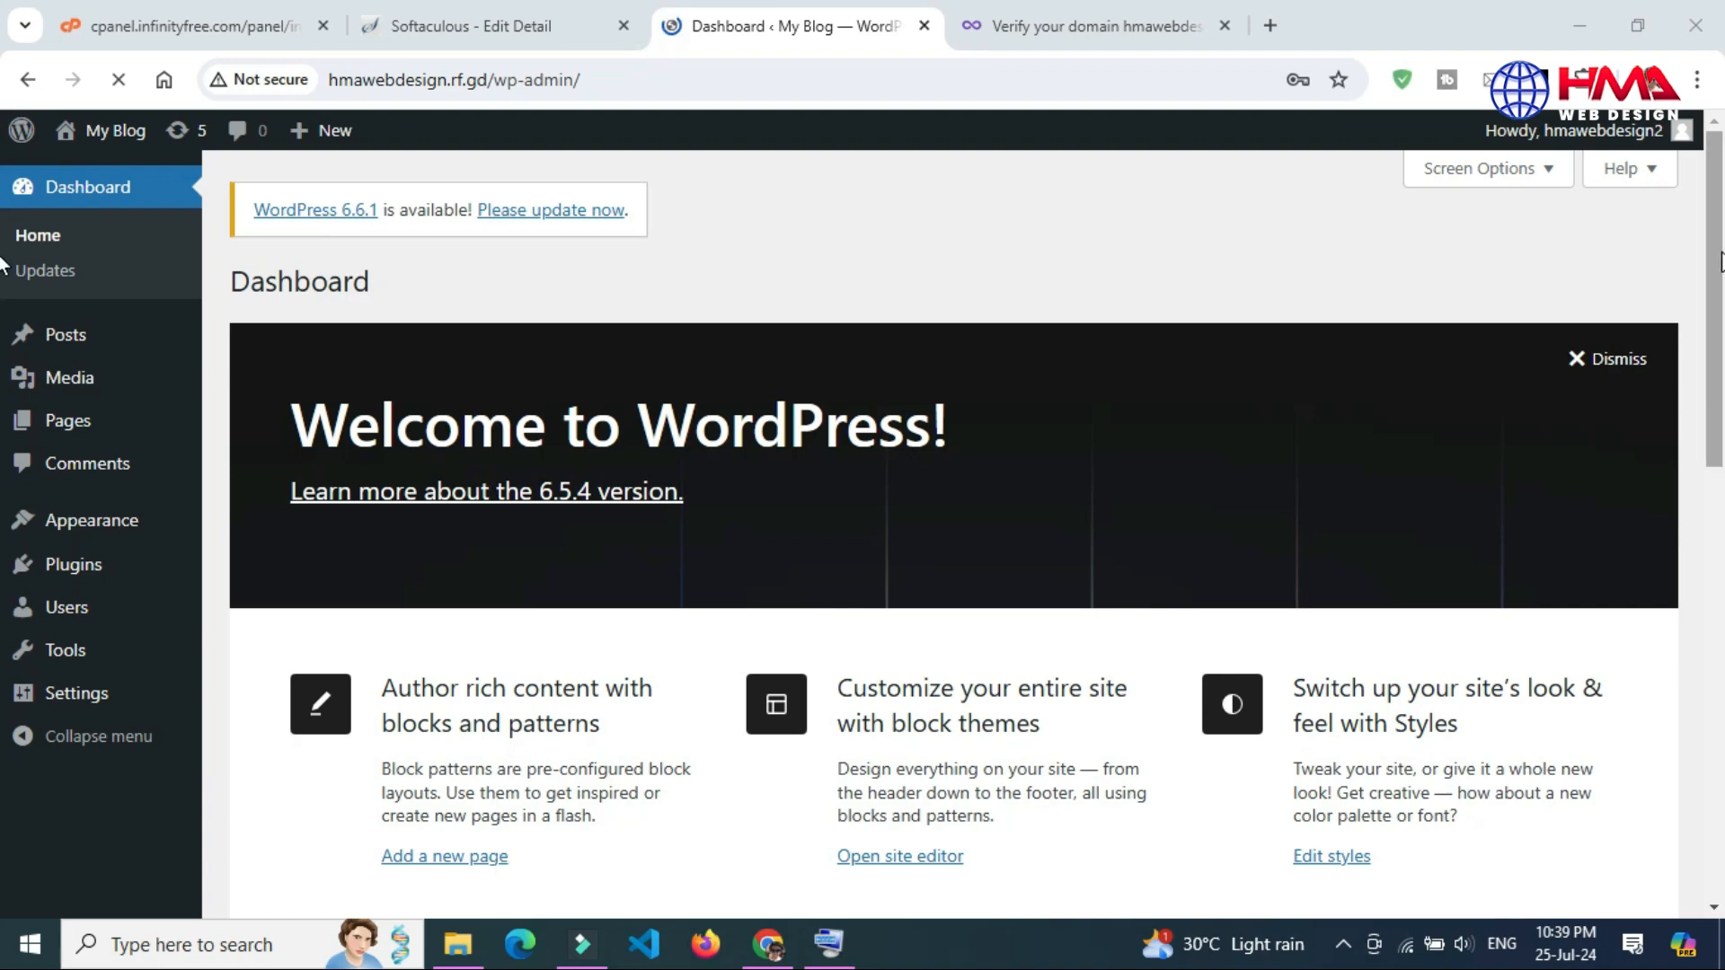